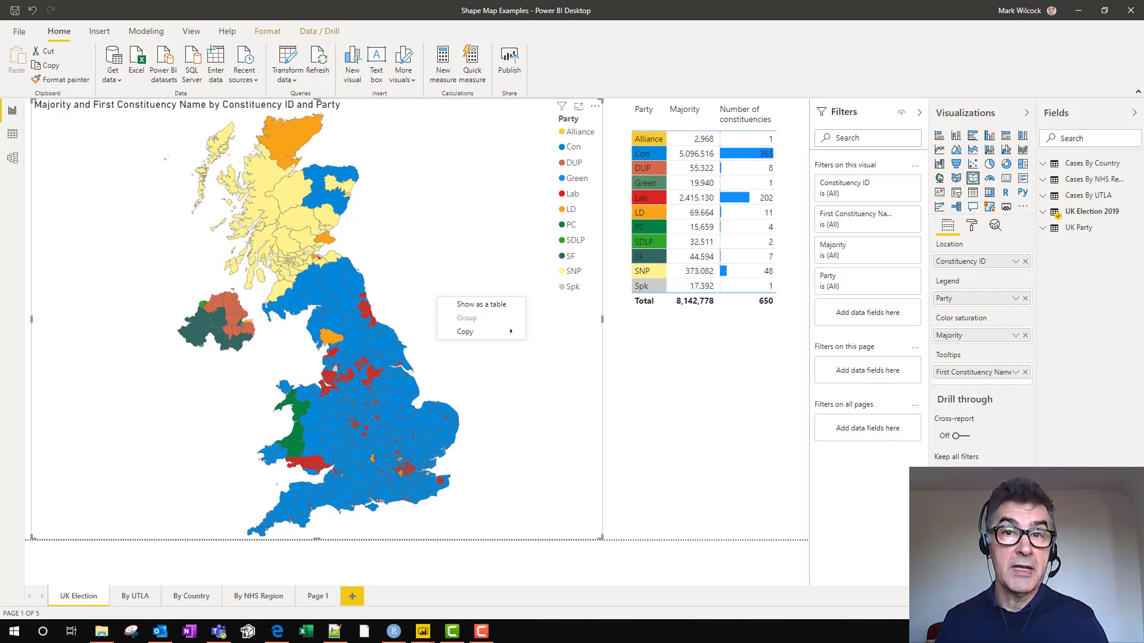
Switch to the By UTLA page, then to the IMD Lambeth & Croydon report
left_click(135, 596)
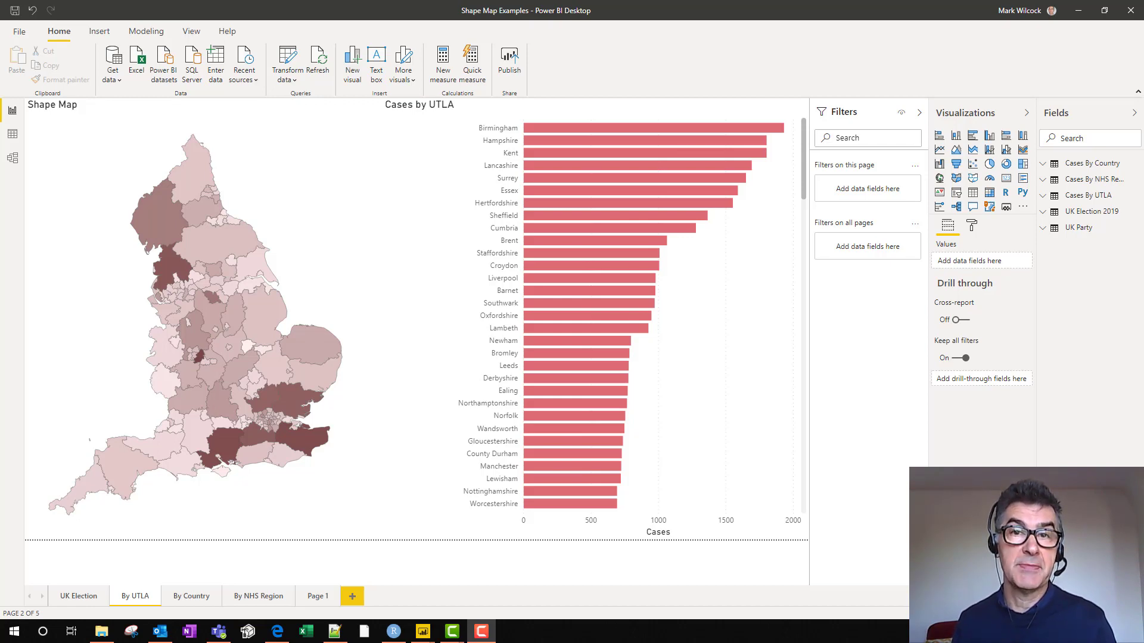
left_click(257, 596)
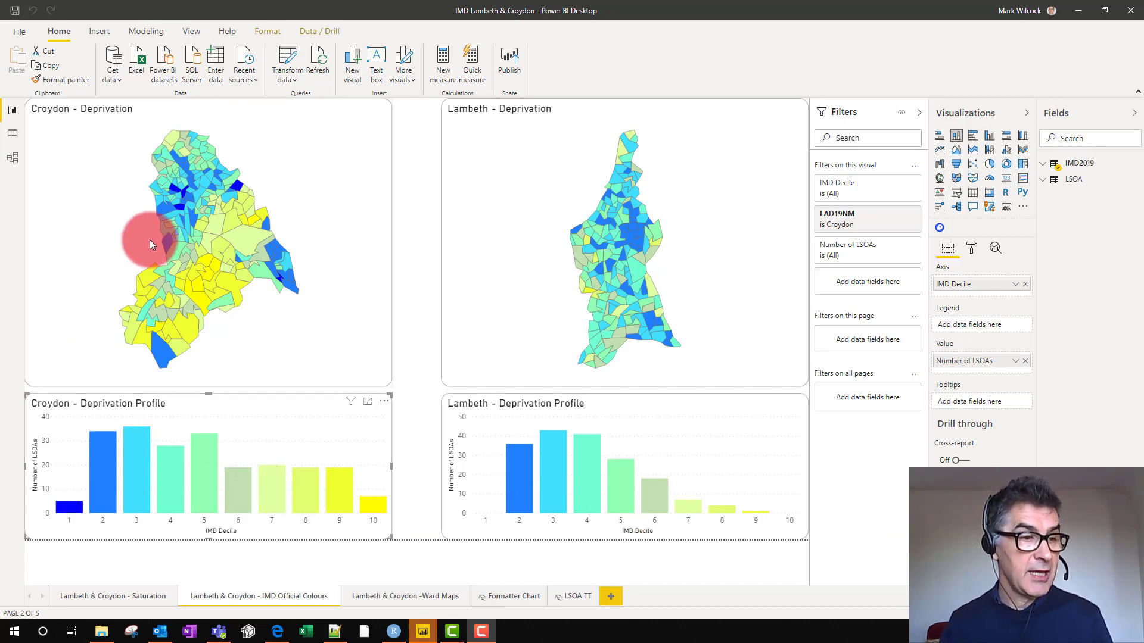
mouse_move(266, 223)
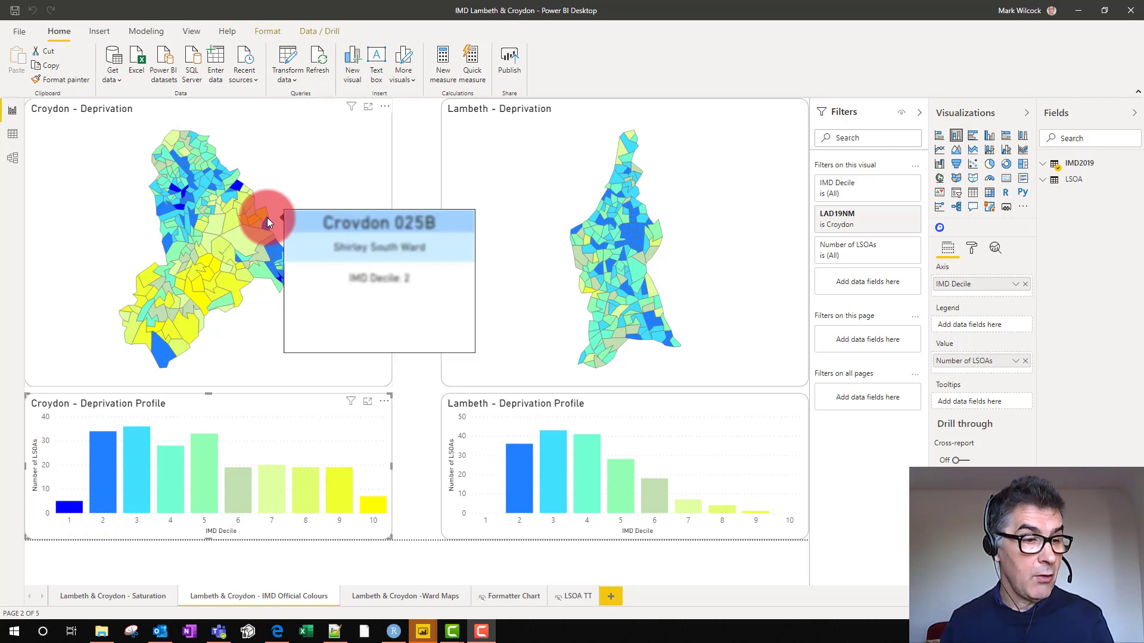
mouse_move(236, 241)
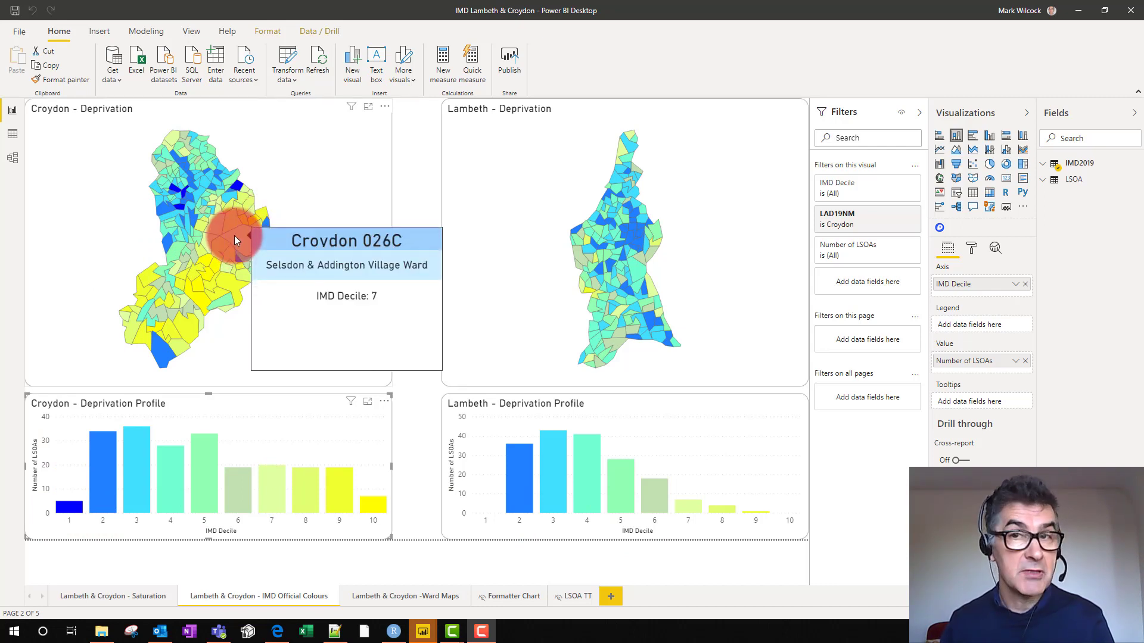
mouse_move(175, 175)
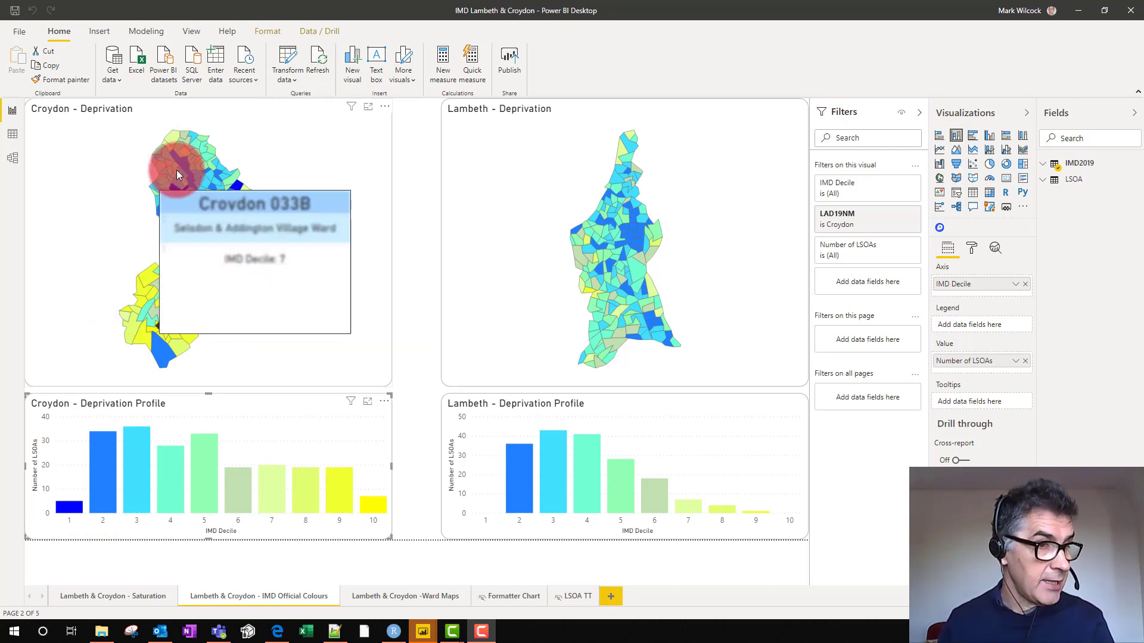
mouse_move(246, 347)
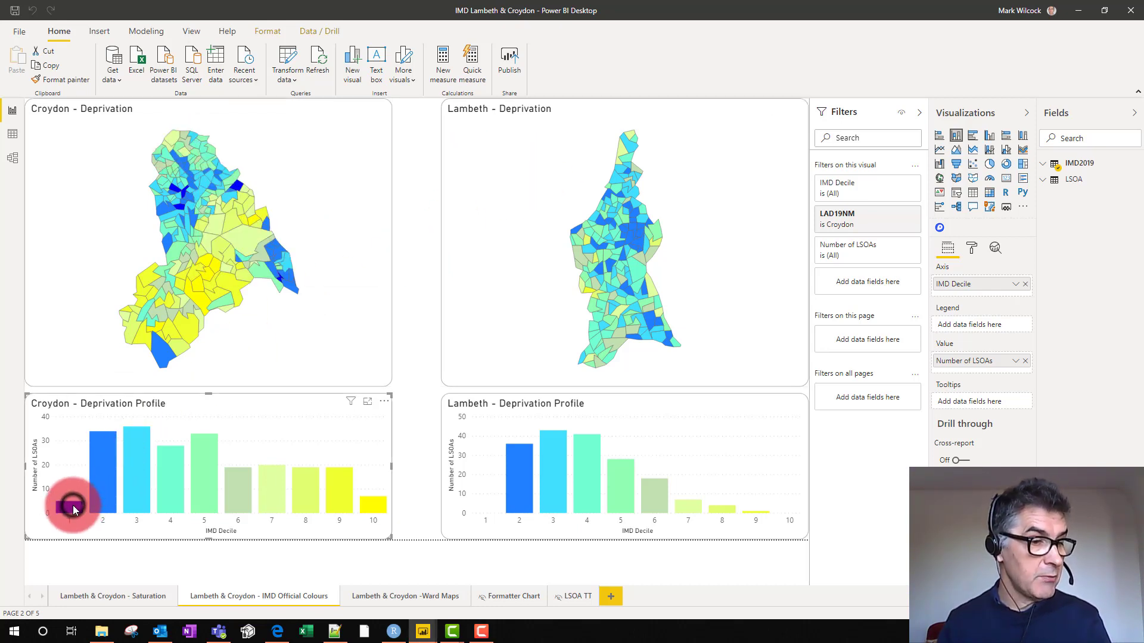
Highlight Croydon areas in IMD decile 1, then decile 10, via the Deprivation Profile bars
left_click(69, 508)
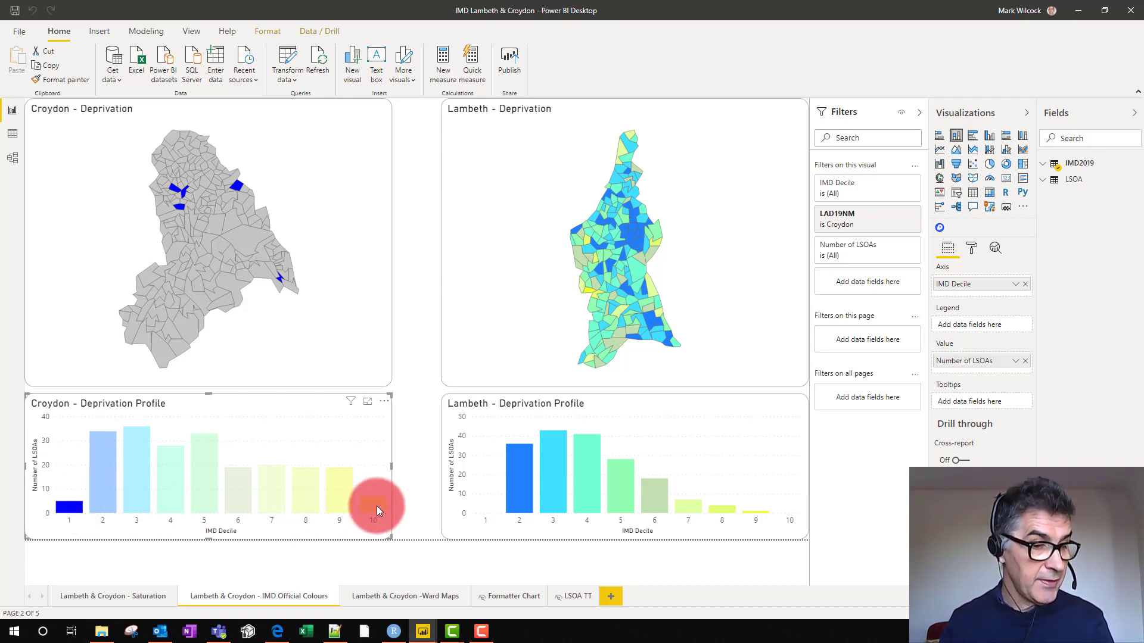
left_click(372, 495)
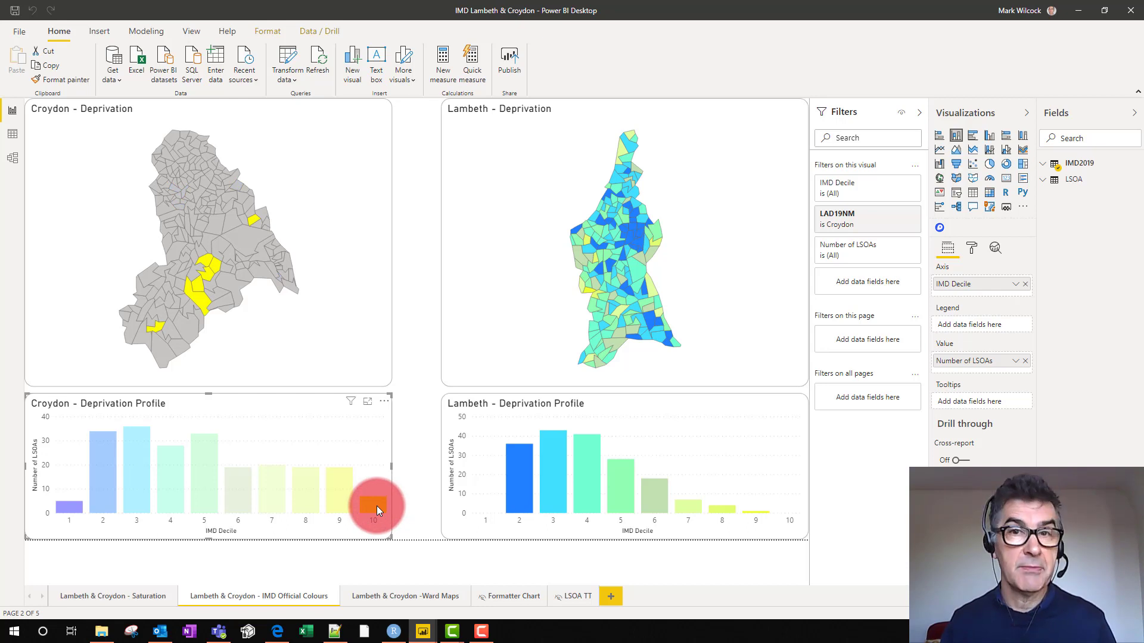
left_click(373, 503)
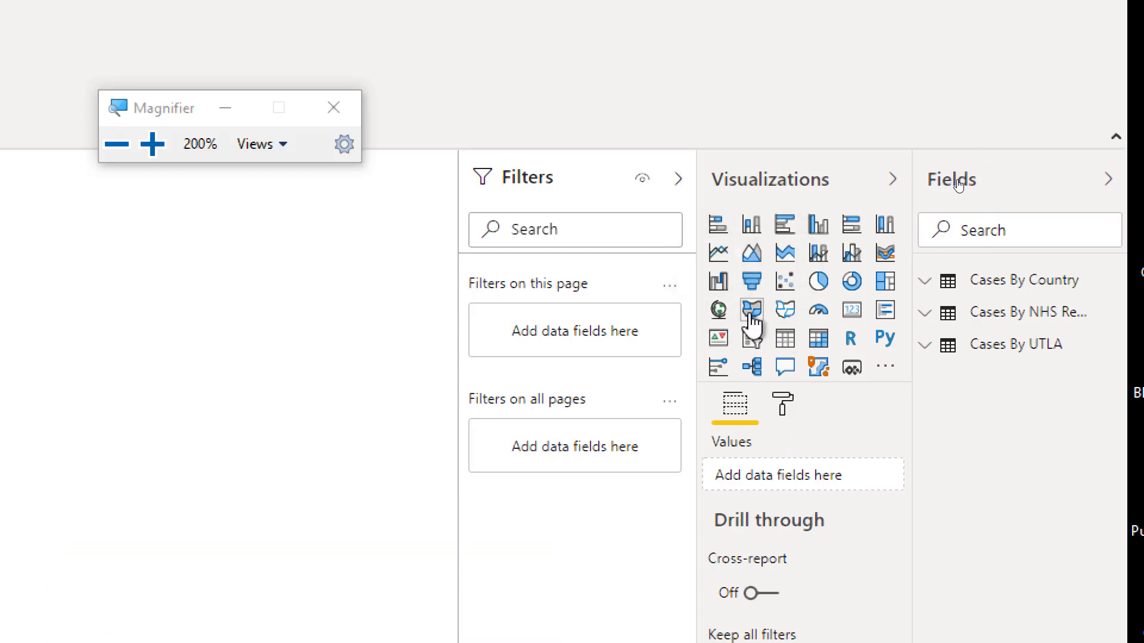
mouse_move(819, 368)
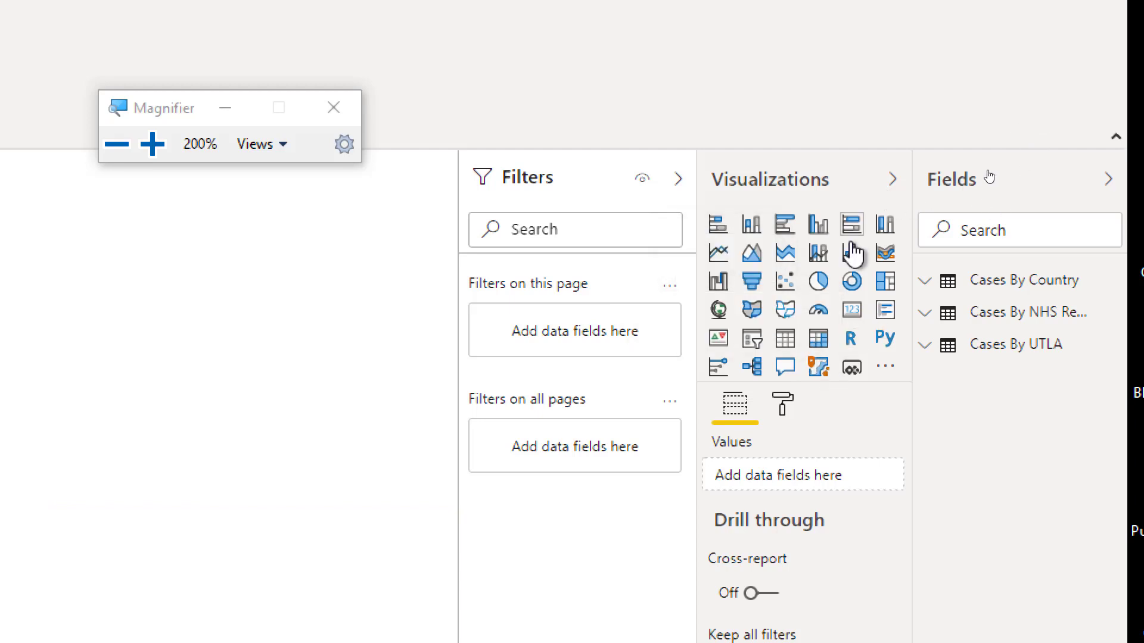
mouse_move(784, 309)
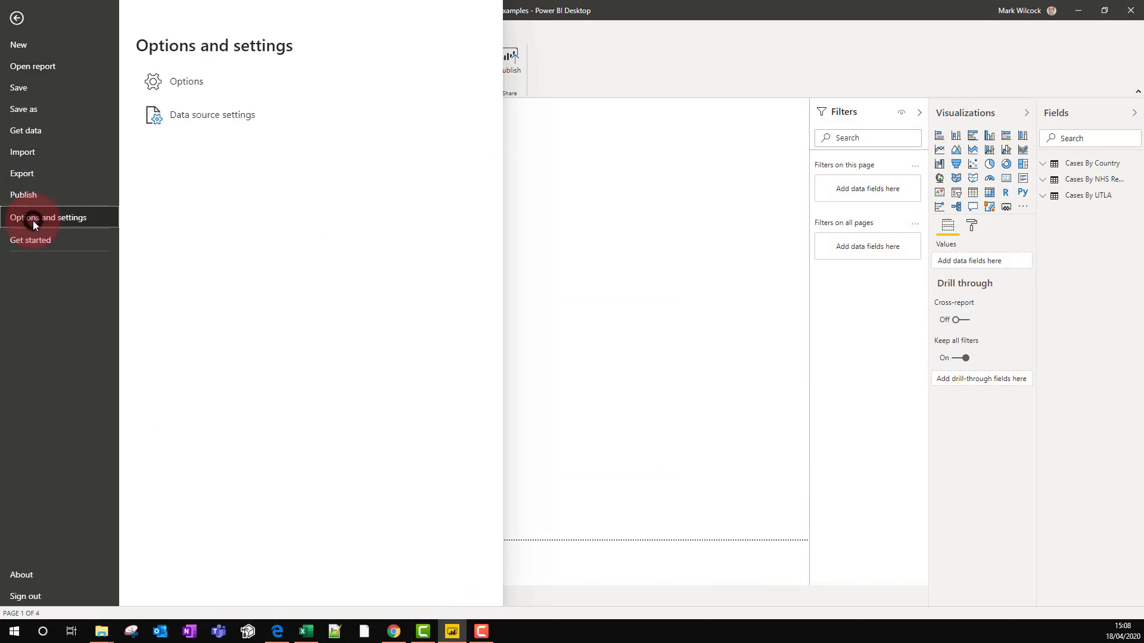
Confirm the Shape map visual preview feature in Options and accept with OK
left_click(186, 81)
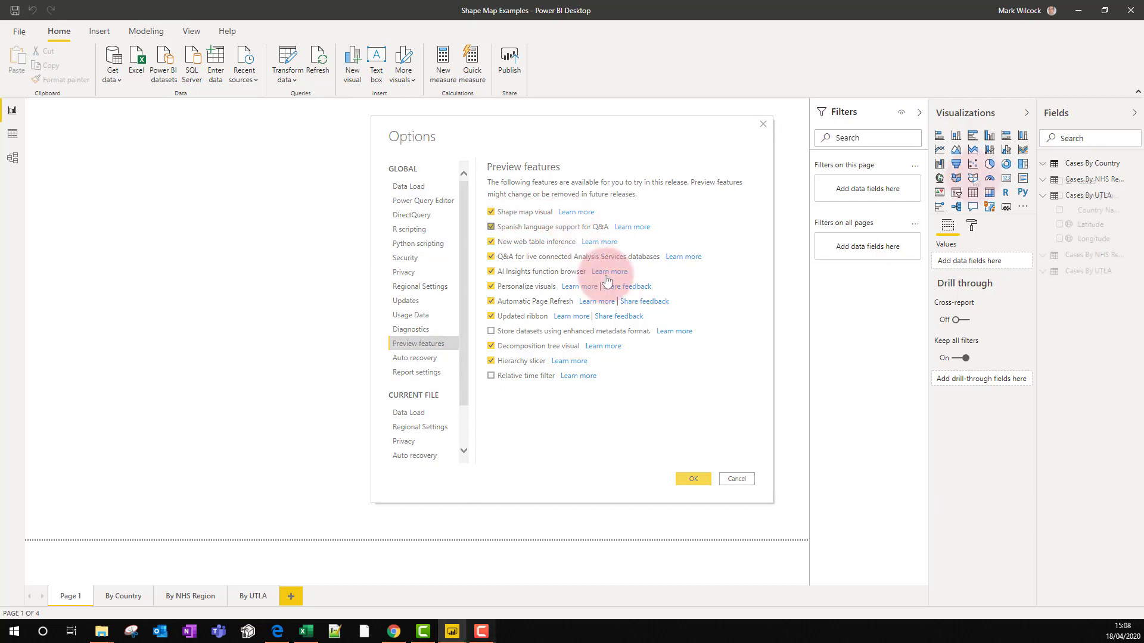
left_click(691, 479)
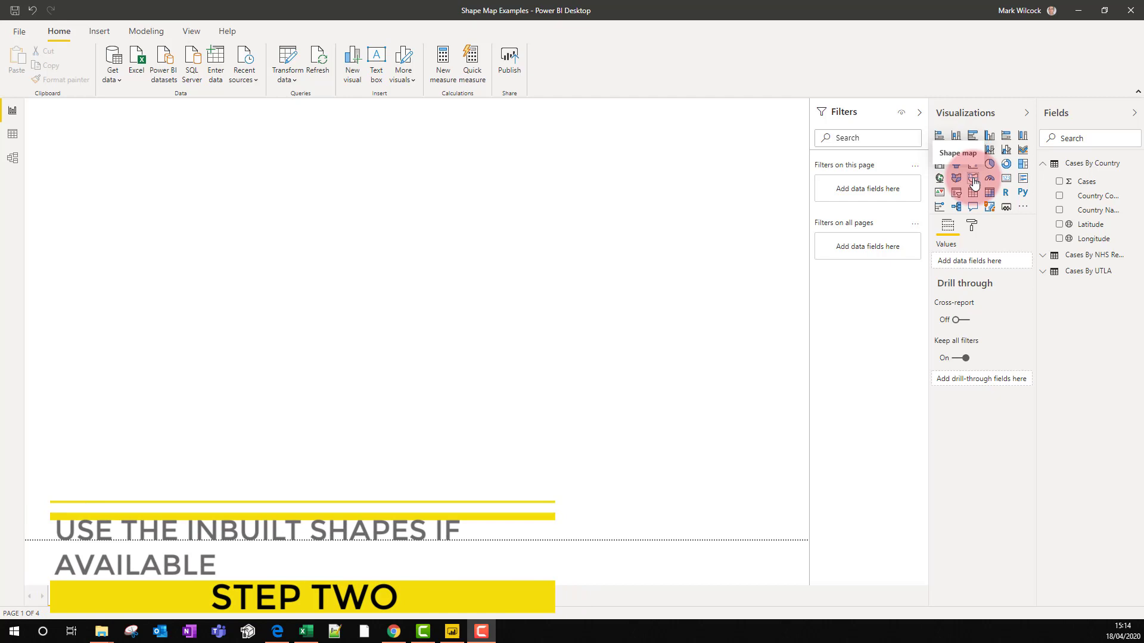
Add a shape map of Country Name with Cases as colour saturation
left_click(973, 181)
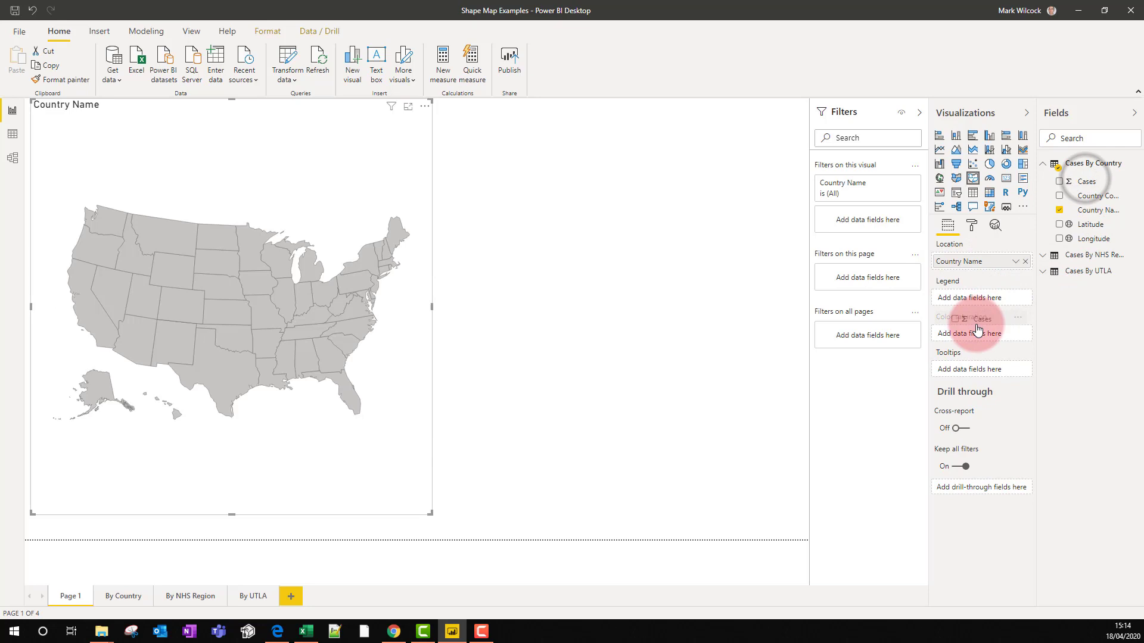
left_click(1060, 181)
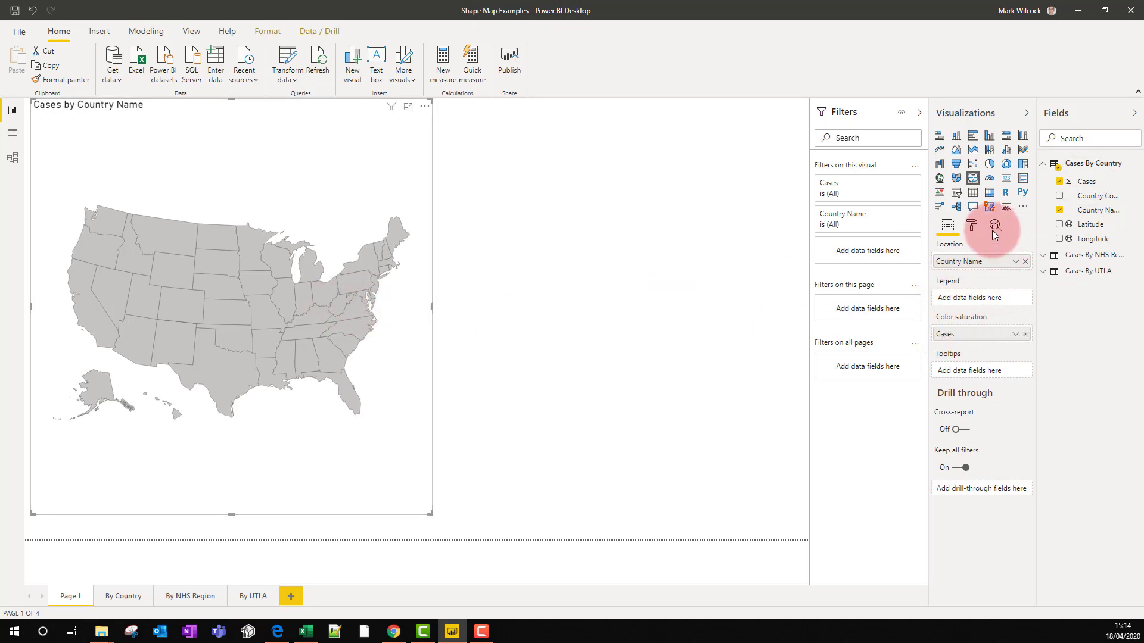
Set the shape map's base map to UK: countries in the Format Shape settings
left_click(992, 226)
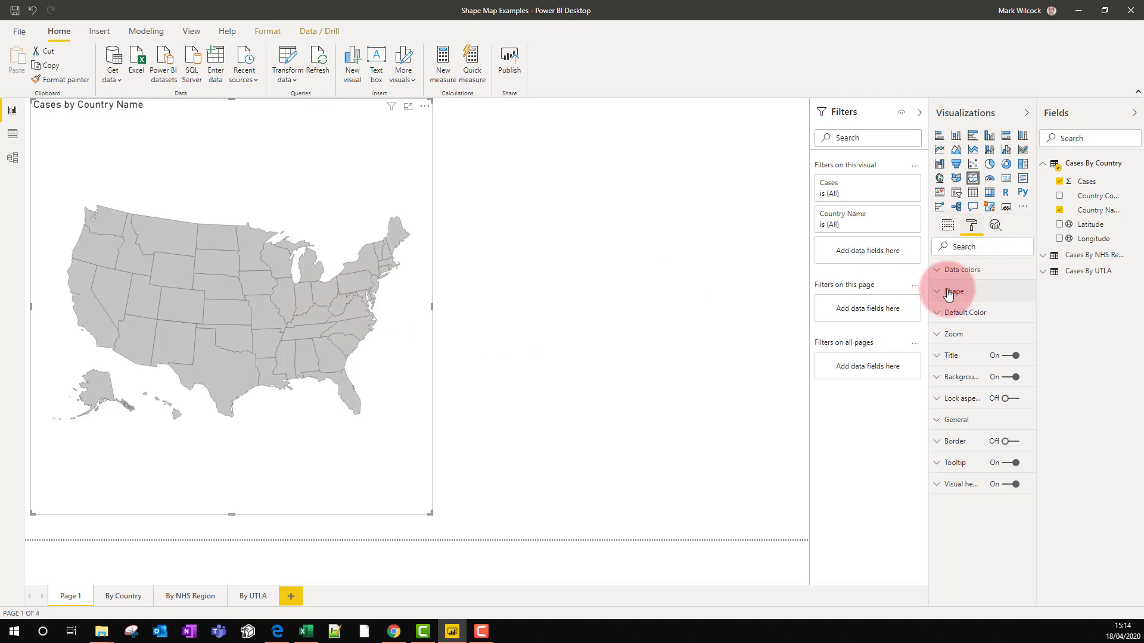
left_click(992, 315)
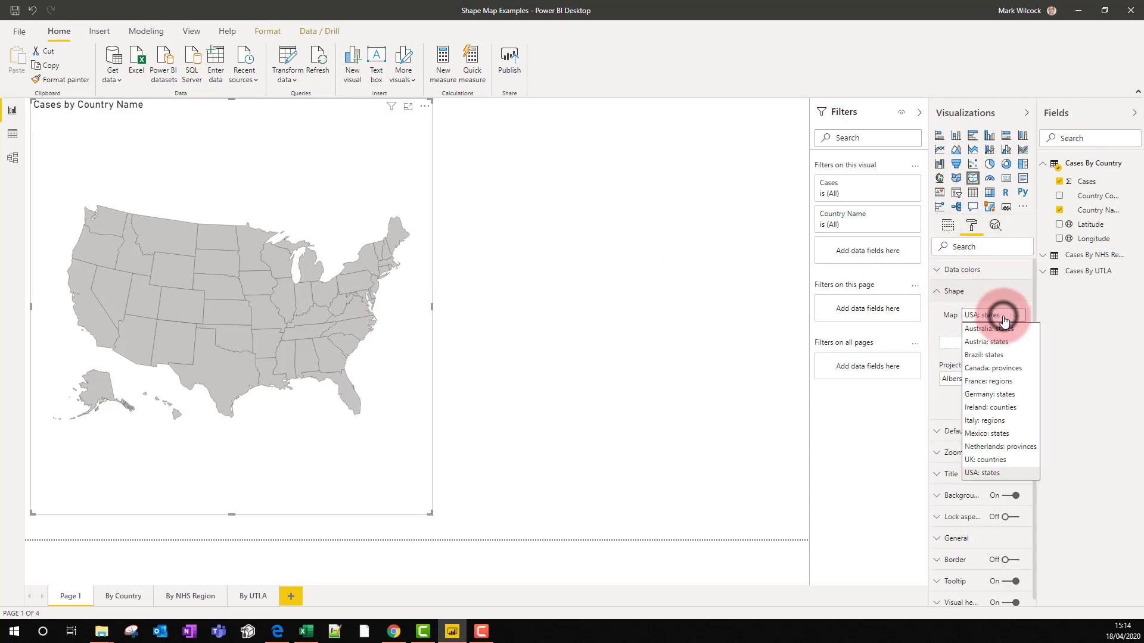
mouse_move(986, 460)
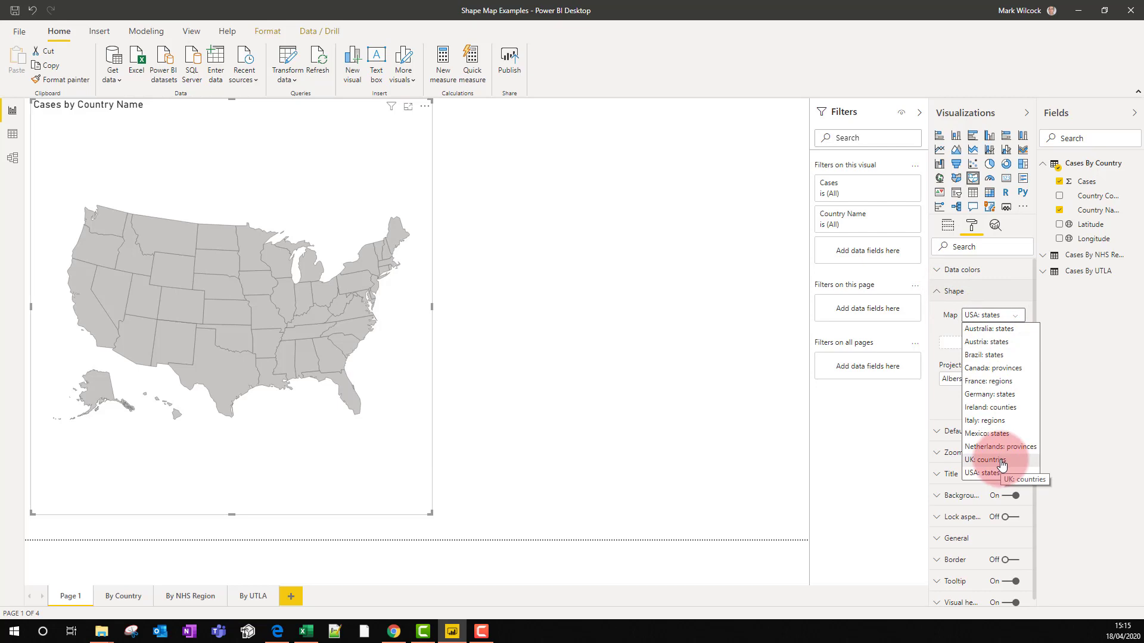
left_click(983, 460)
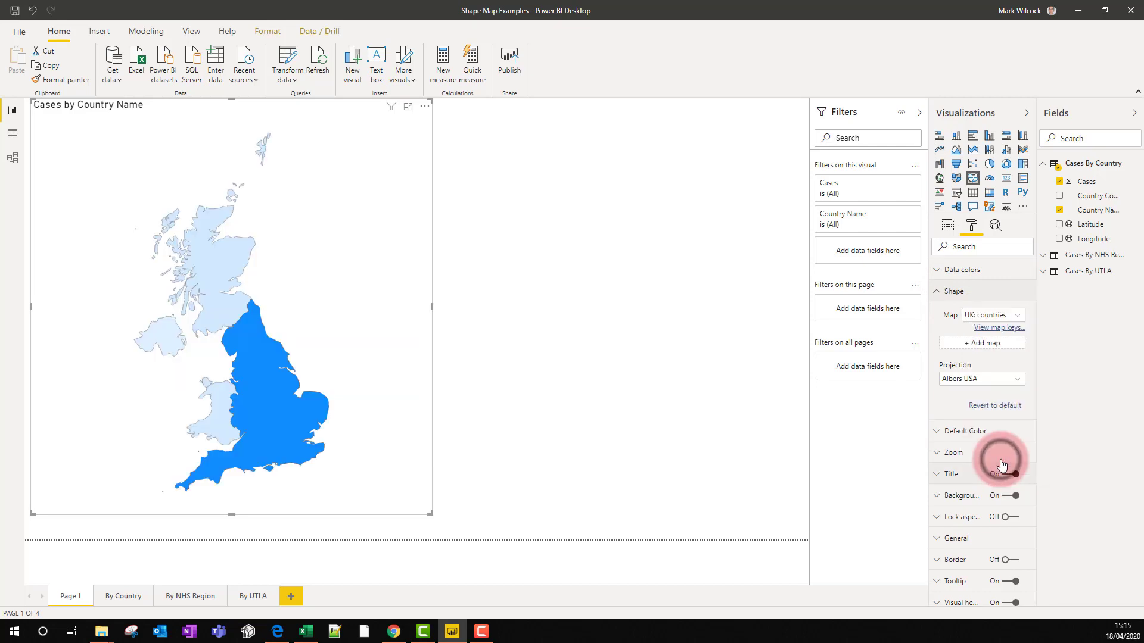
left_click(981, 379)
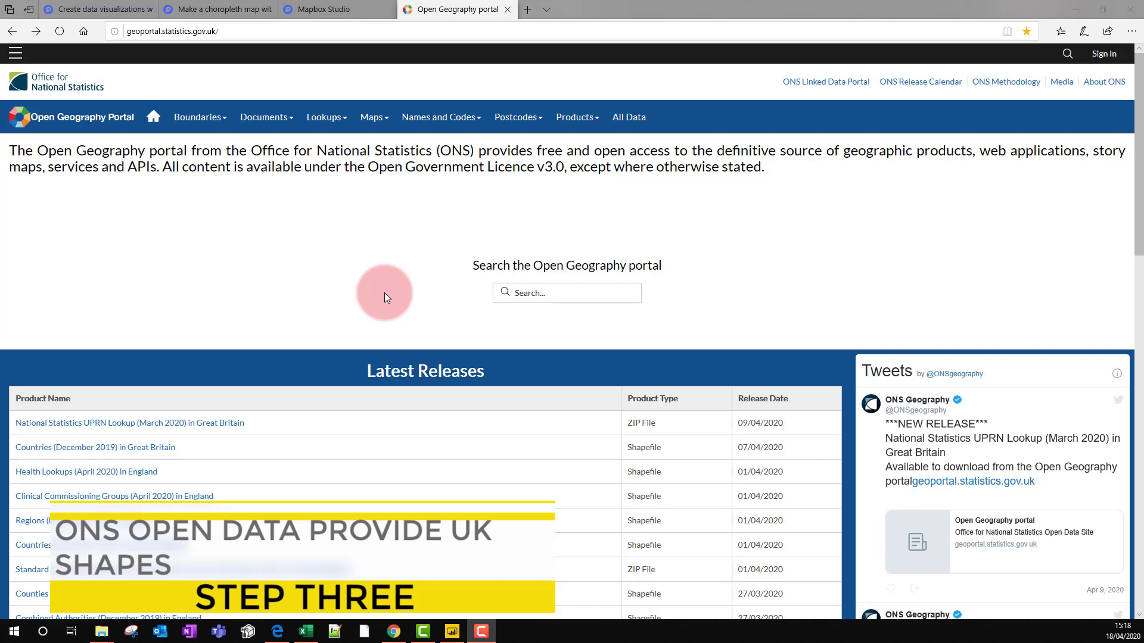
mouse_move(241, 167)
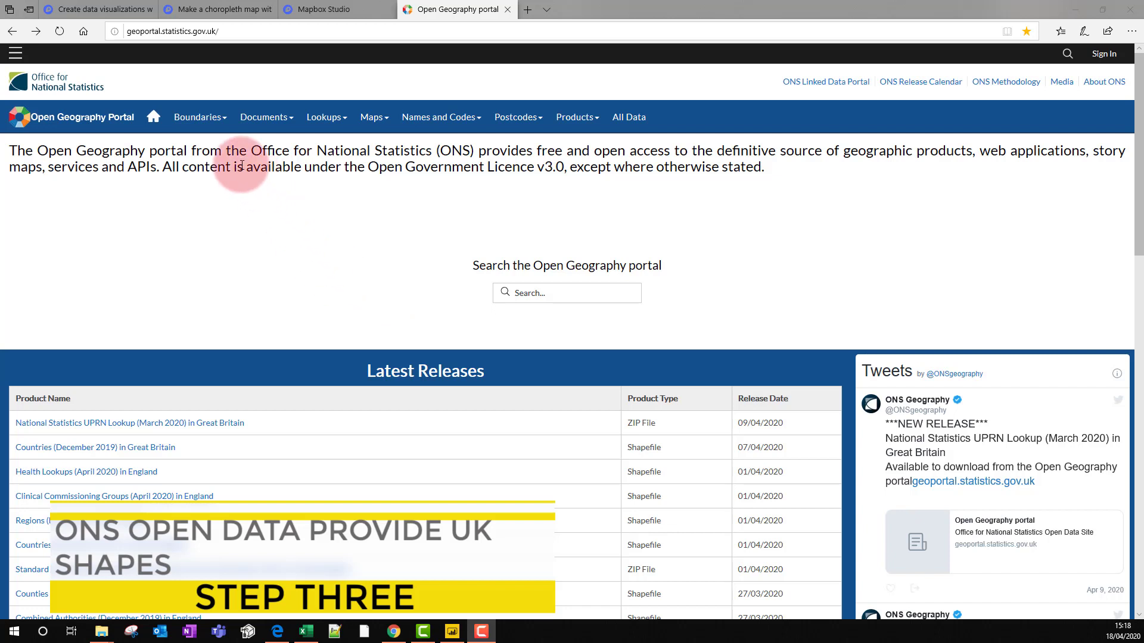
Browse Electoral Boundaries to the 2018 Westminster Parliamentary Constituencies collection
left_click(196, 117)
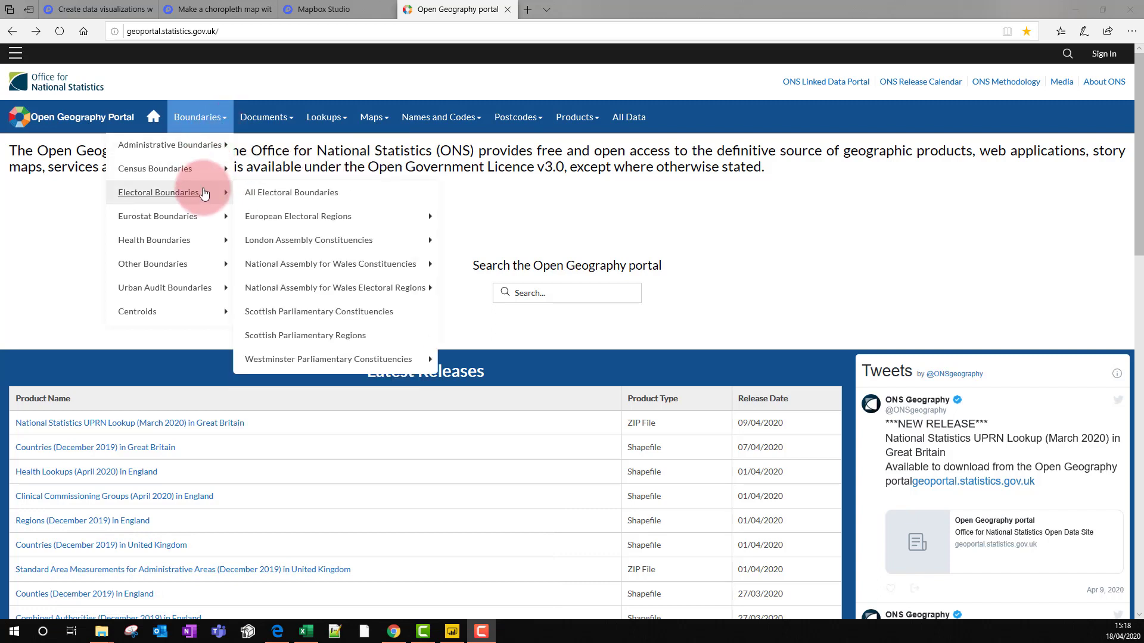
mouse_move(291, 192)
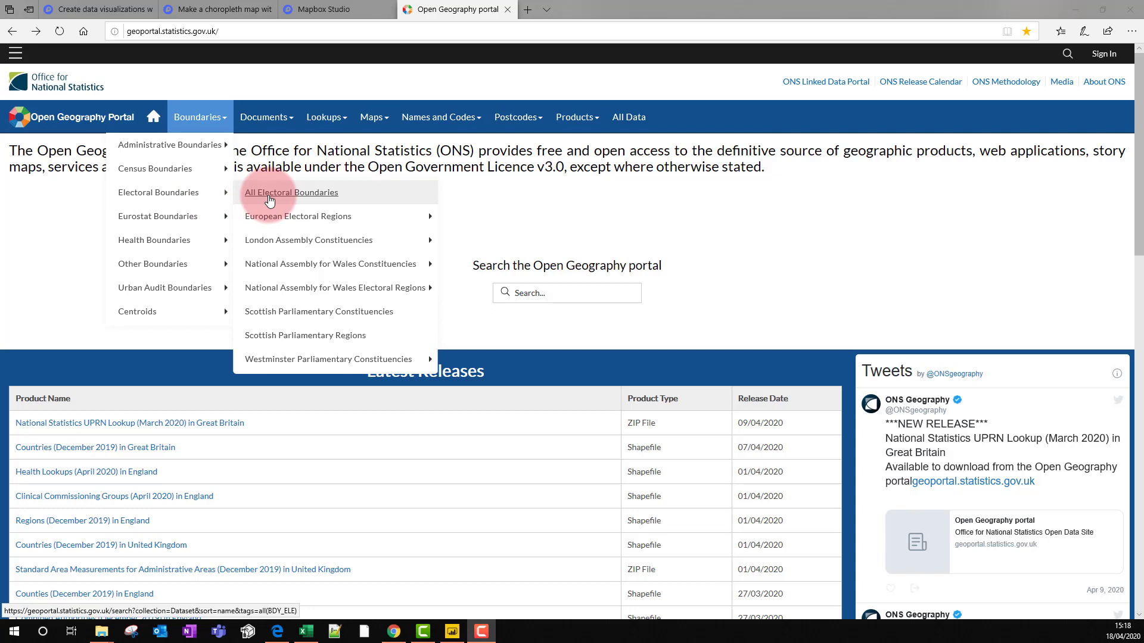
mouse_move(328, 358)
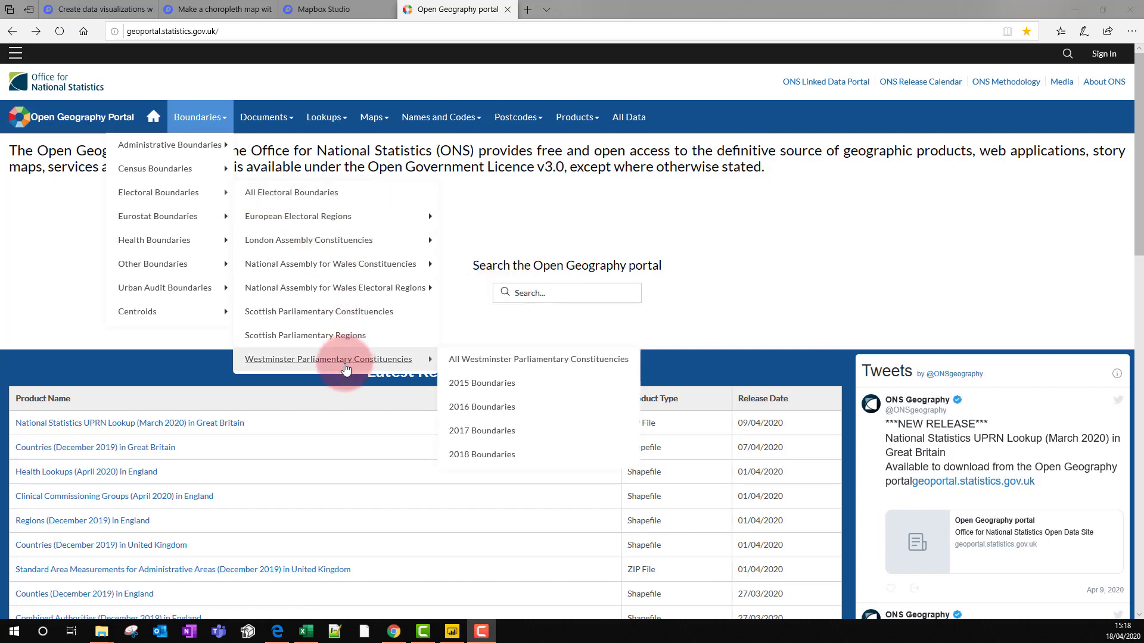
left_click(481, 454)
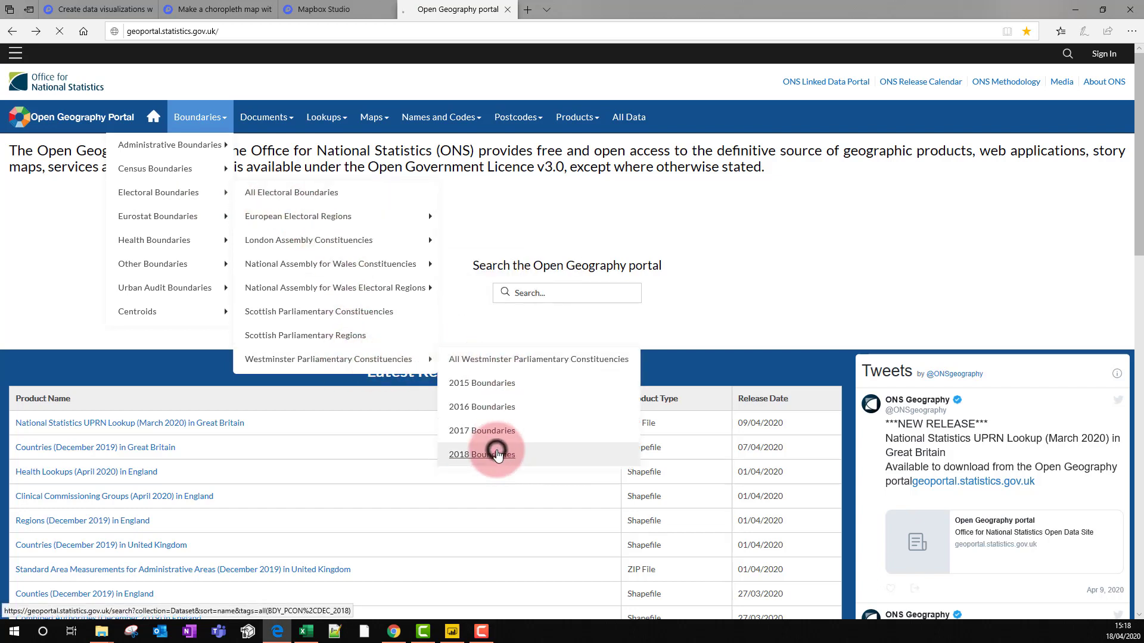
left_click(481, 453)
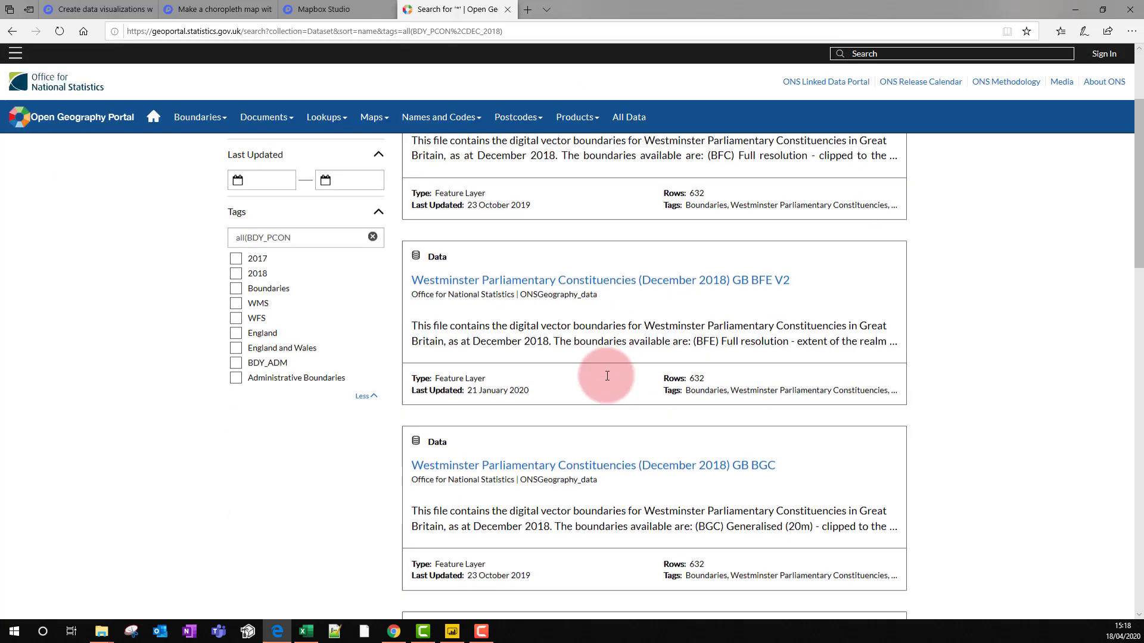
Download the GB BUC constituency boundaries as a Shapefile zip and save it
scroll("down", 3)
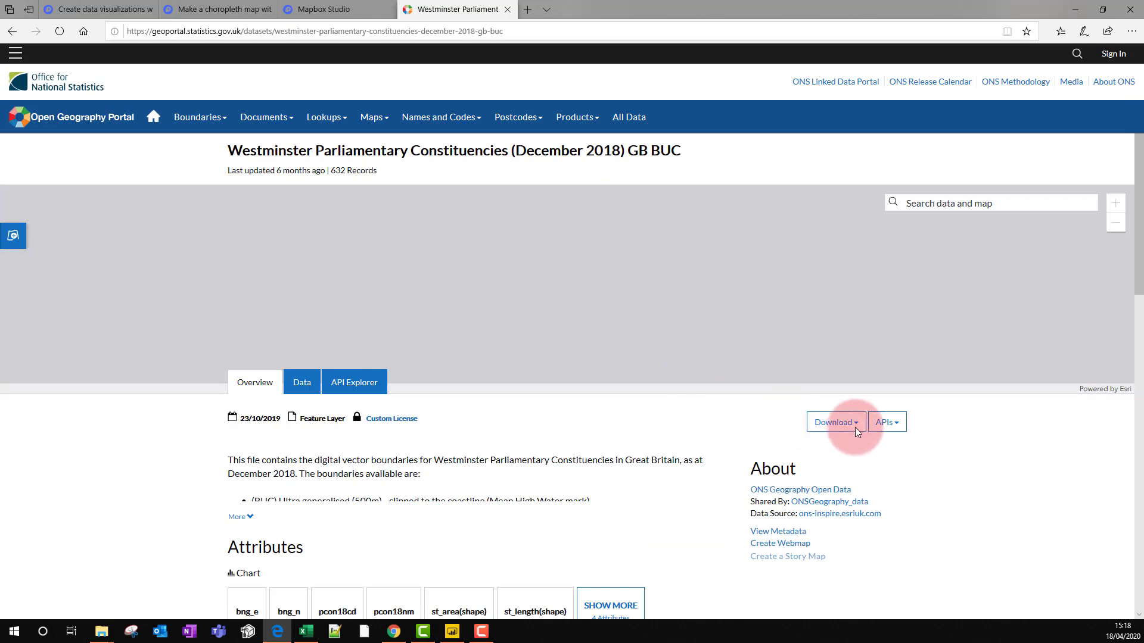
left_click(833, 421)
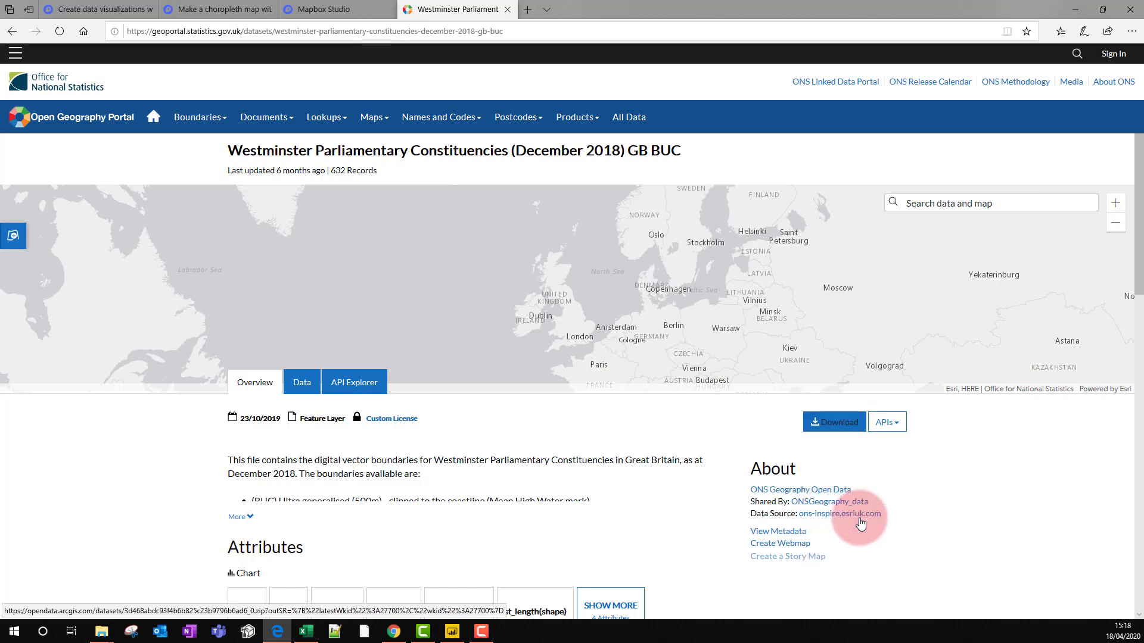
mouse_move(630, 549)
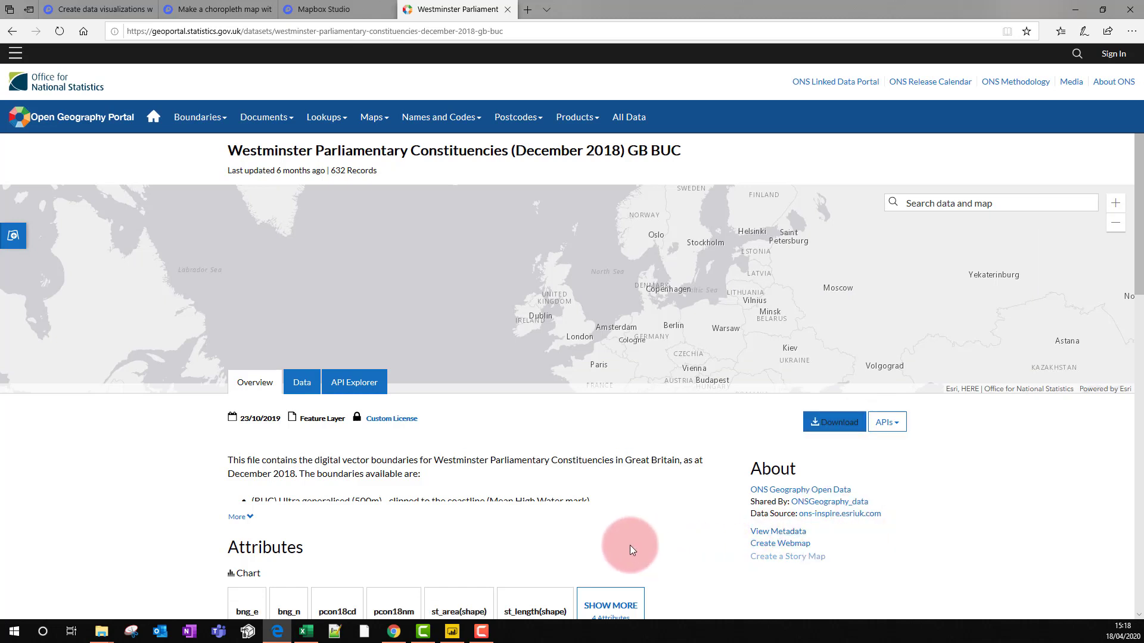
left_click(833, 421)
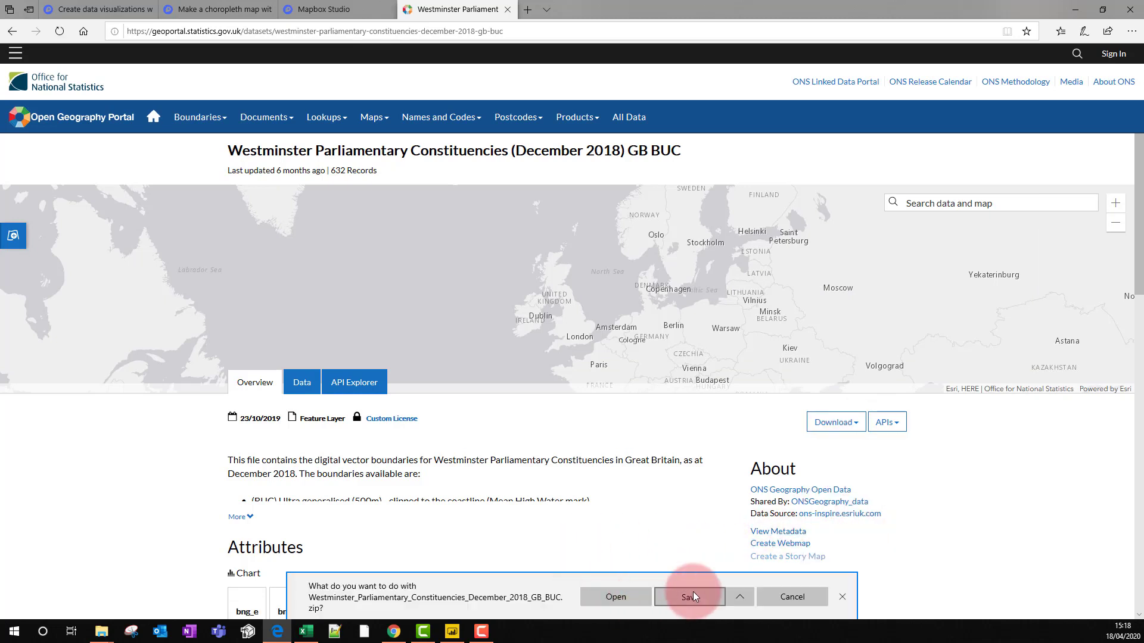
left_click(688, 597)
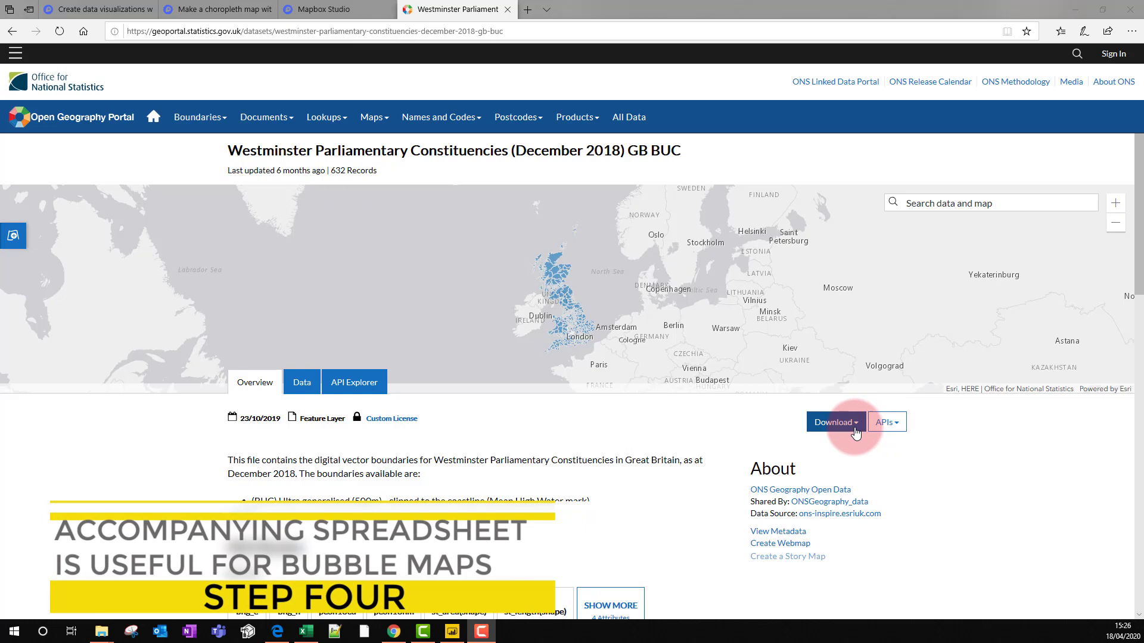
Download the same dataset as a Spreadsheet and save the CSV
left_click(833, 421)
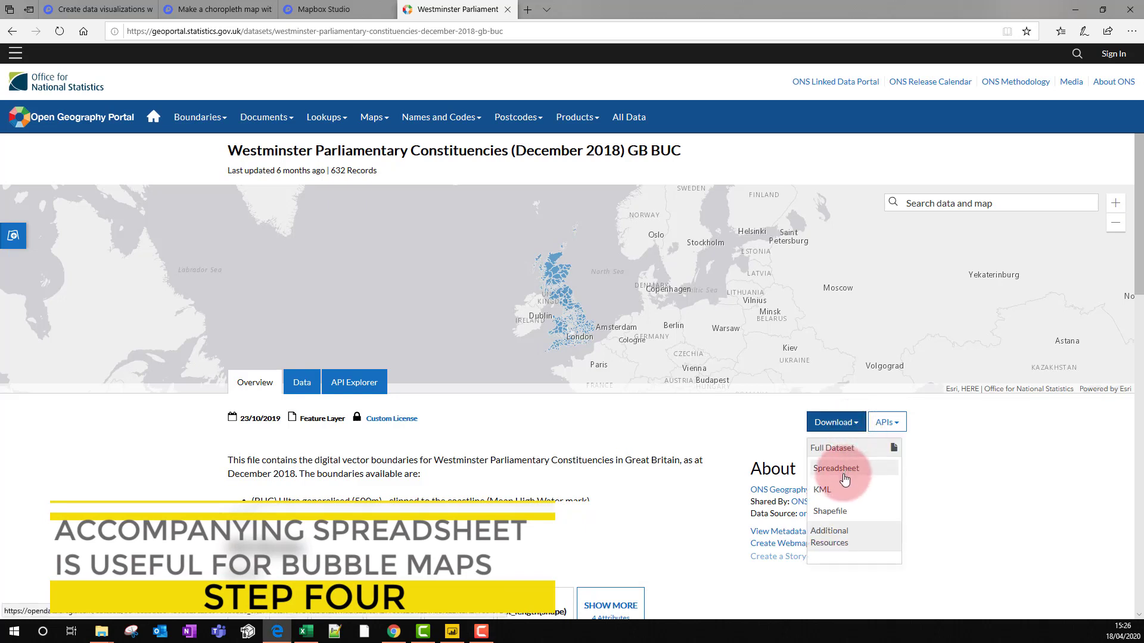
left_click(836, 467)
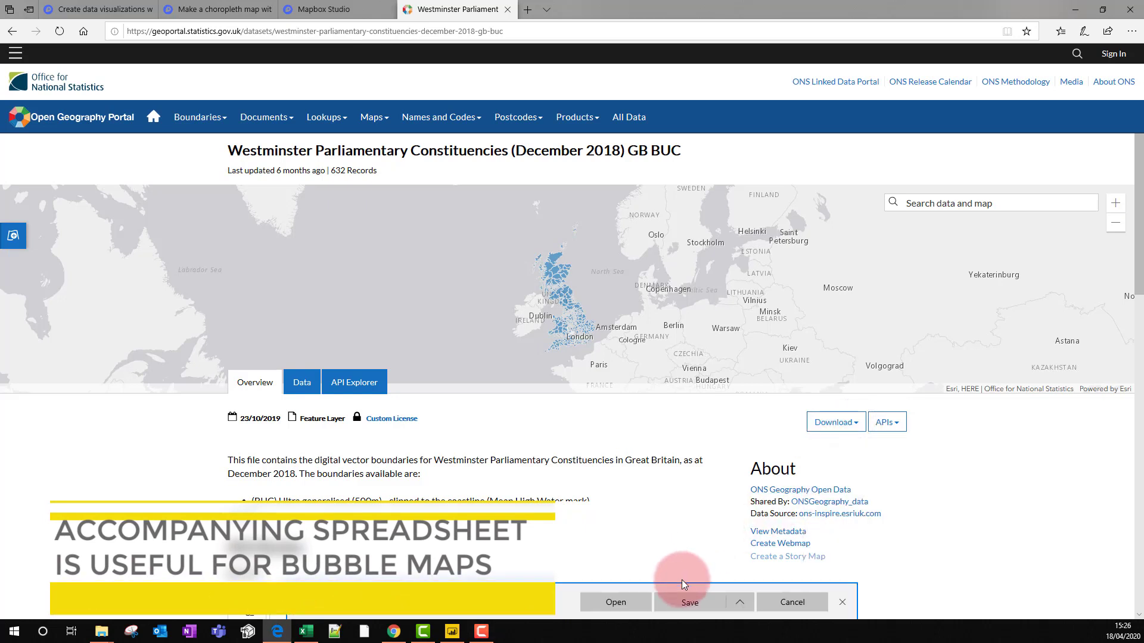
left_click(689, 601)
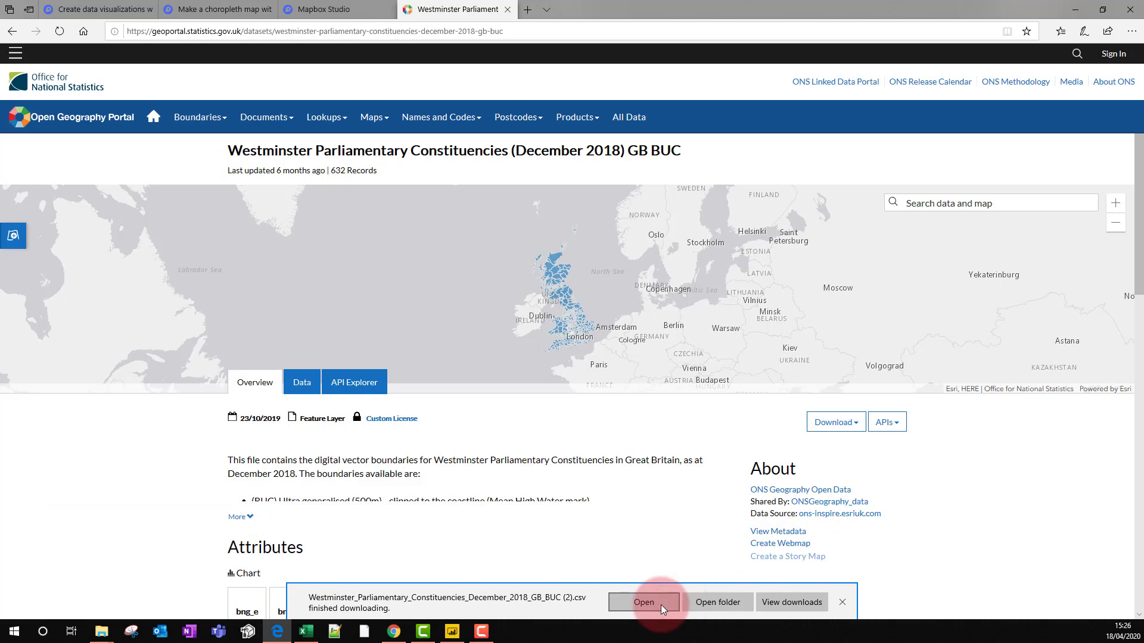
Open the CSV in Excel and inspect the pcon18cd, pcon18nm and long/lat columns
left_click(841, 602)
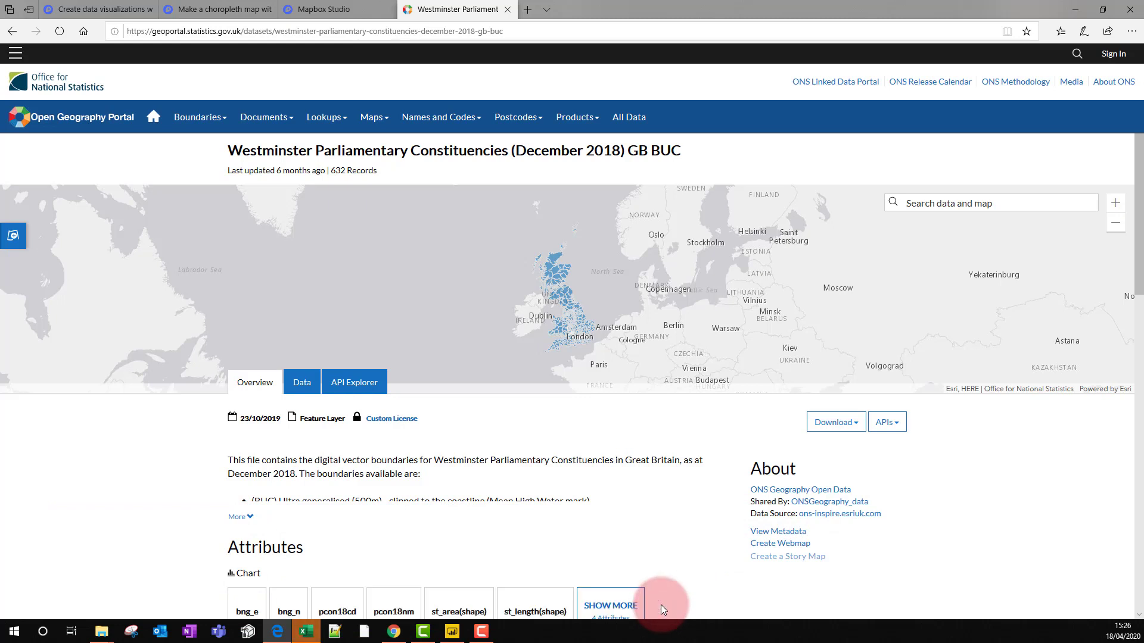
left_click(306, 632)
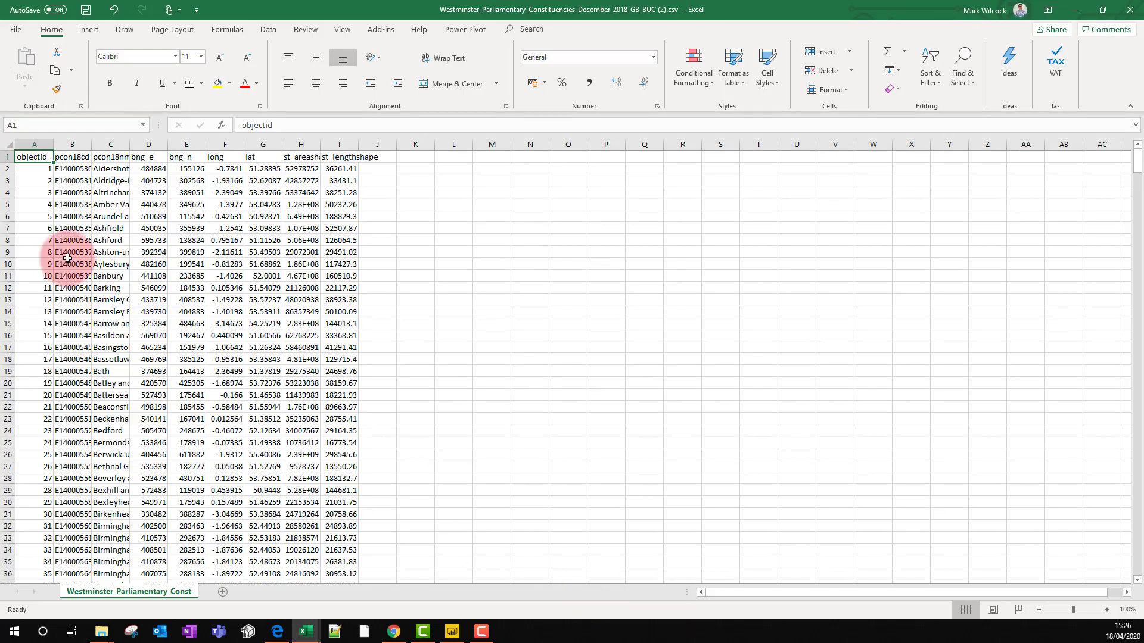
left_click(73, 144)
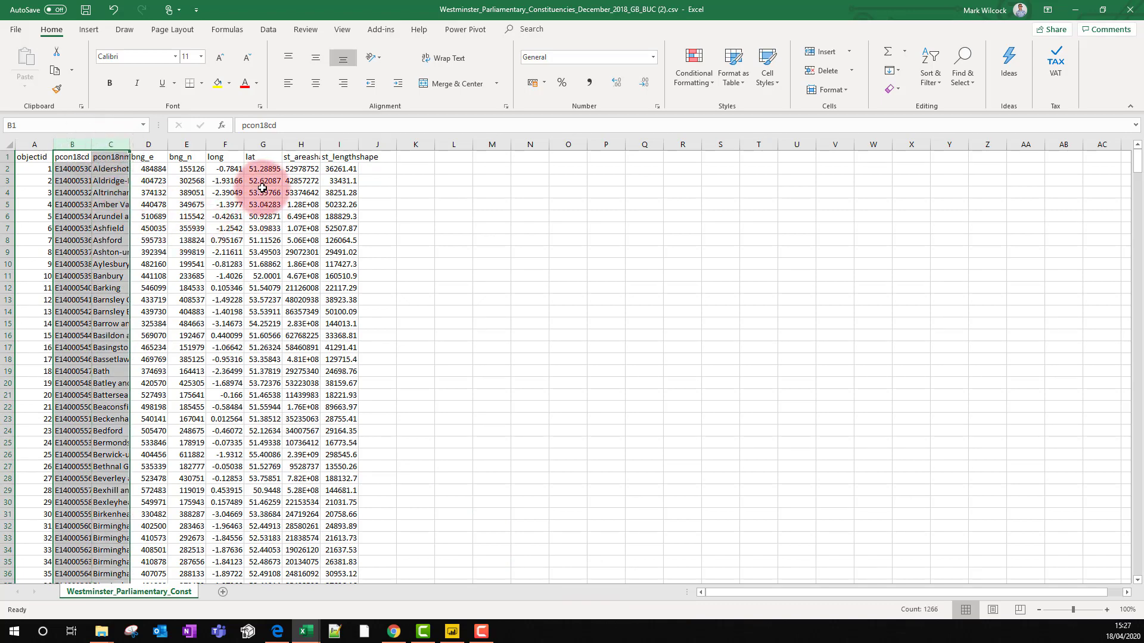
left_click(262, 144)
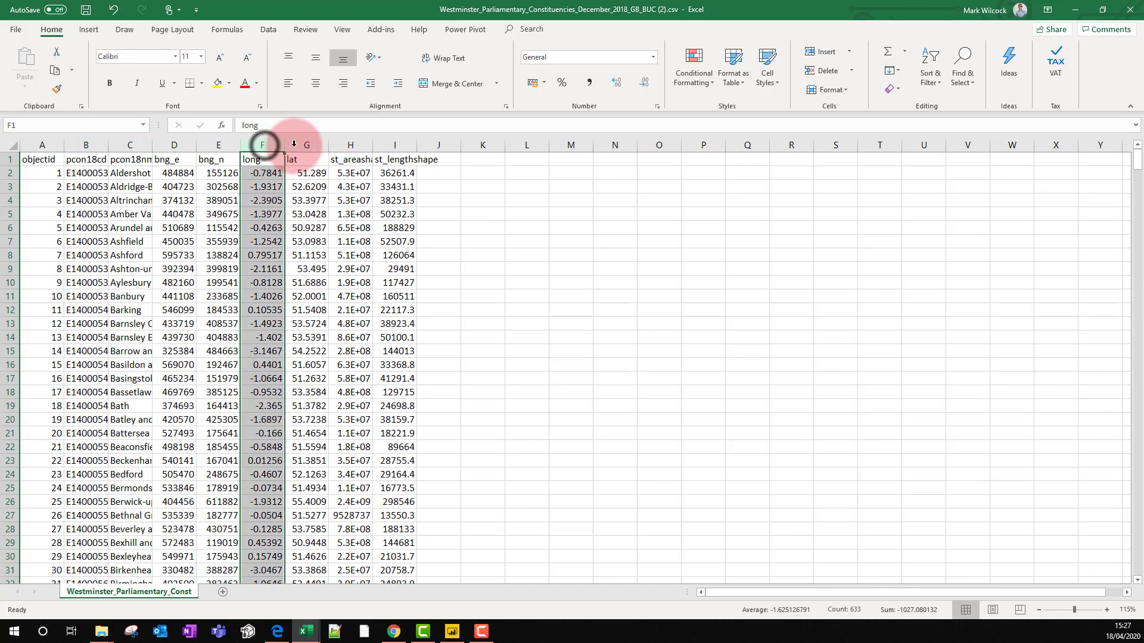
left_click(306, 144)
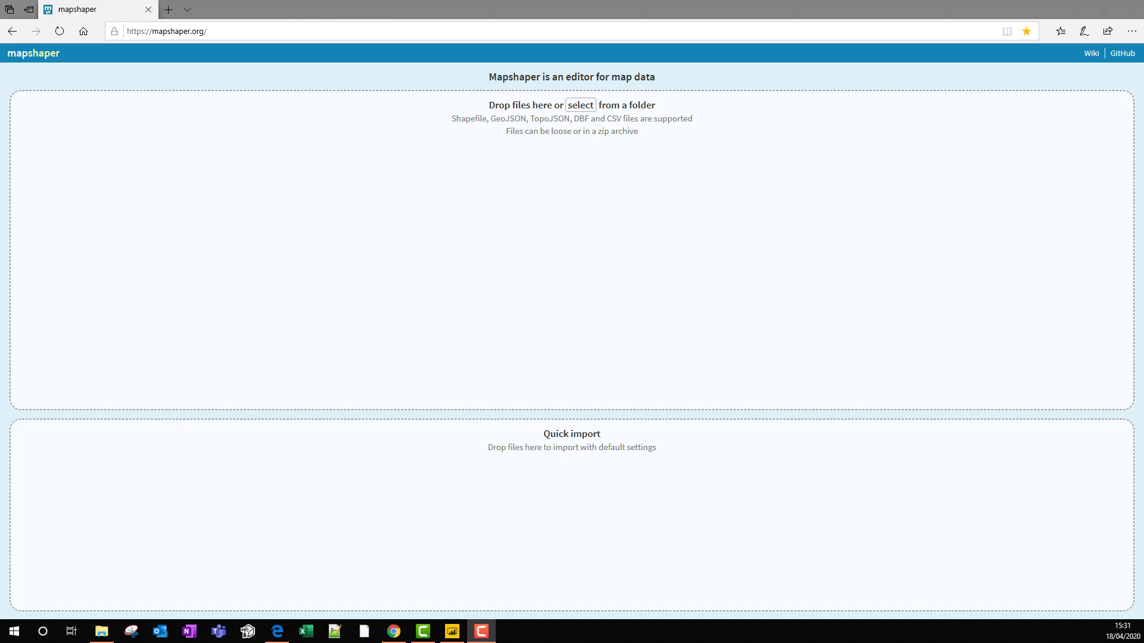
Import the .shp, .shx, .dbf and .prj constituency files into mapshaper
left_click(252, 31)
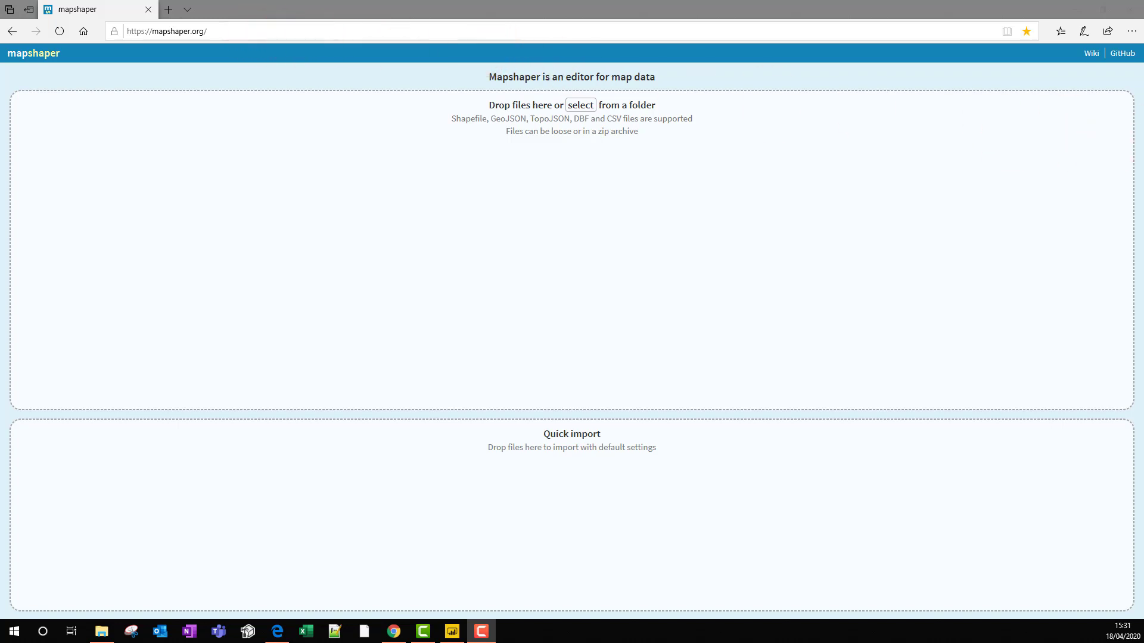
left_click(632, 224)
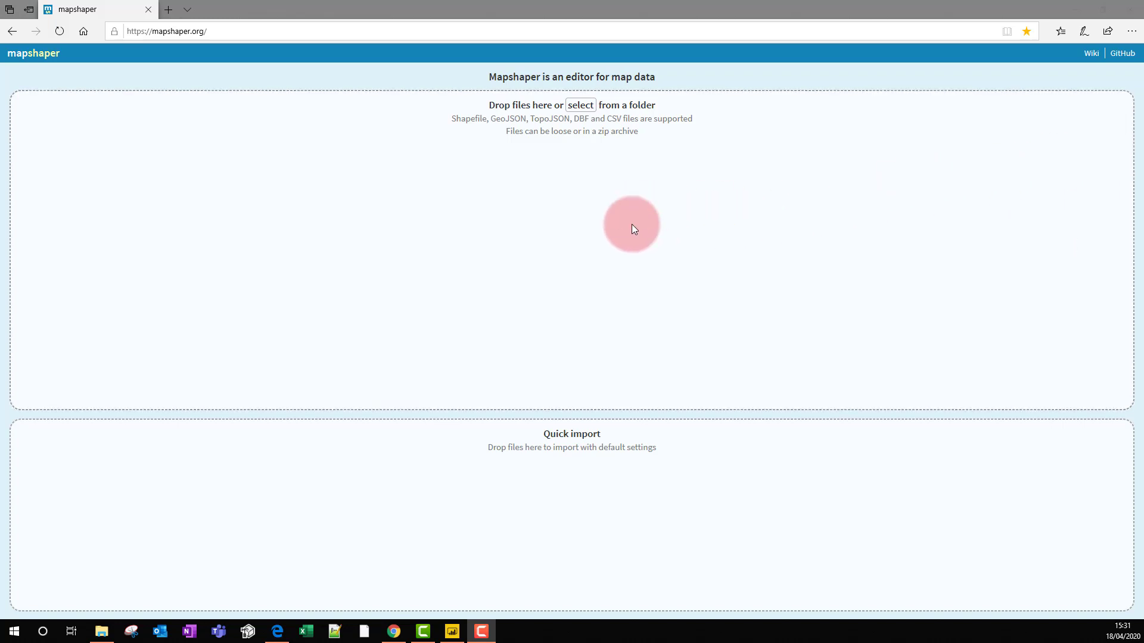
left_click(580, 105)
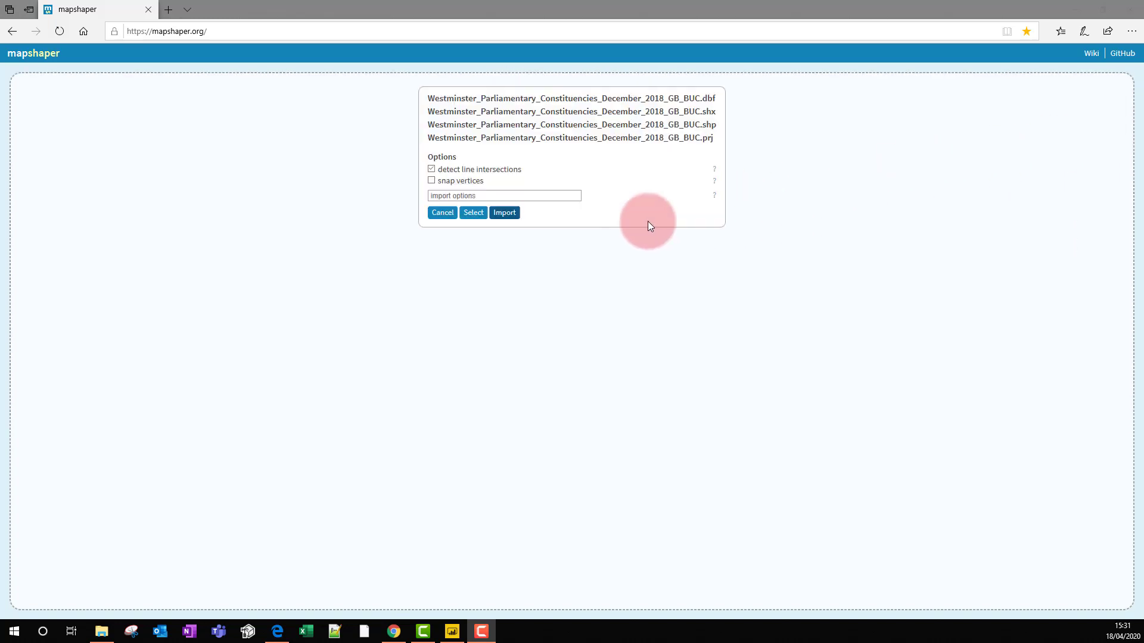
left_click(504, 212)
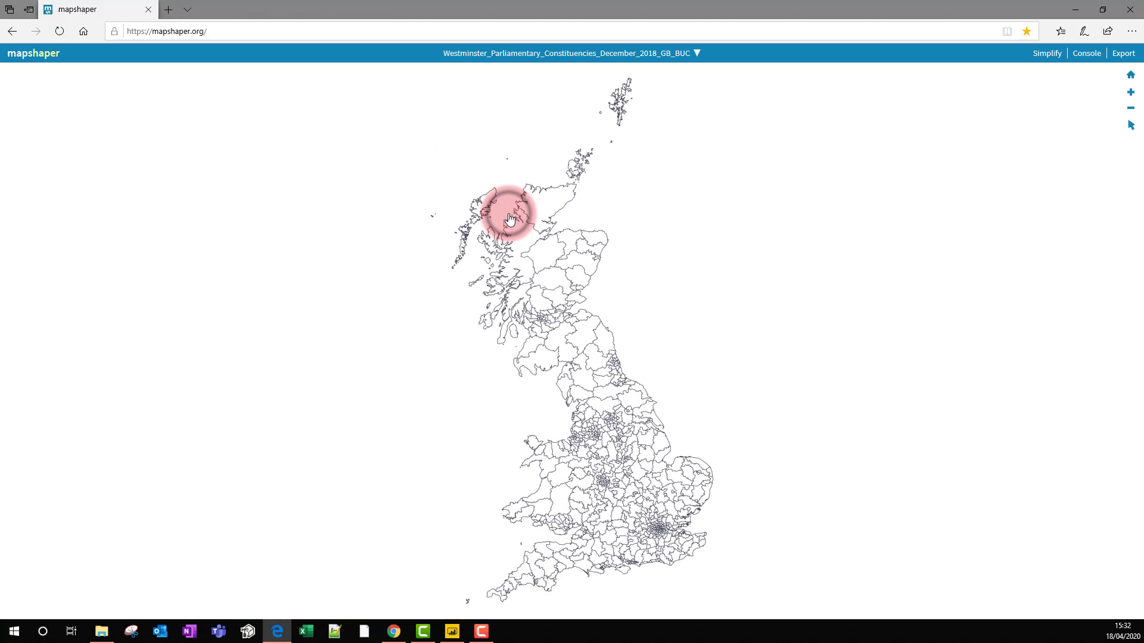
mouse_move(1086, 57)
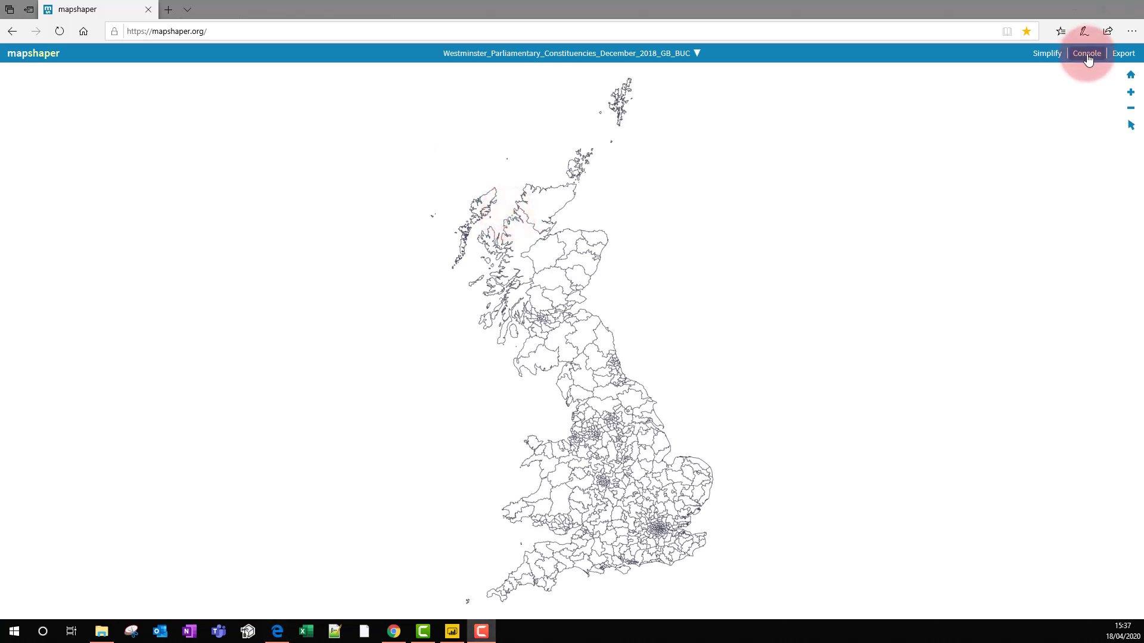
Run the info command in mapshaper's console to list the layer's 632 polygon records and fields
left_click(1086, 52)
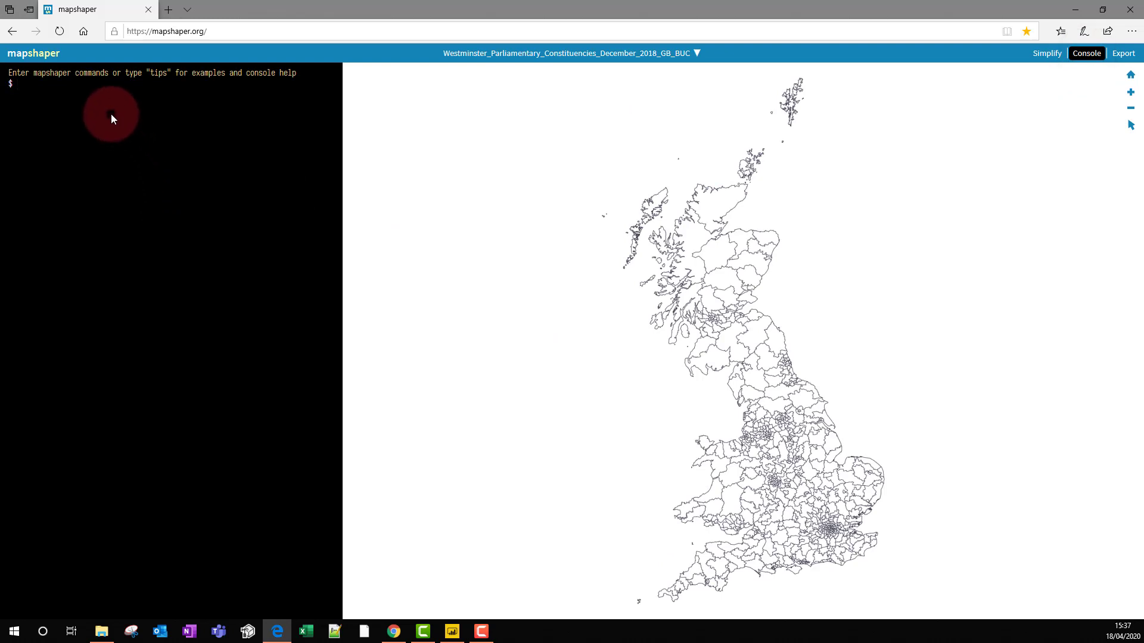
type("info")
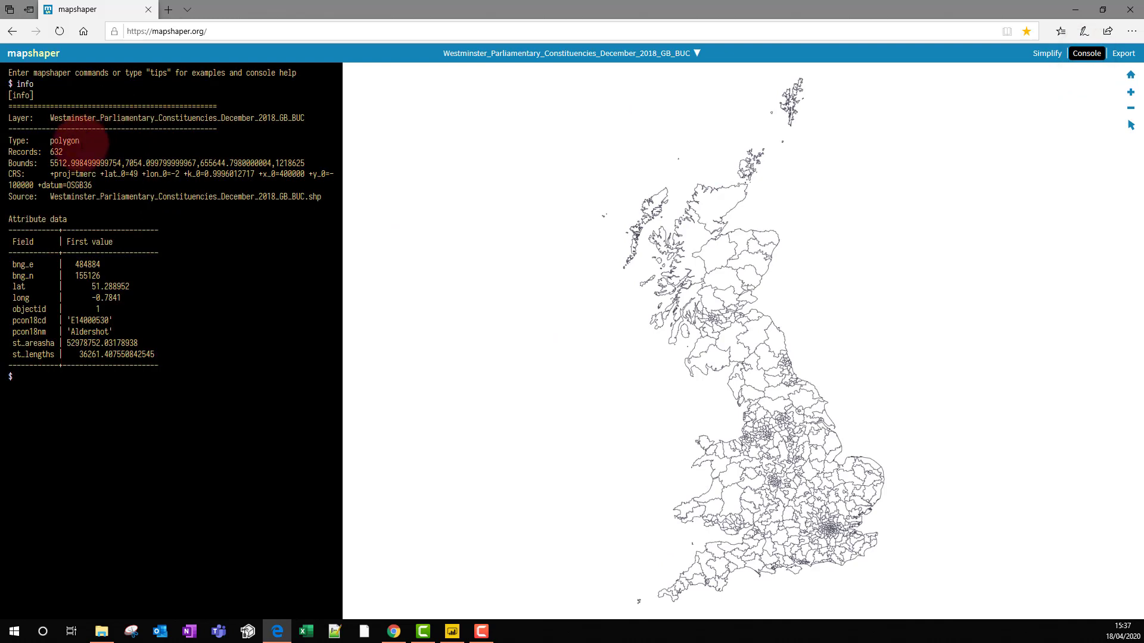
double_click(73, 186)
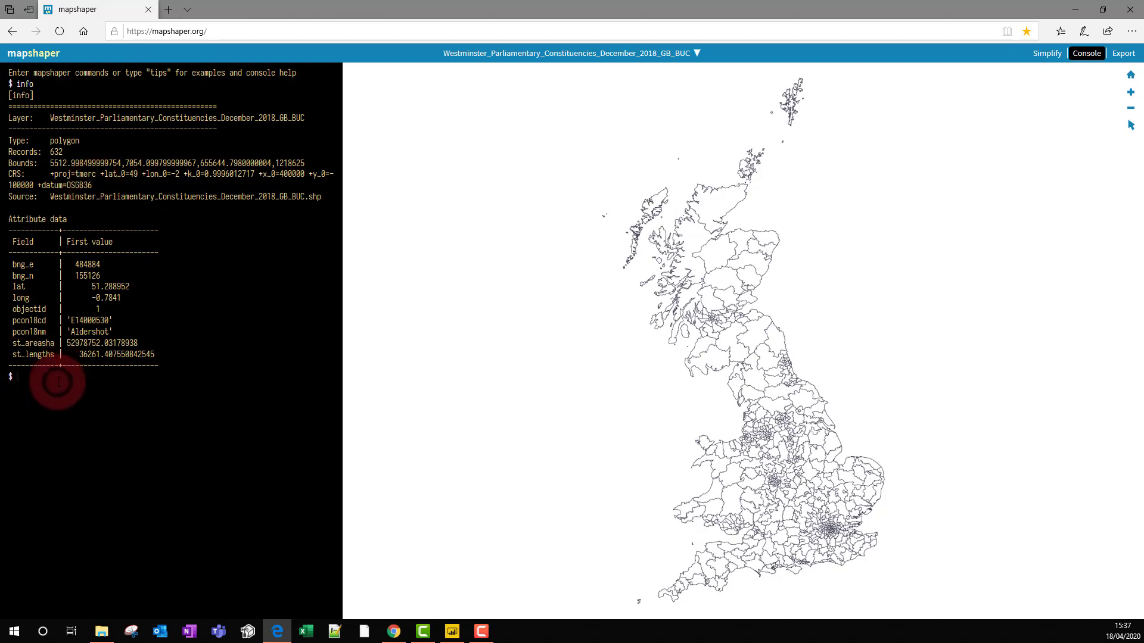
Reproject the layer with 'proj wgs84', then rerun info to confirm longlat WGS84 coordinates
type("proj")
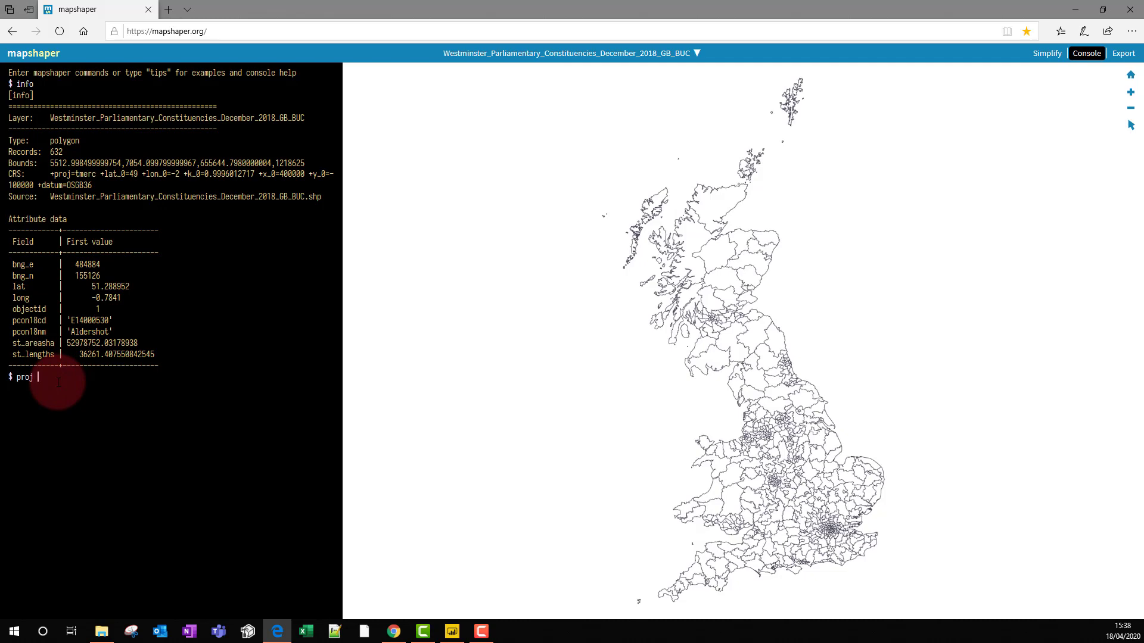
type("wgs")
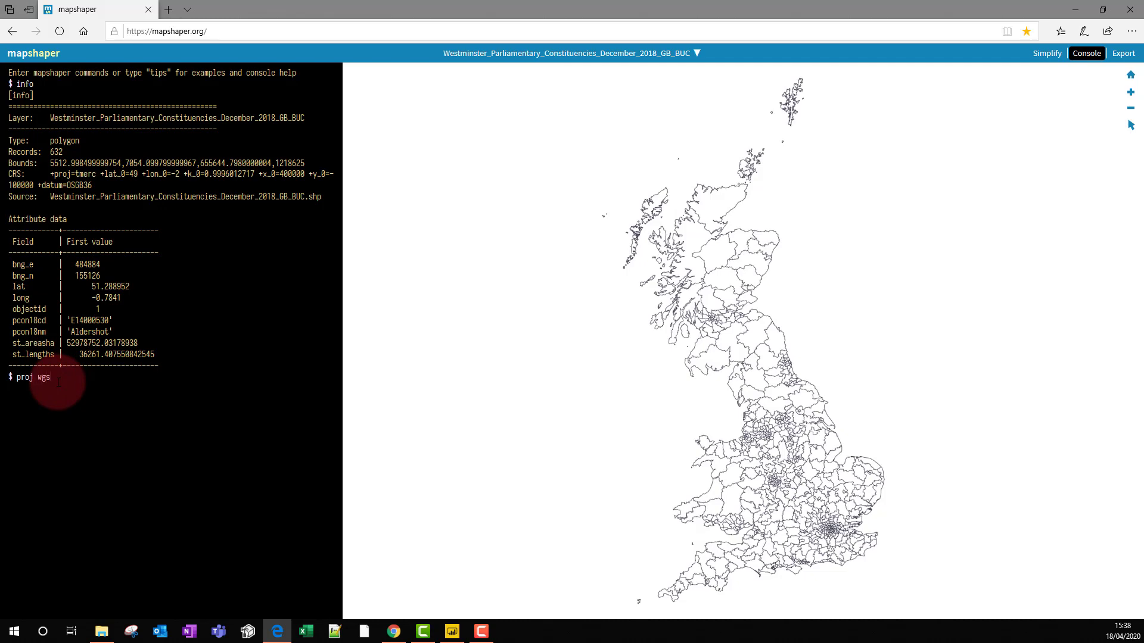
type("84")
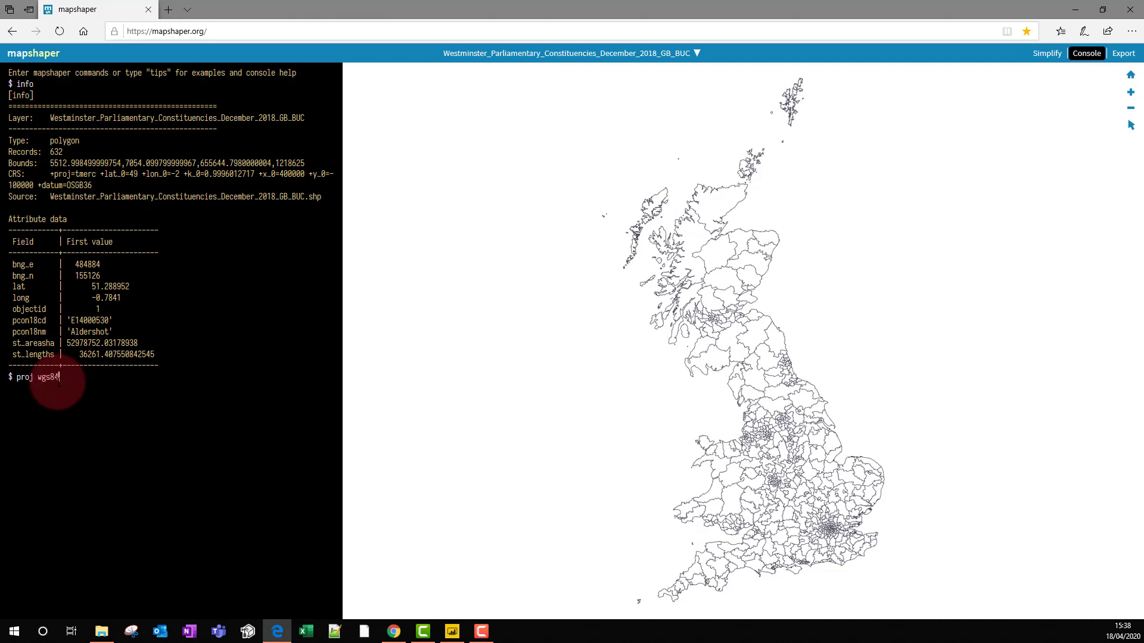
key("Return")
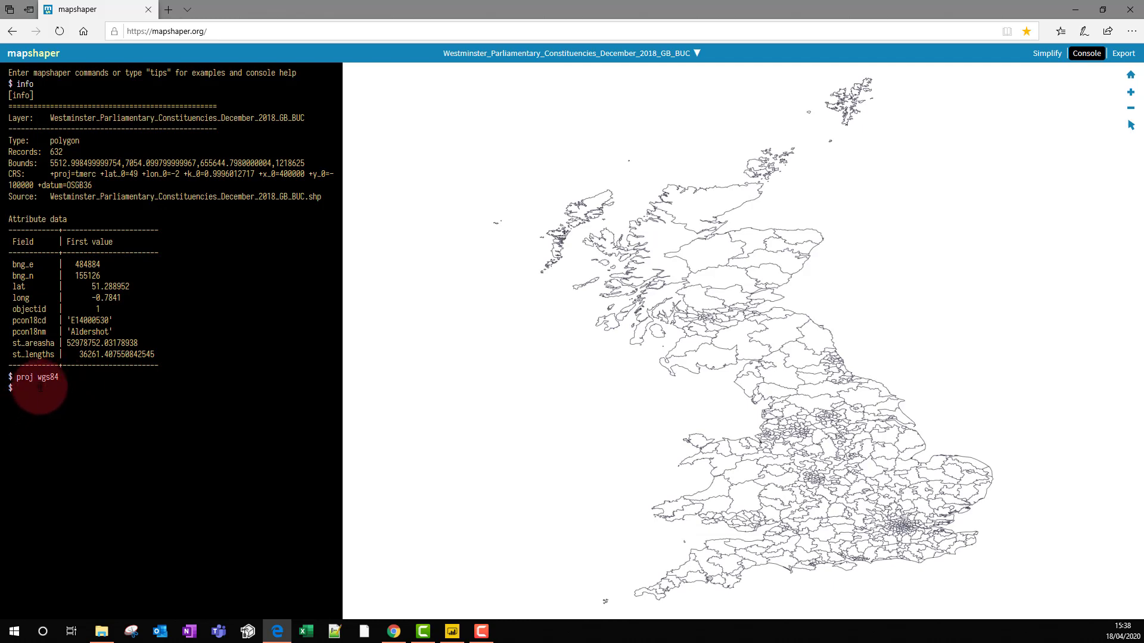
key("Return")
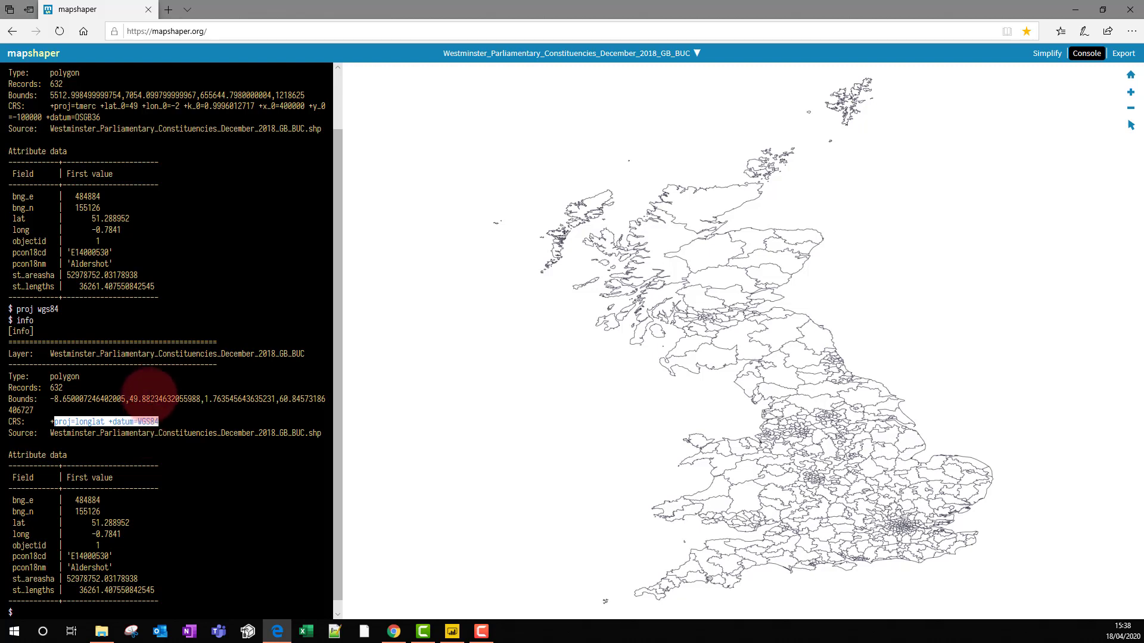
mouse_move(740, 274)
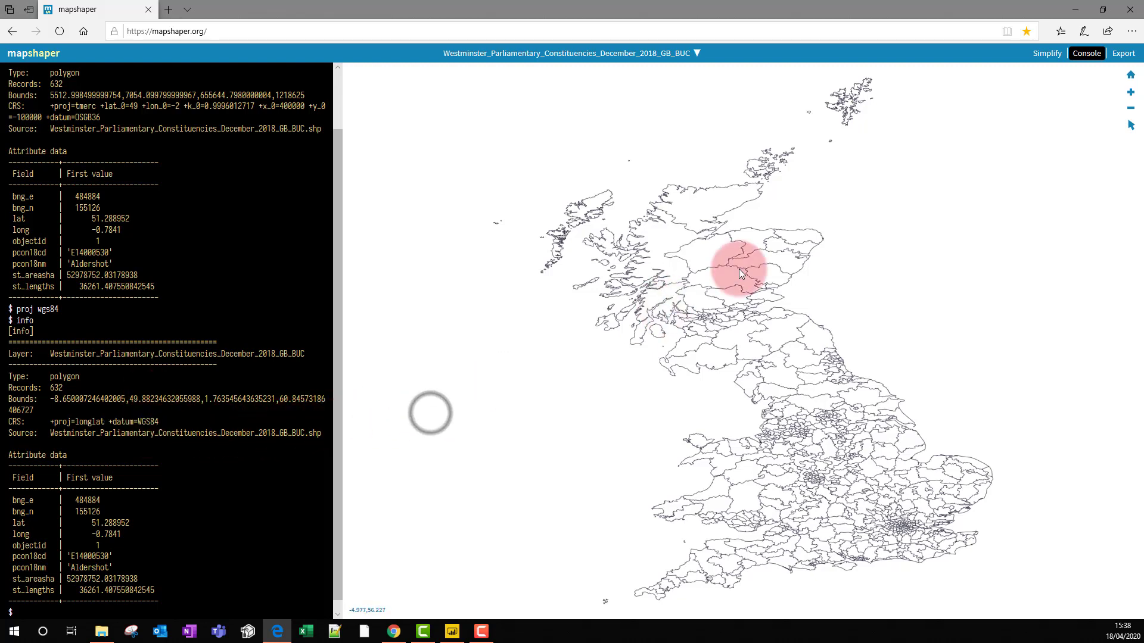
Export the reprojected constituency layer in TopoJSON format
left_click(1122, 53)
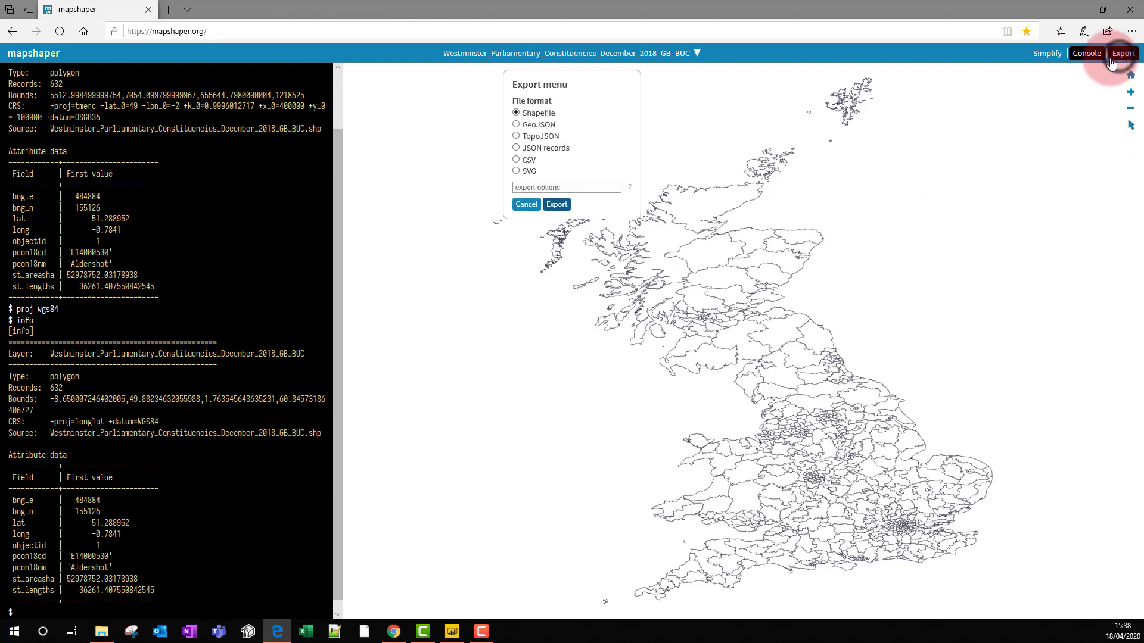
left_click(516, 135)
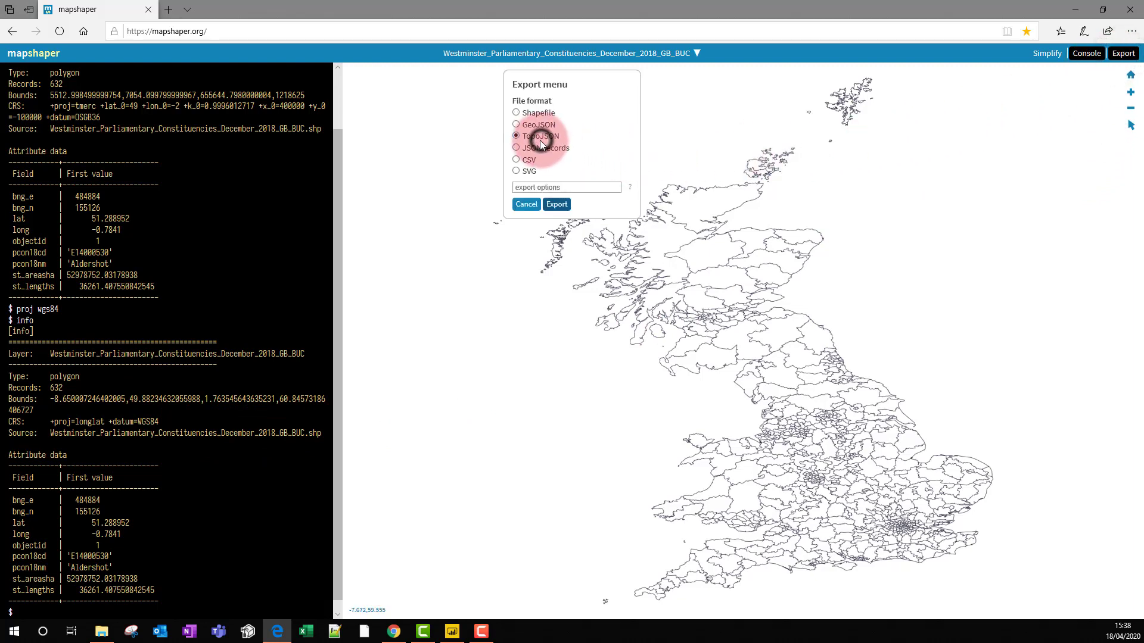
left_click(557, 203)
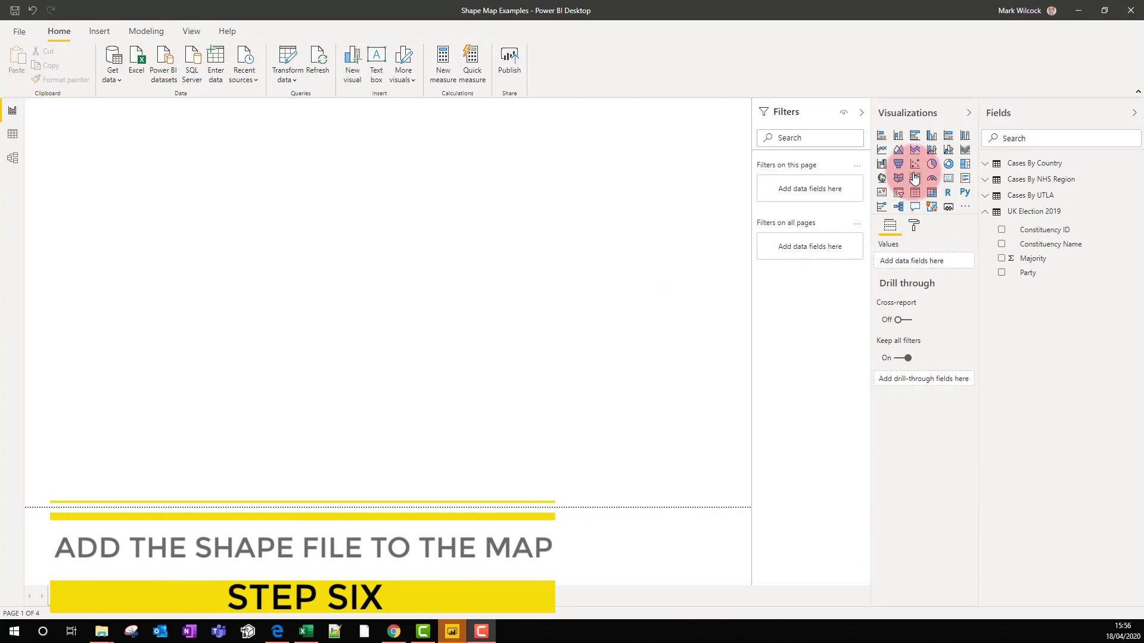
mouse_move(922, 183)
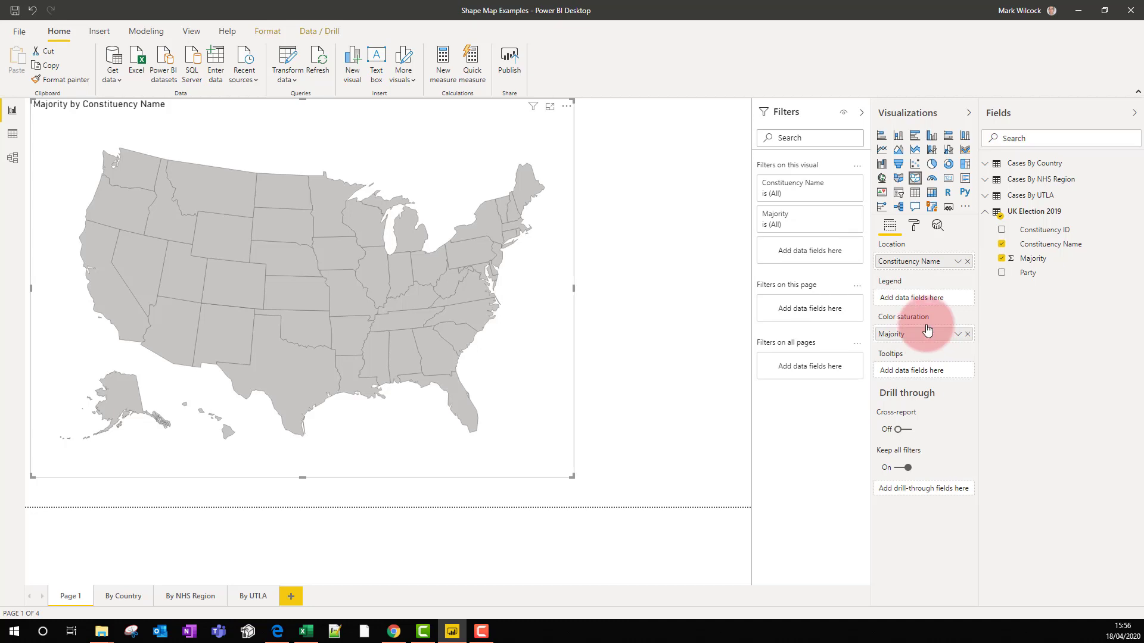
mouse_move(914, 225)
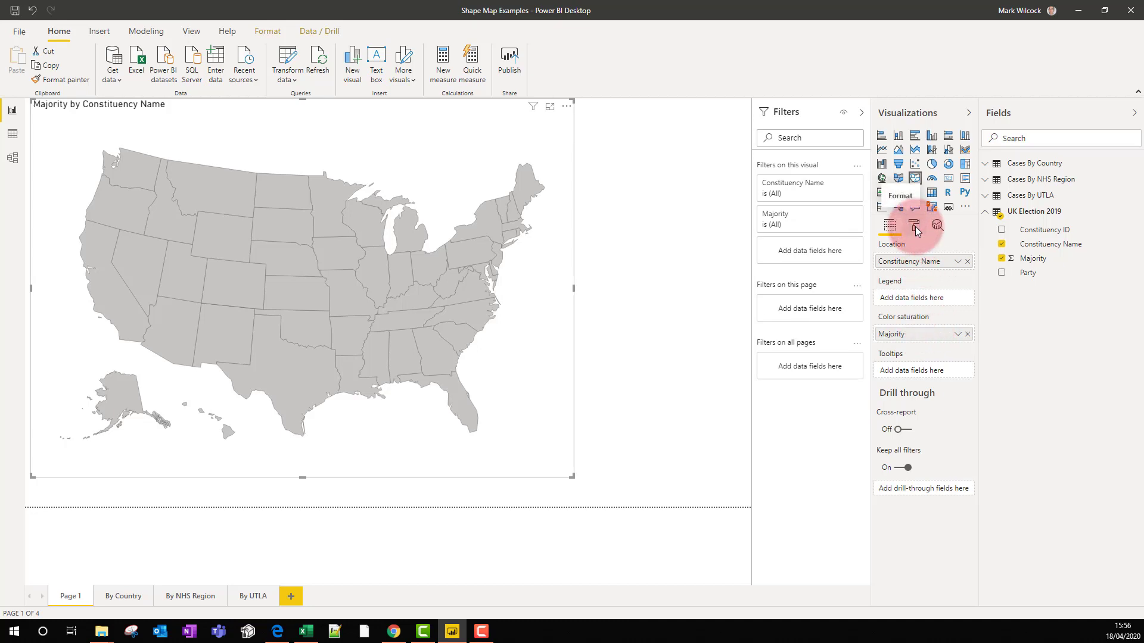
Load the Westminster_Parliamentary_Constituencies JSON as the shape map's custom map
left_click(914, 225)
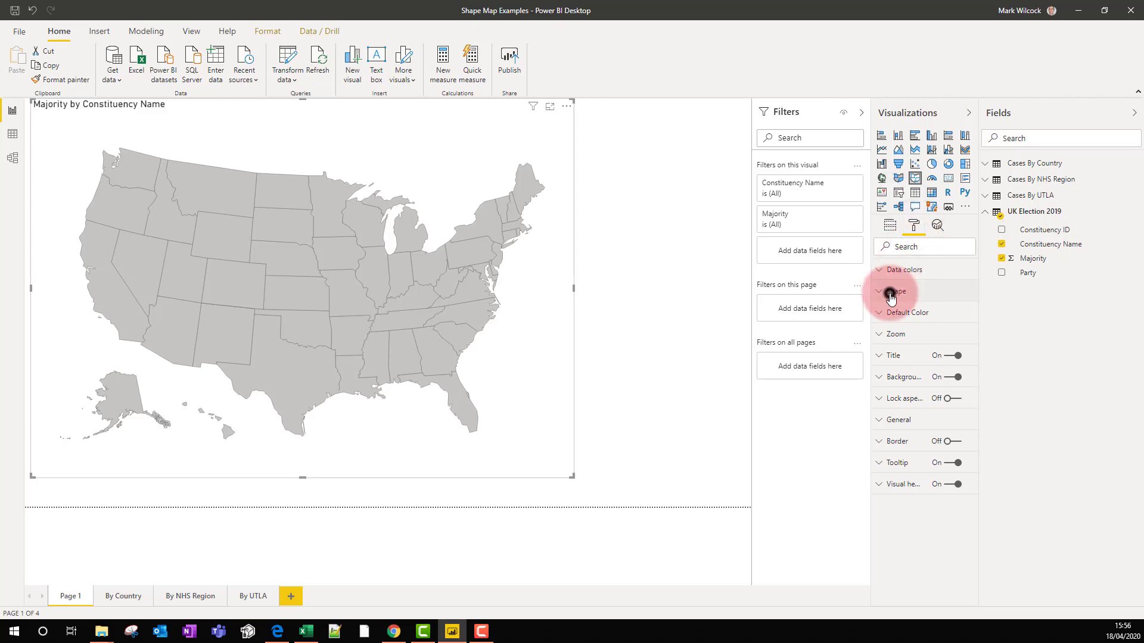
left_click(895, 291)
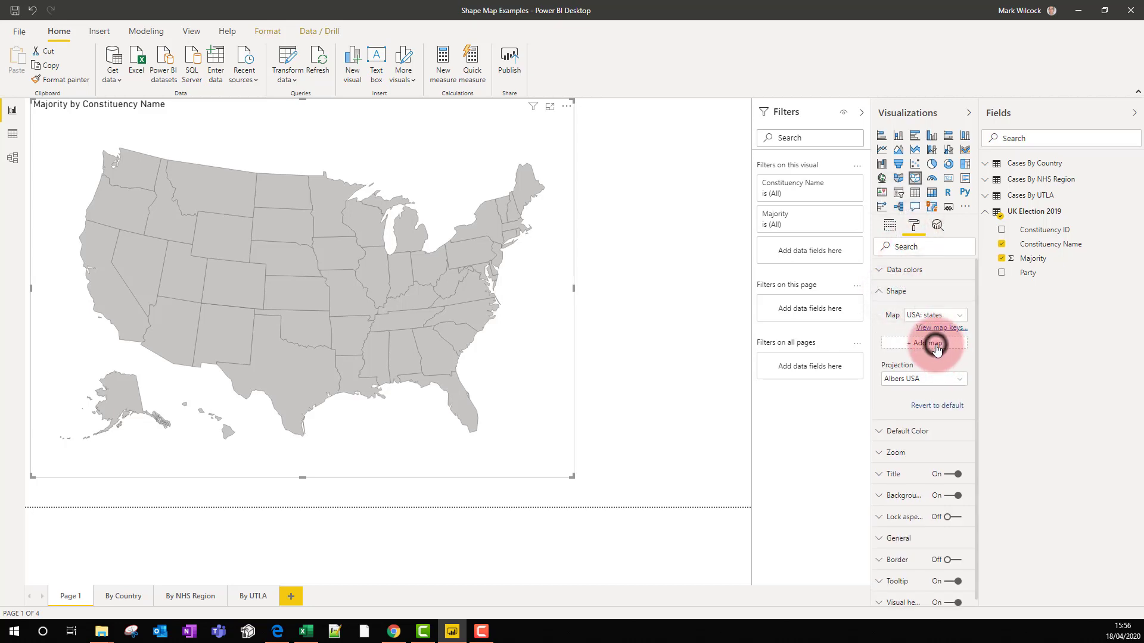
left_click(922, 343)
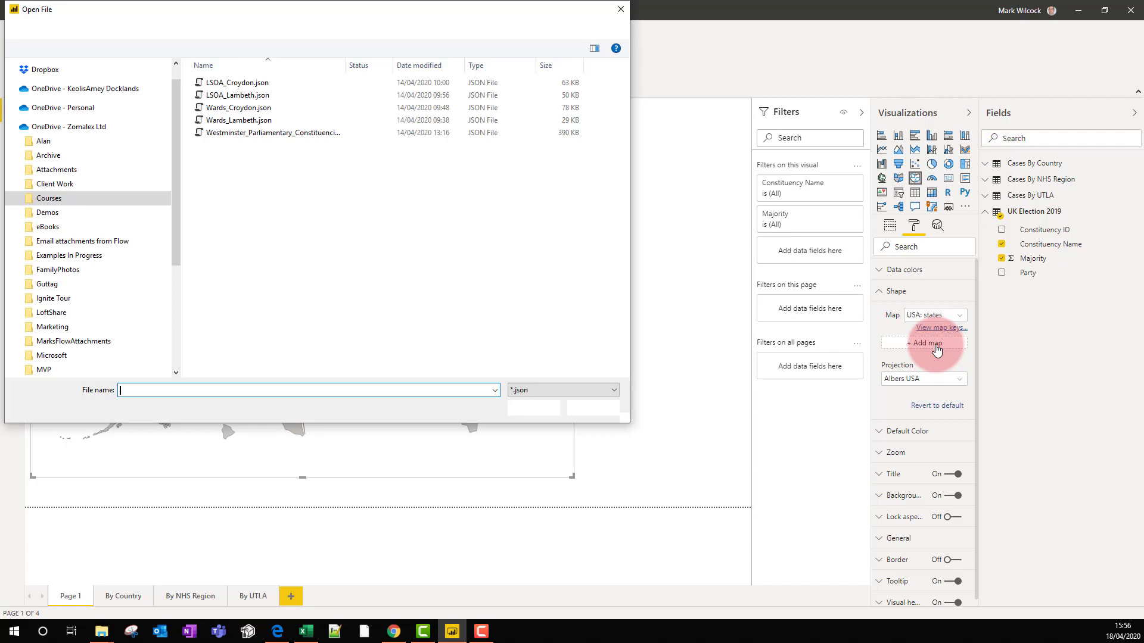
left_click(271, 133)
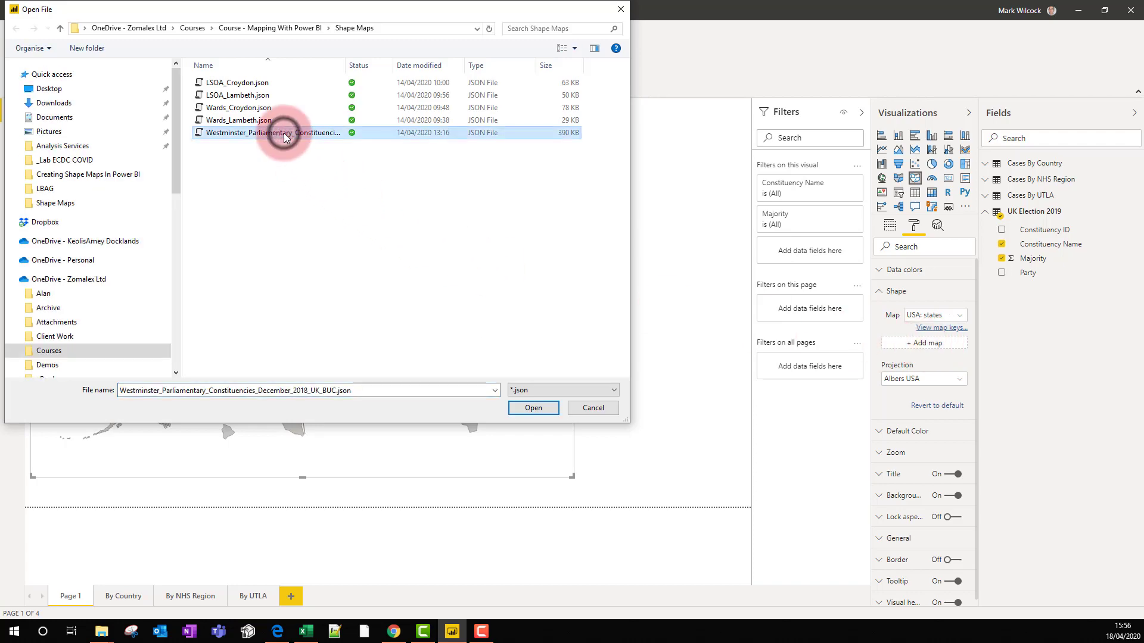
left_click(532, 407)
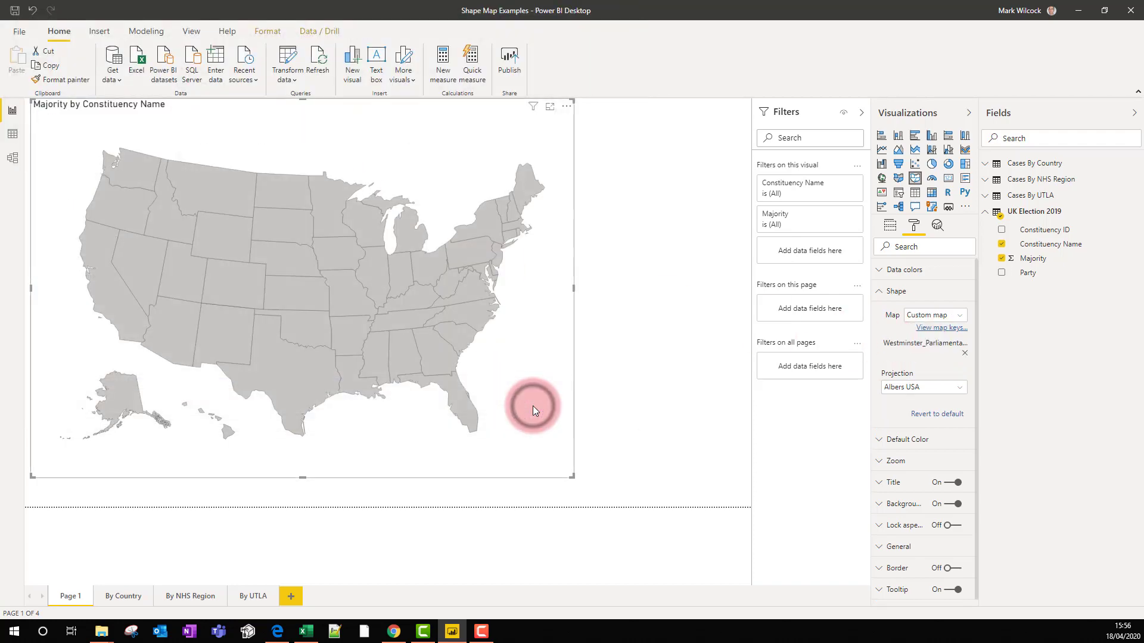
left_click(921, 386)
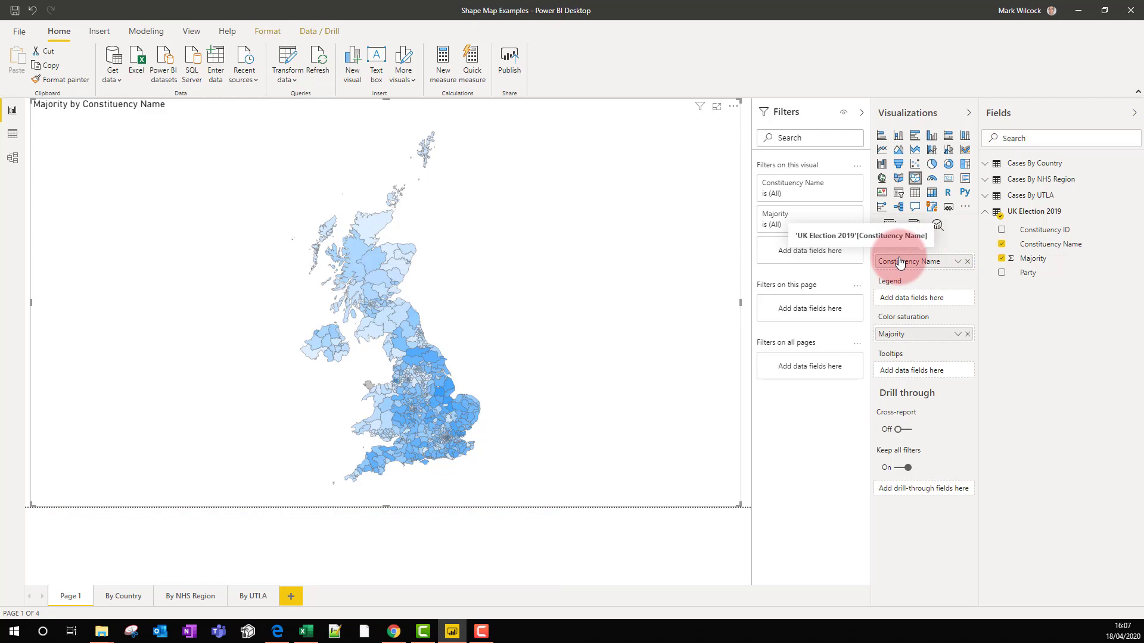
View the custom map's key table of pcon18cd codes and pcon18nm names, then close it
left_click(914, 225)
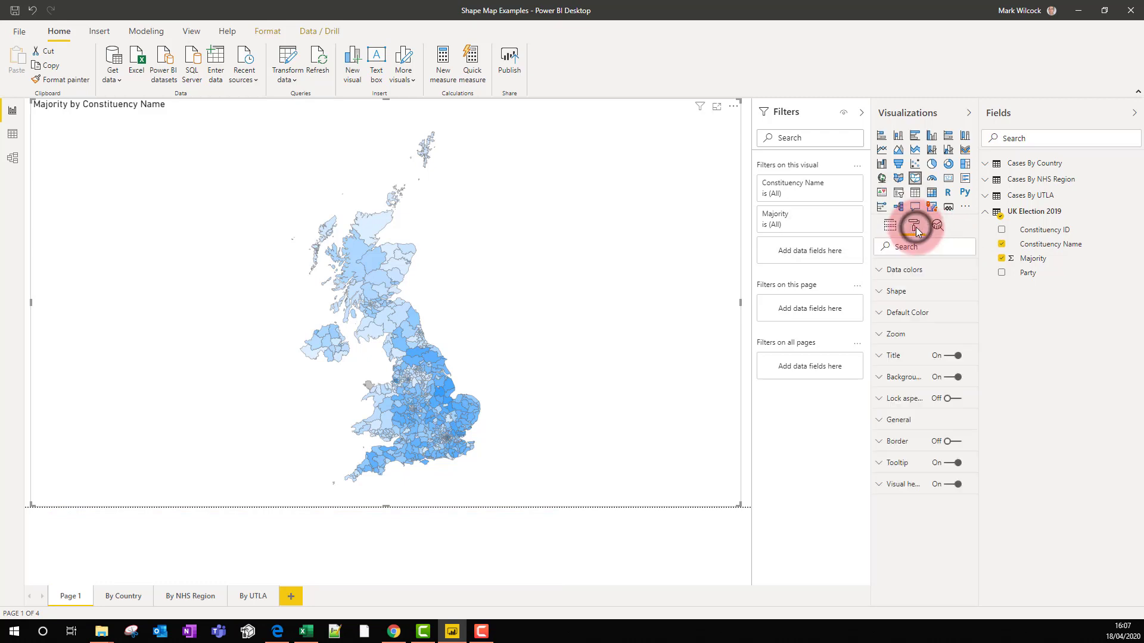
left_click(896, 291)
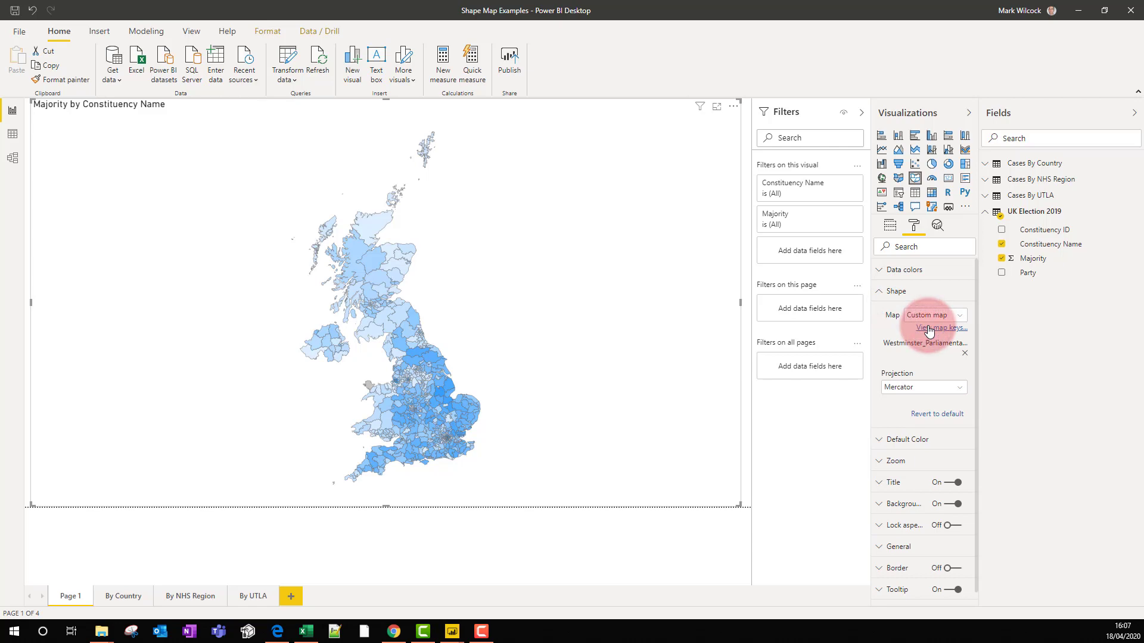
left_click(939, 329)
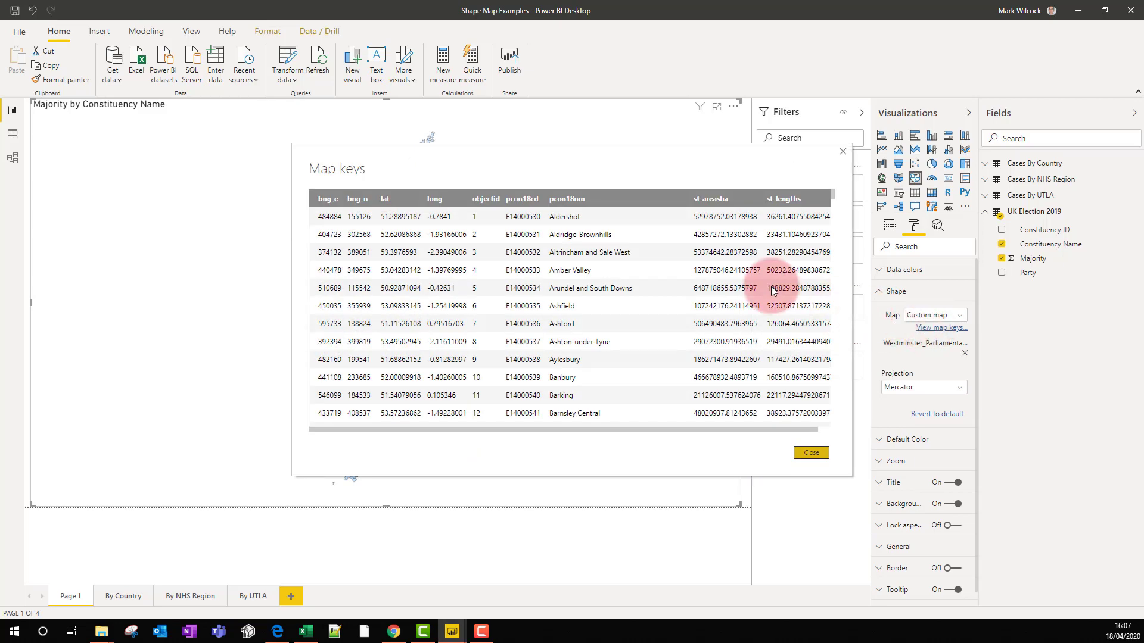
mouse_move(756, 395)
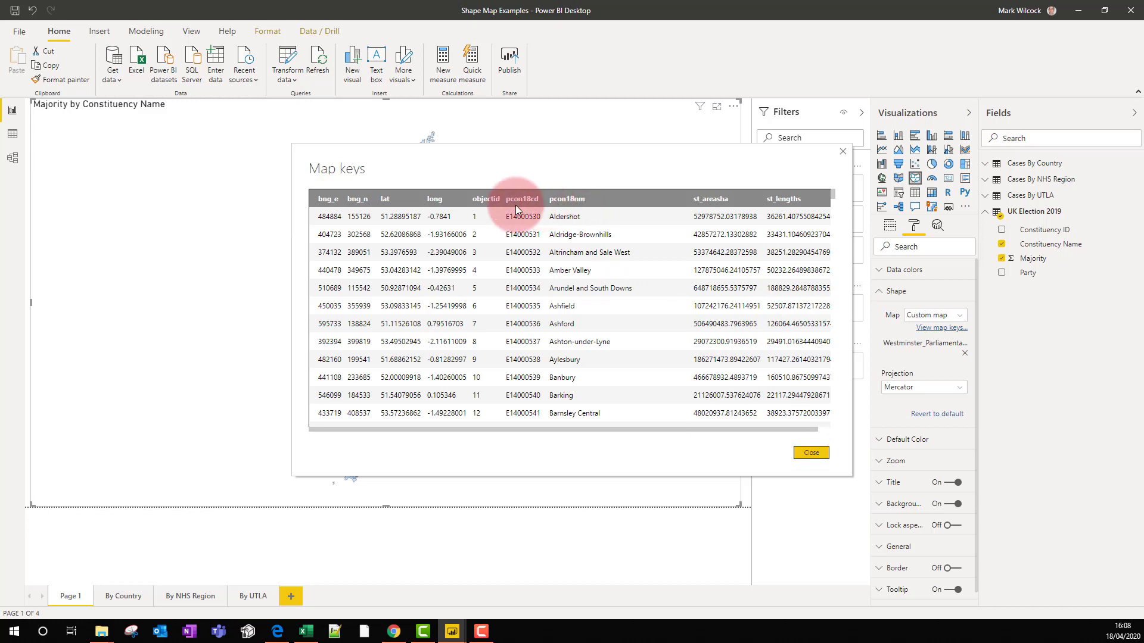
left_click(810, 452)
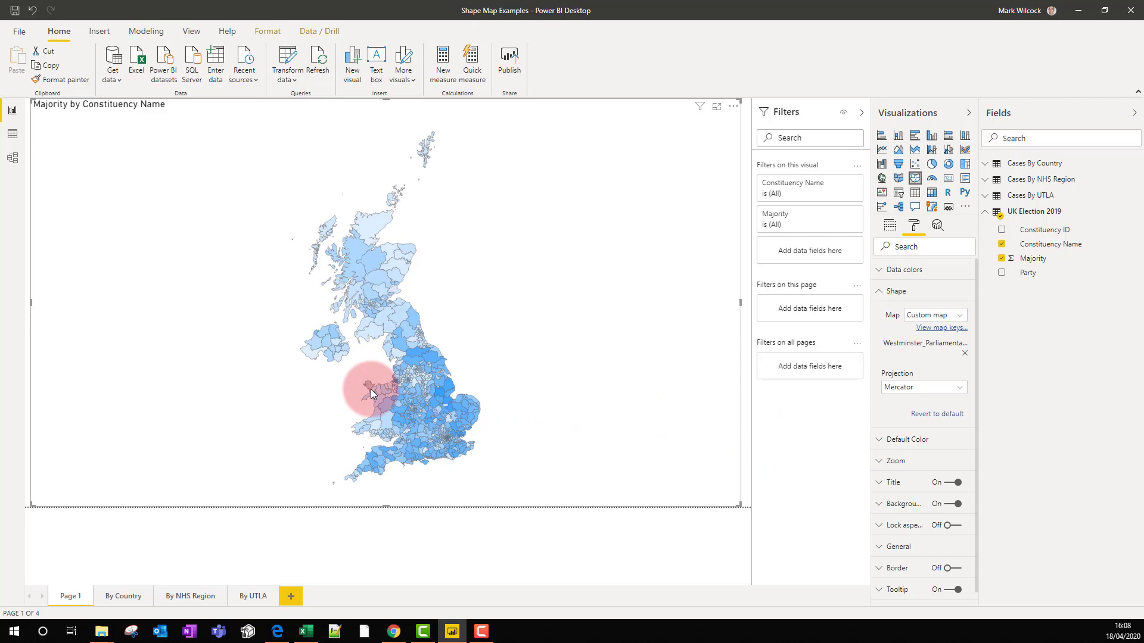
mouse_move(372, 394)
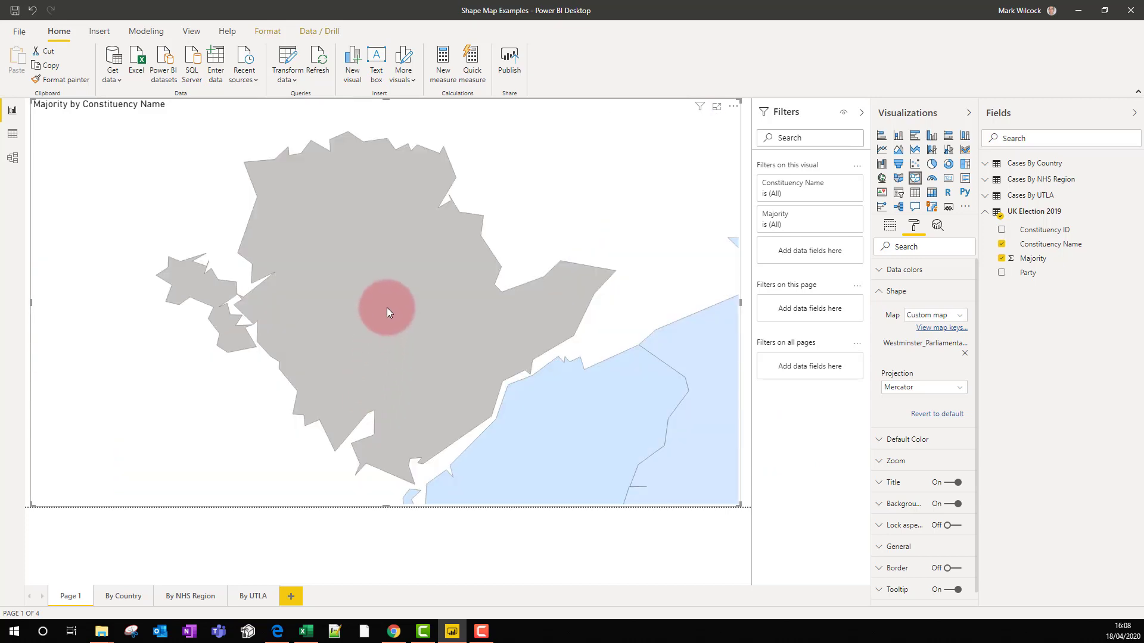
mouse_move(387, 312)
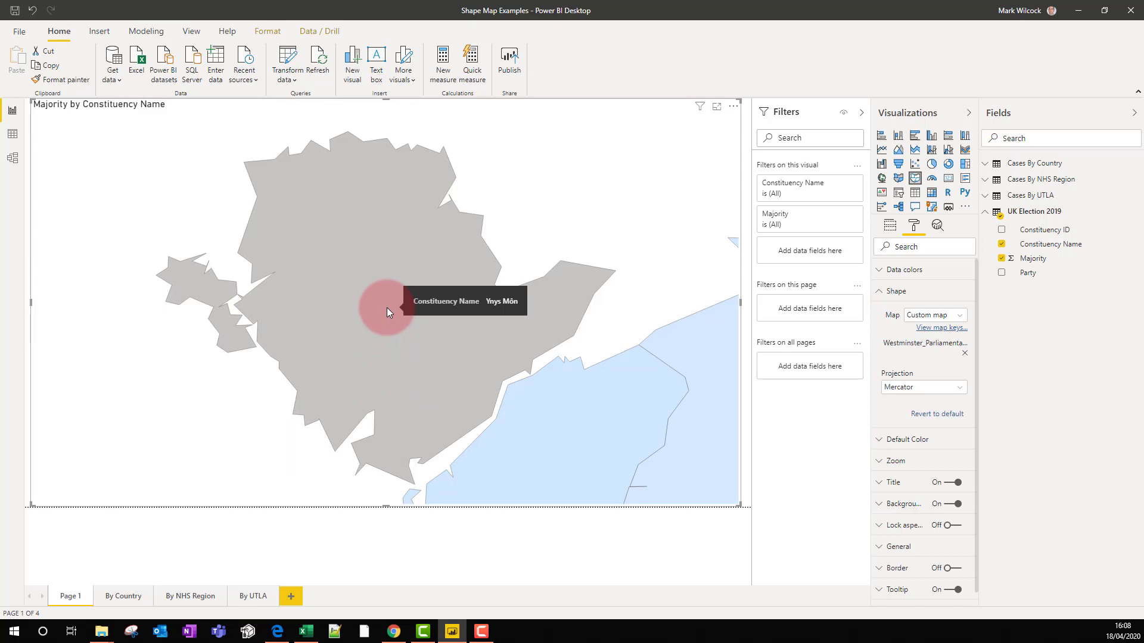
mouse_move(167, 172)
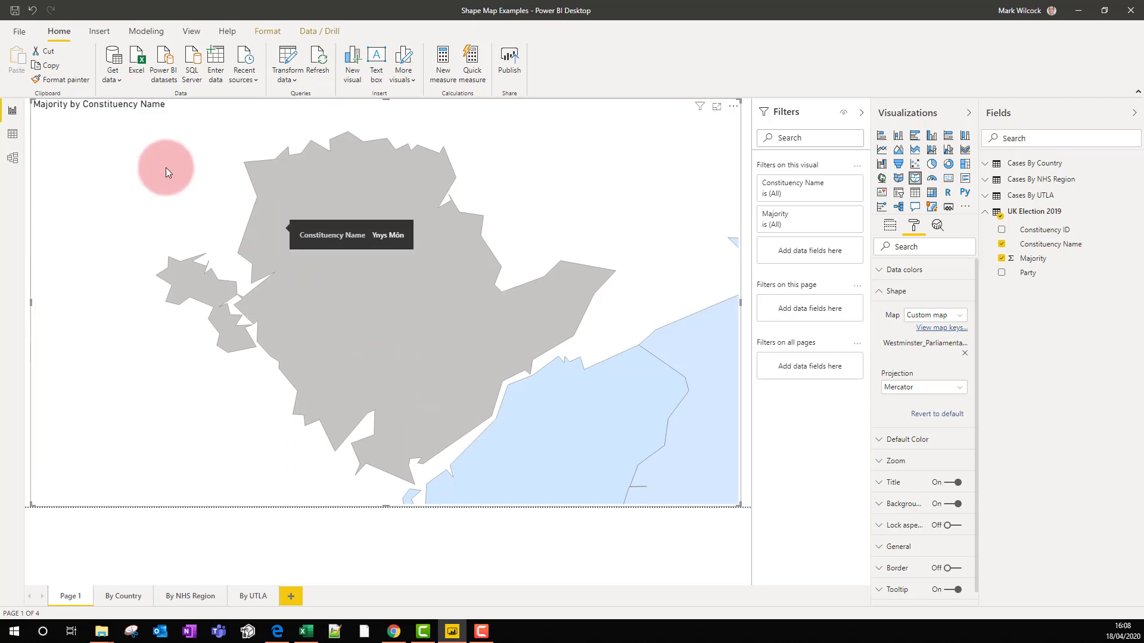
Switch to Data view to inspect the UK Election 2019 table's Ynys Mon spelling
left_click(12, 134)
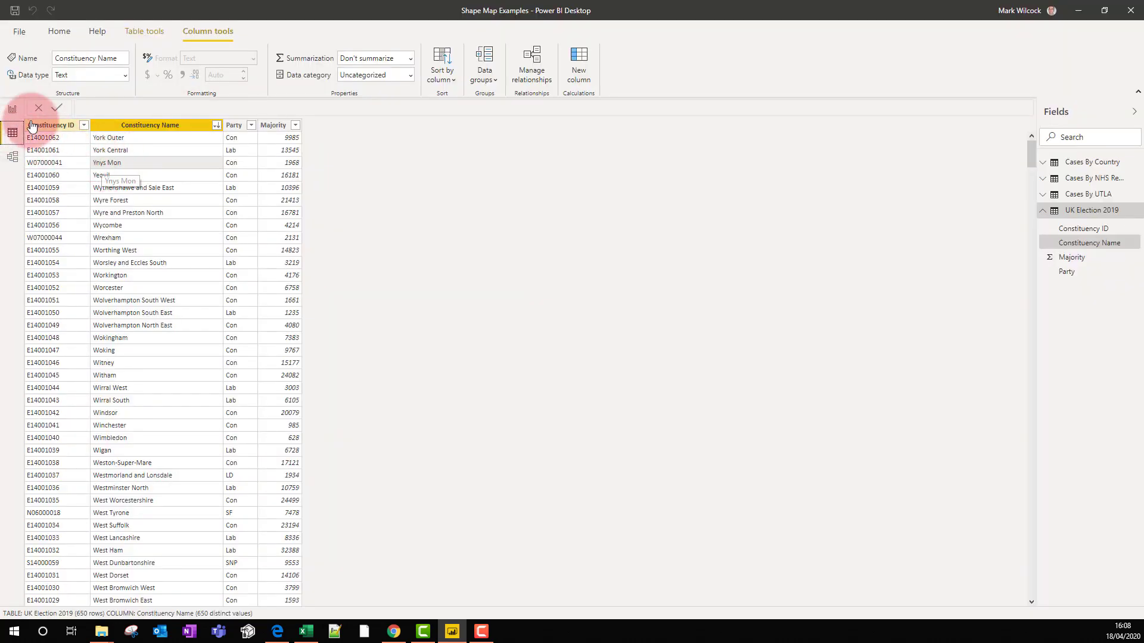
Return to the report and check Ynys Mon now shows its 1968 majority via Constituency ID
left_click(12, 110)
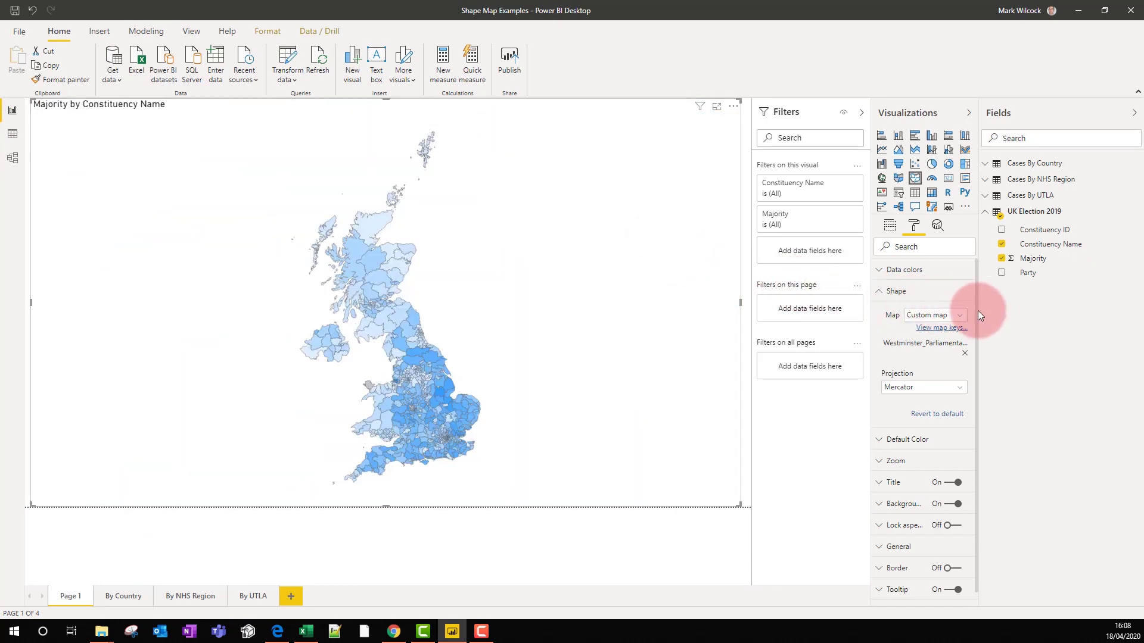
mouse_move(895, 264)
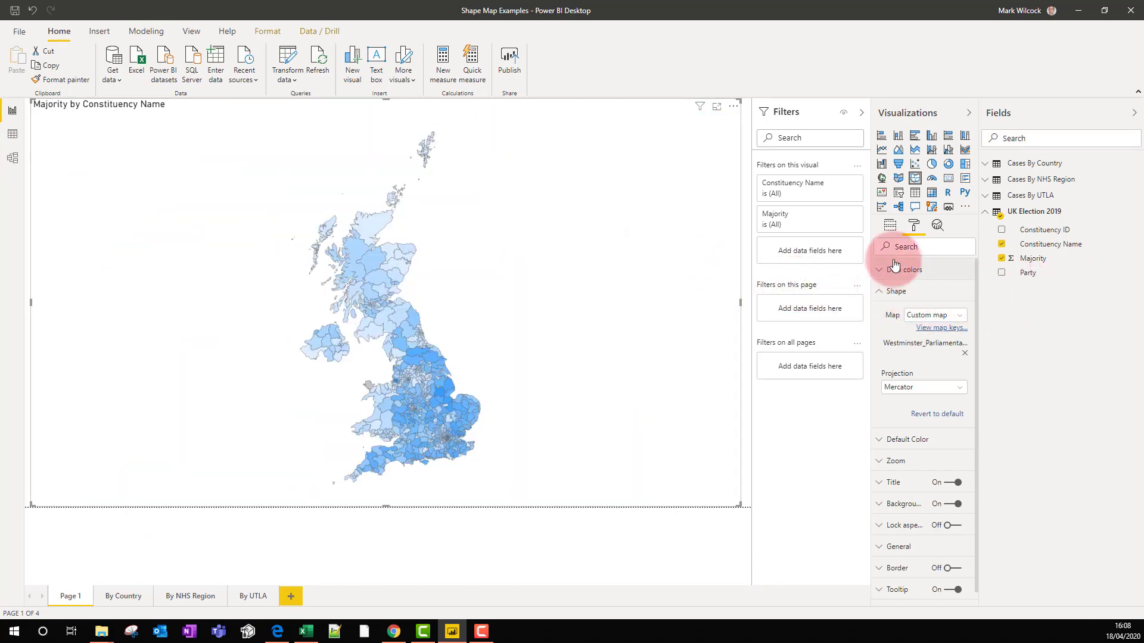
left_click(889, 225)
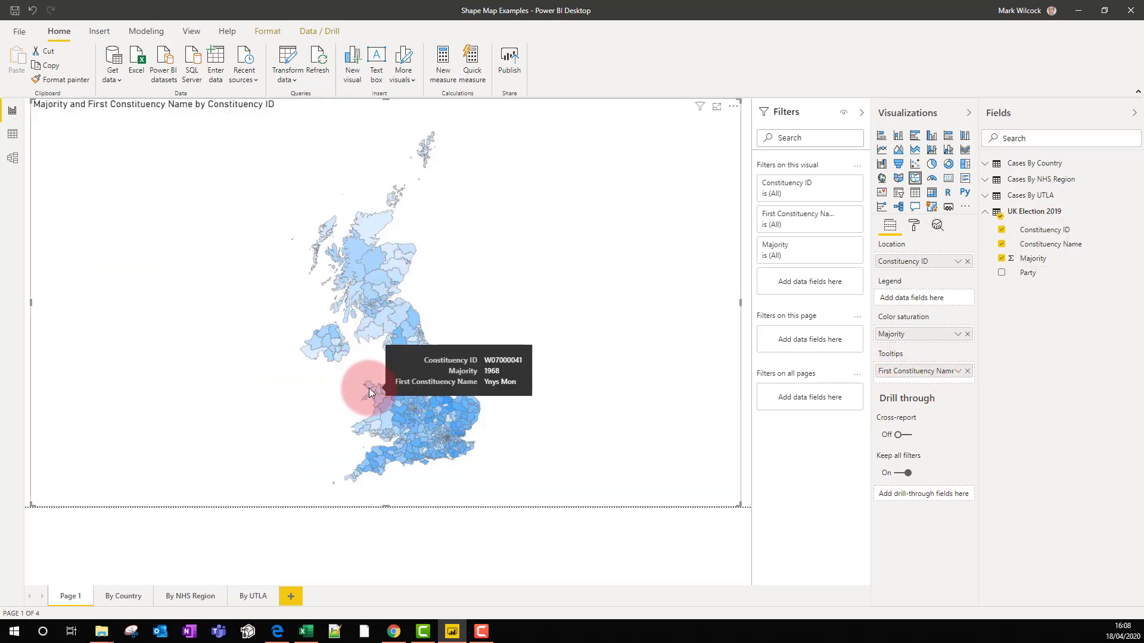
left_click(913, 225)
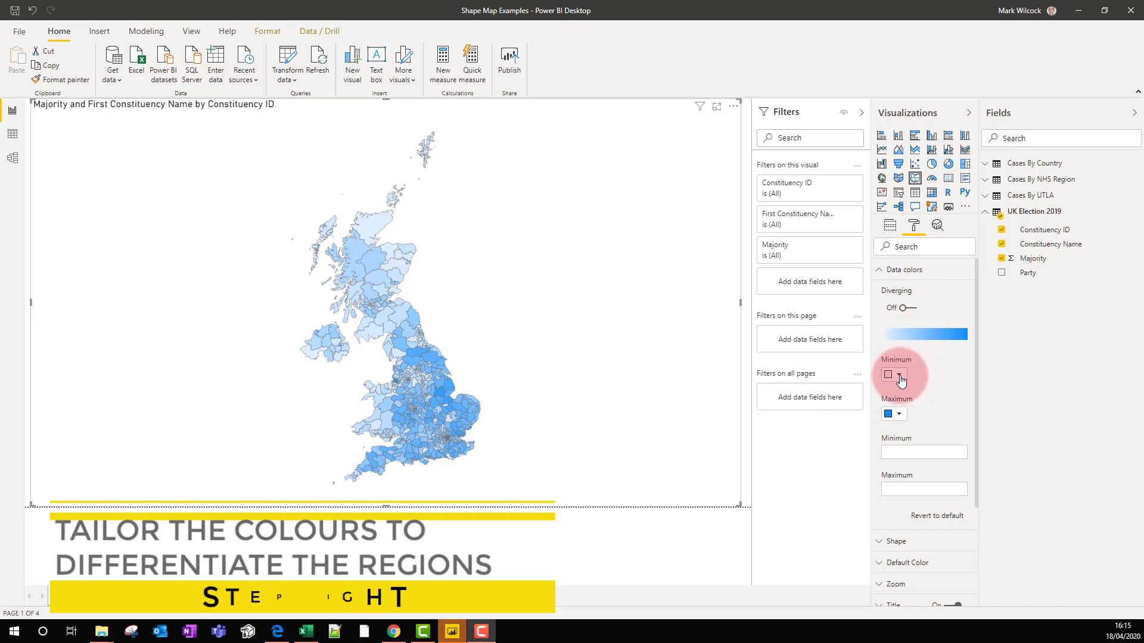
Set the gradient minimum colour to light pink and the maximum to dark purple
left_click(889, 374)
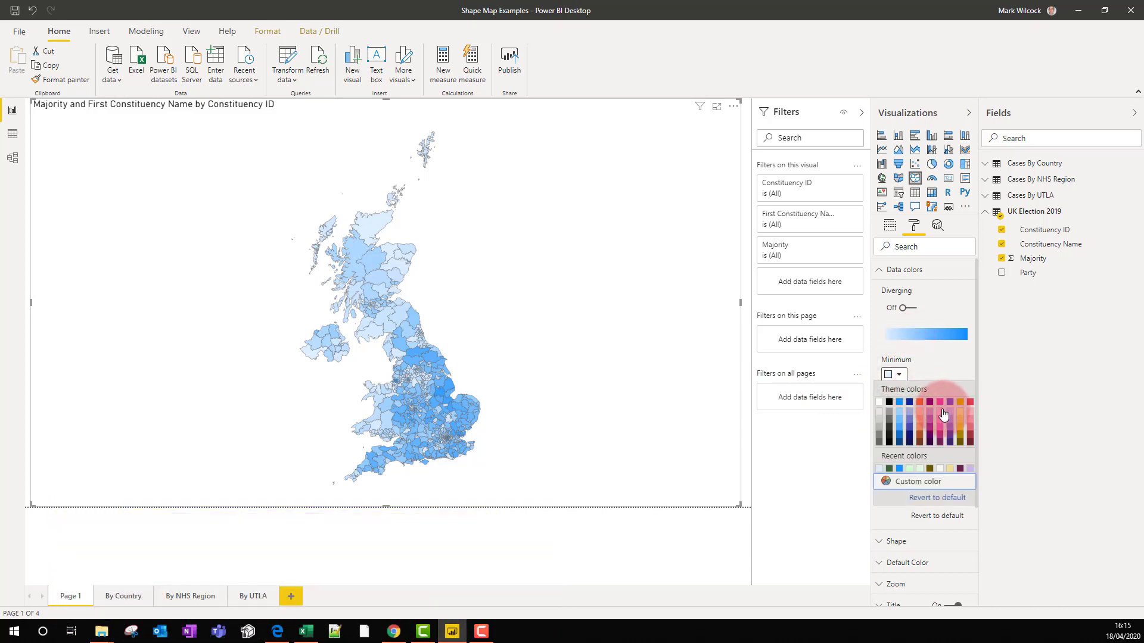
left_click(943, 415)
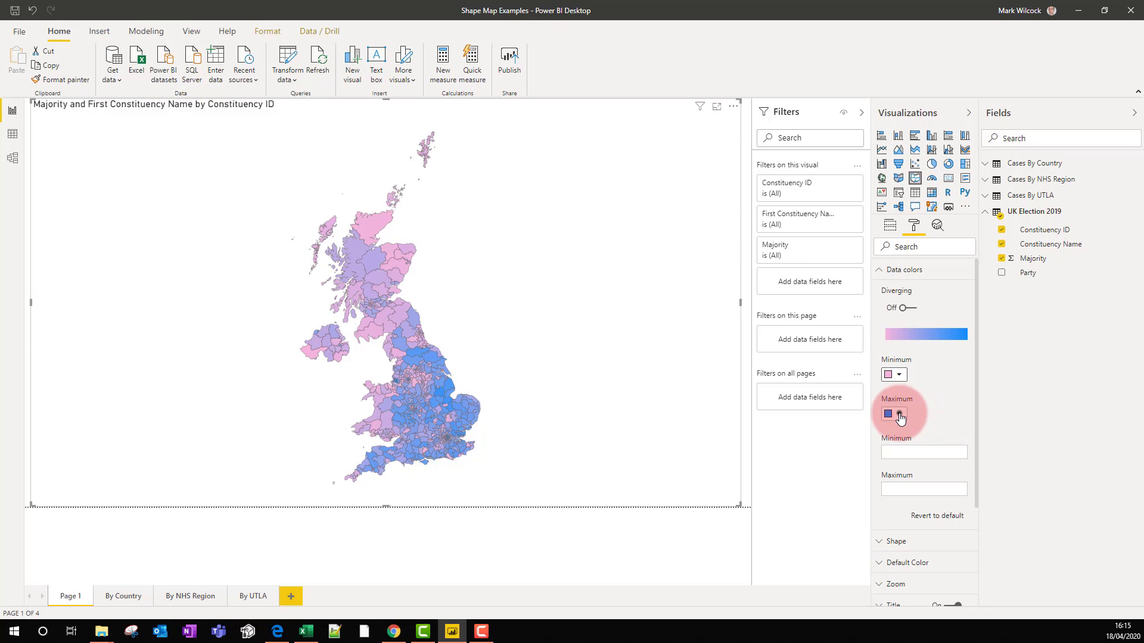
left_click(892, 414)
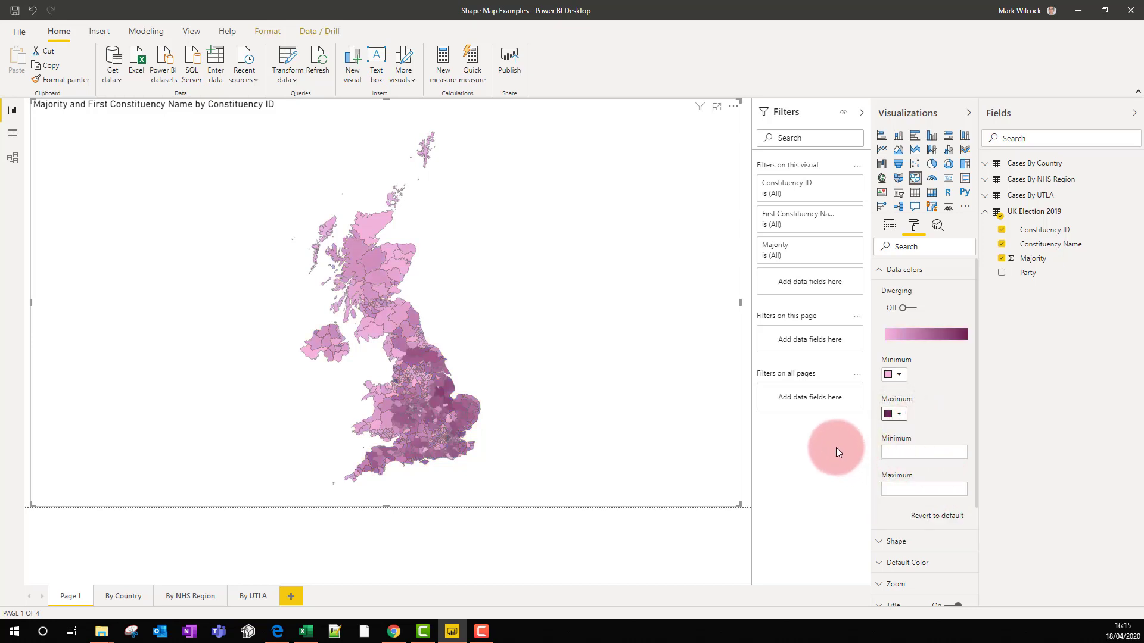
mouse_move(373, 359)
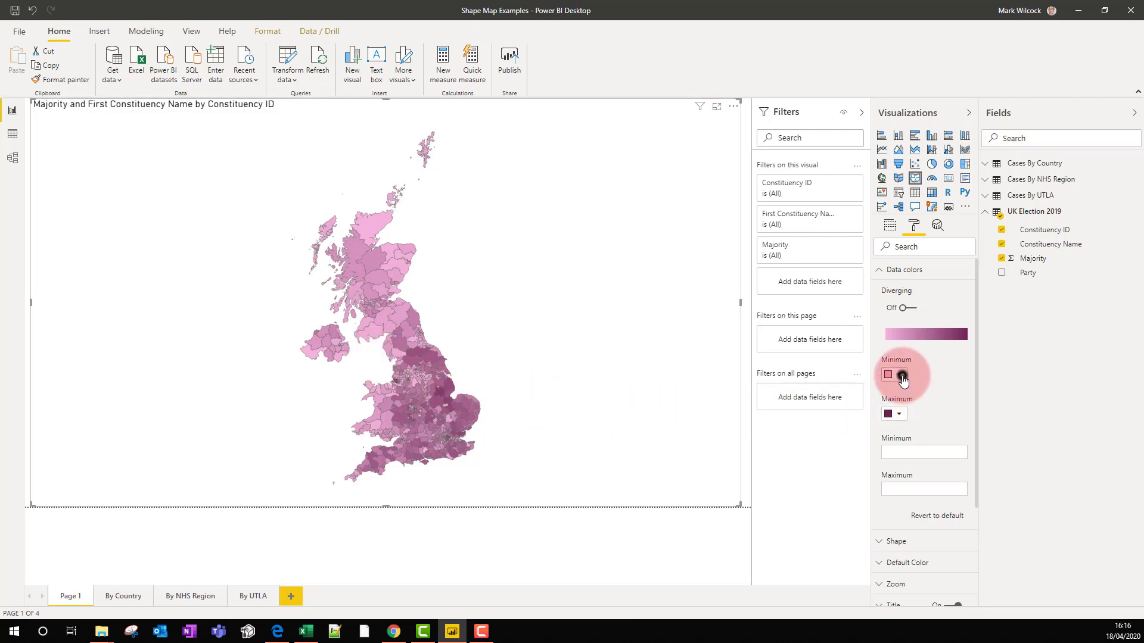
left_click(889, 374)
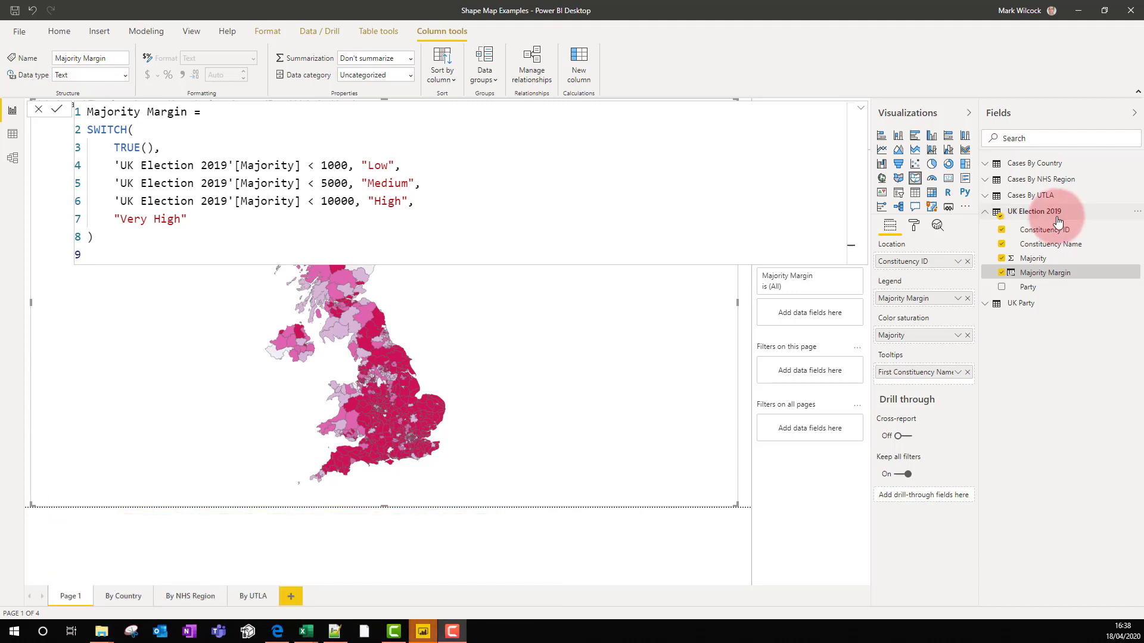
mouse_move(1045, 272)
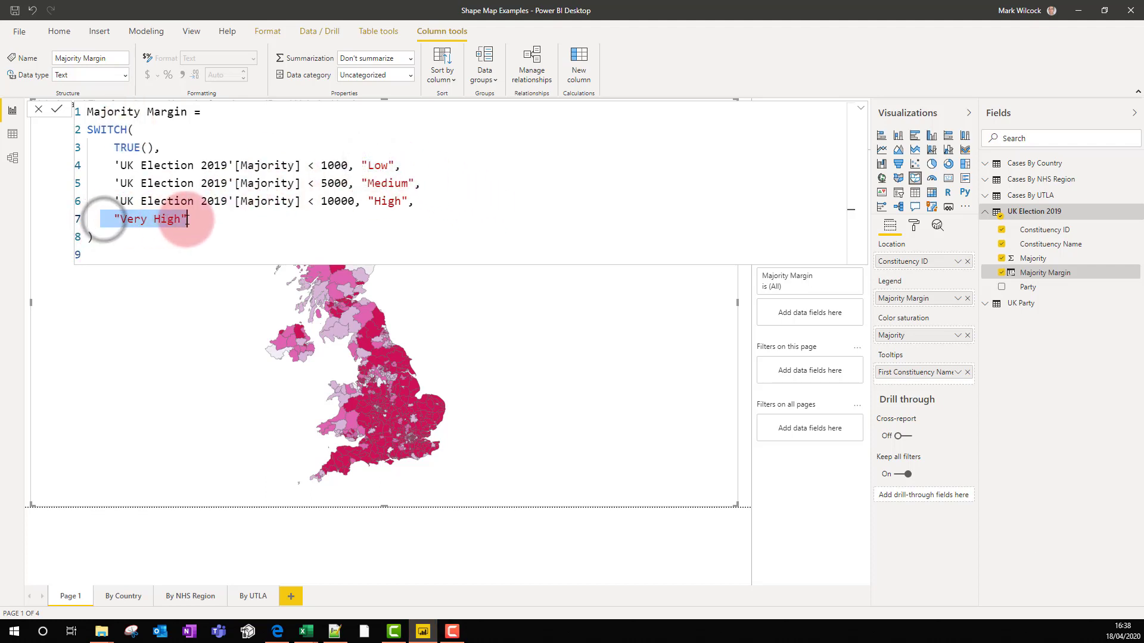
mouse_move(786, 117)
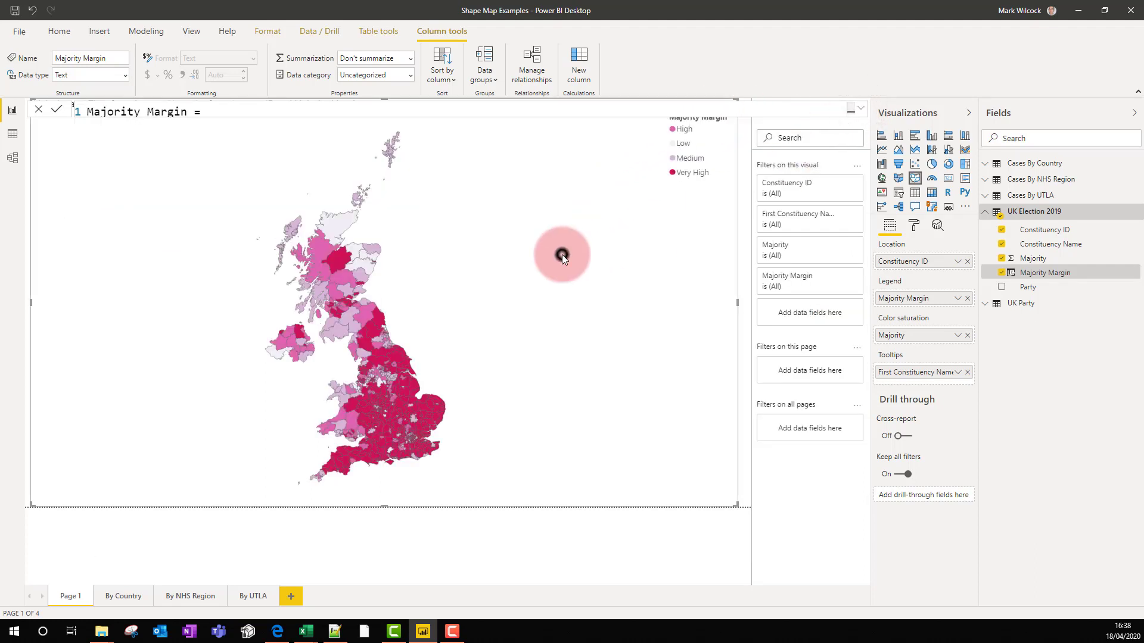
mouse_move(1047, 272)
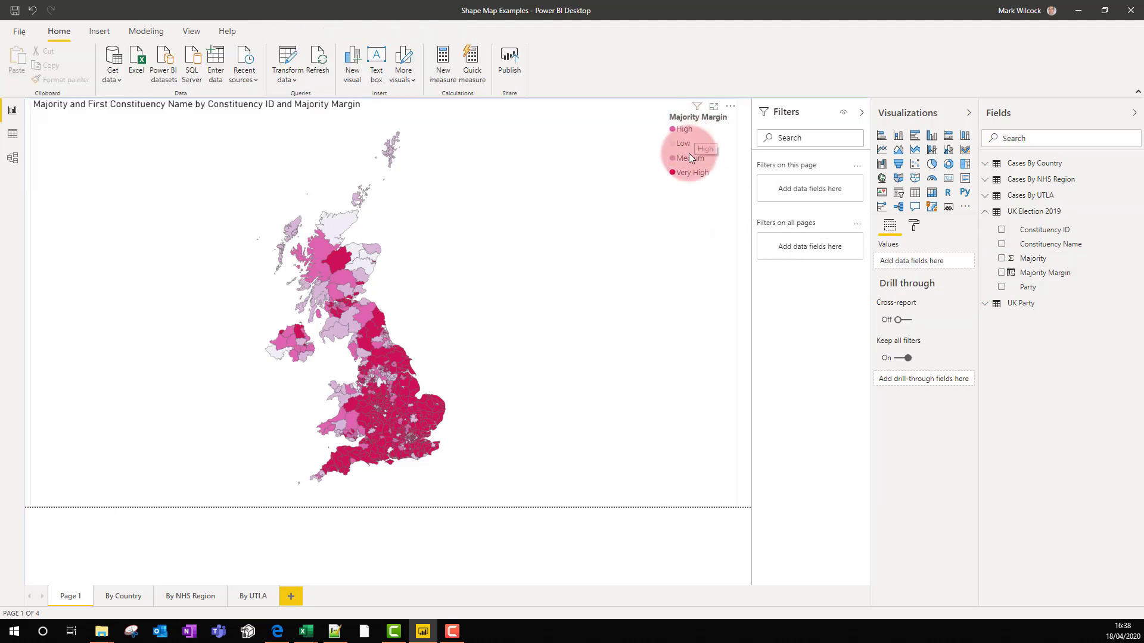
mouse_move(453, 471)
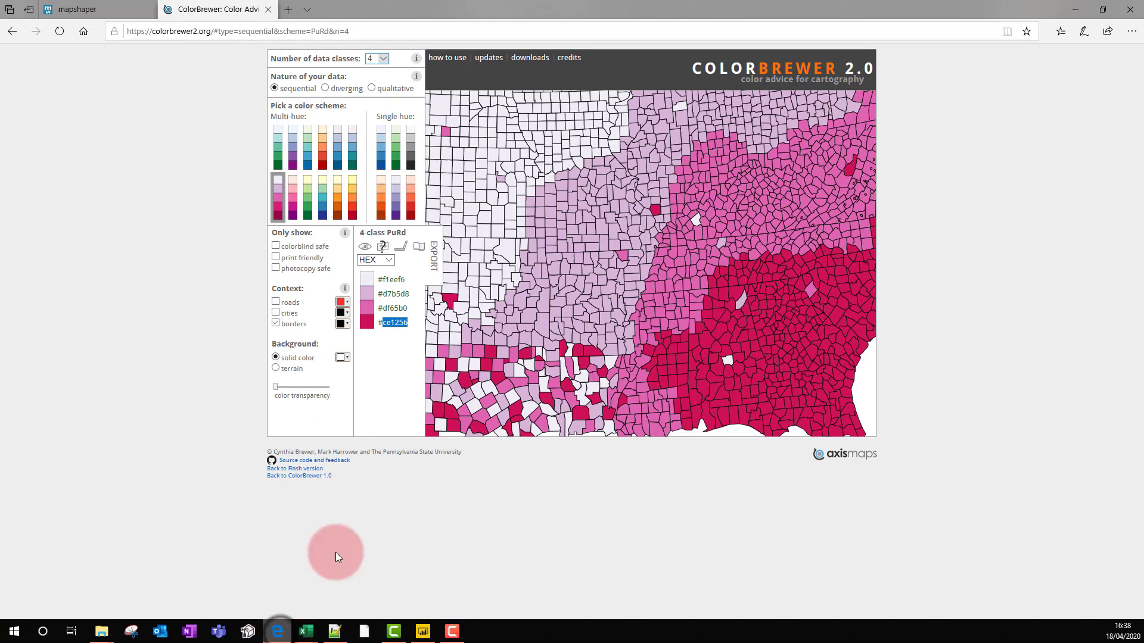
mouse_move(250, 187)
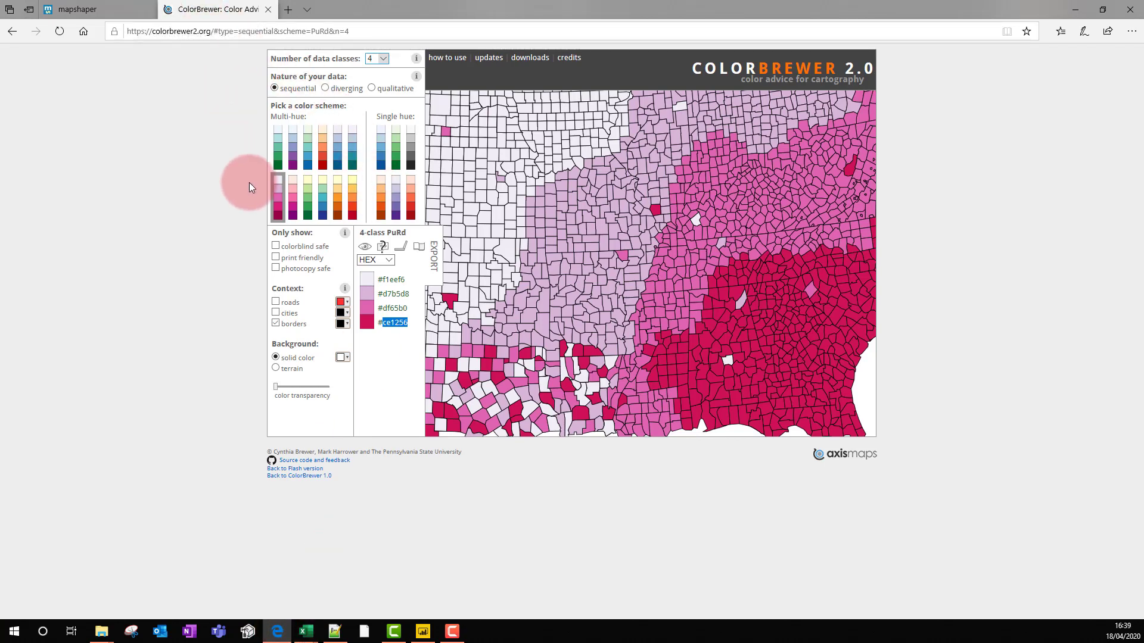
mouse_move(366, 308)
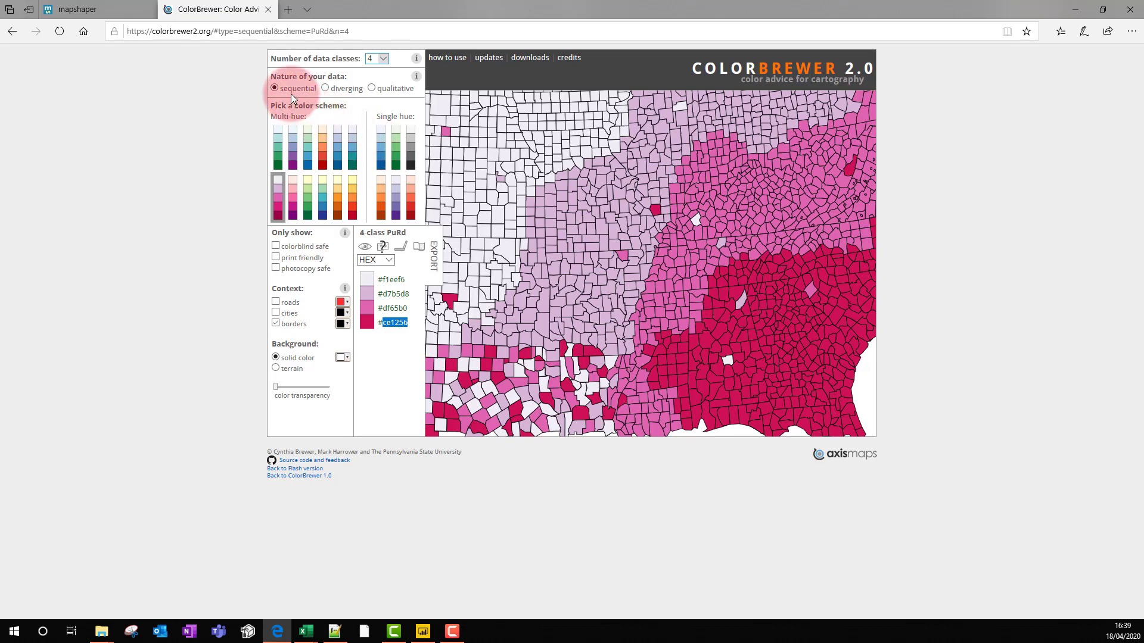
mouse_move(396, 71)
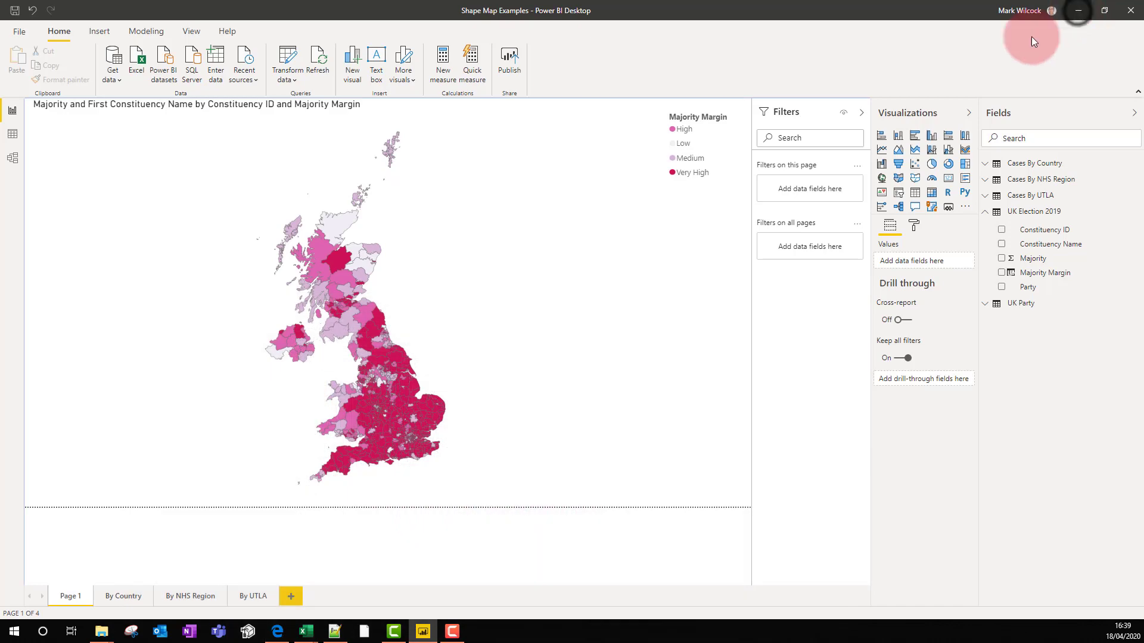
Select the map and bring up the High band's colour choices under Data colors
left_click(357, 328)
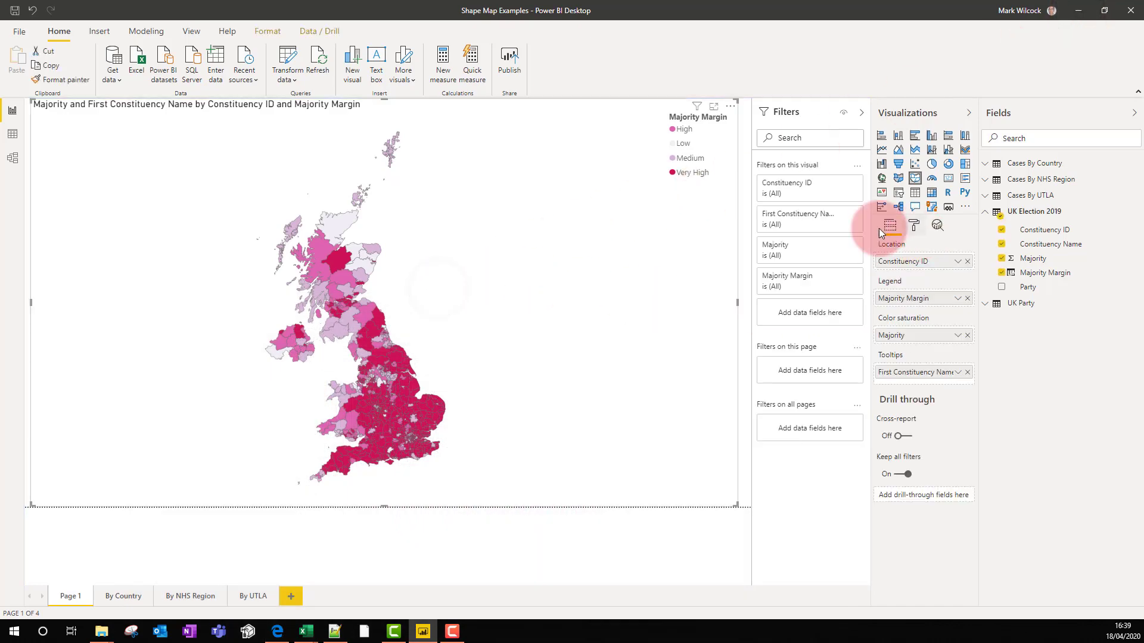
left_click(913, 226)
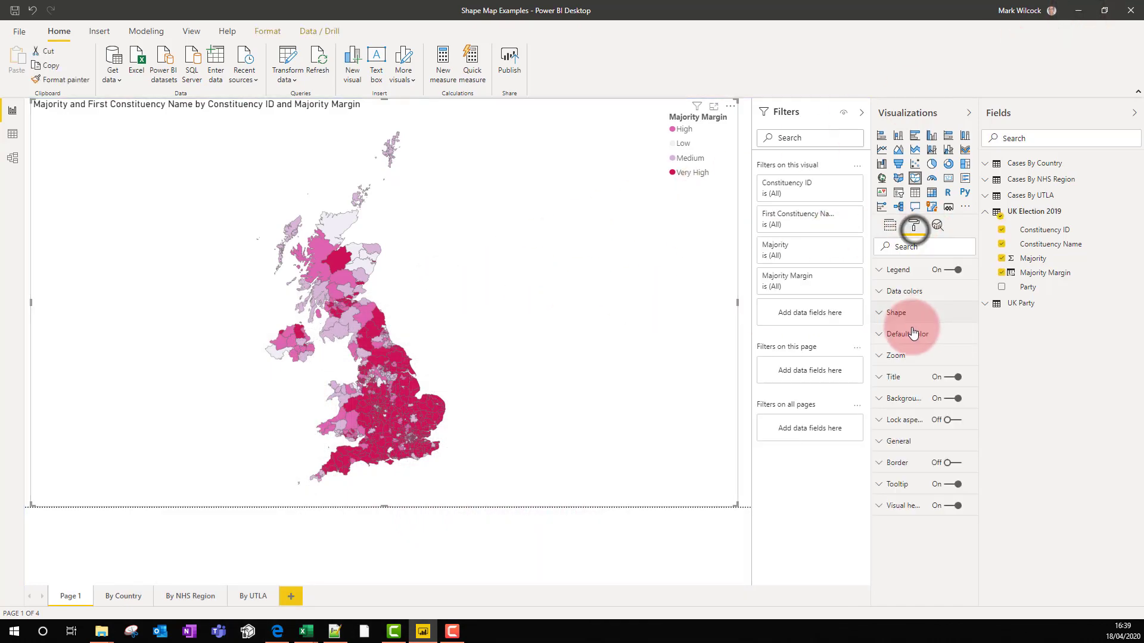
left_click(905, 291)
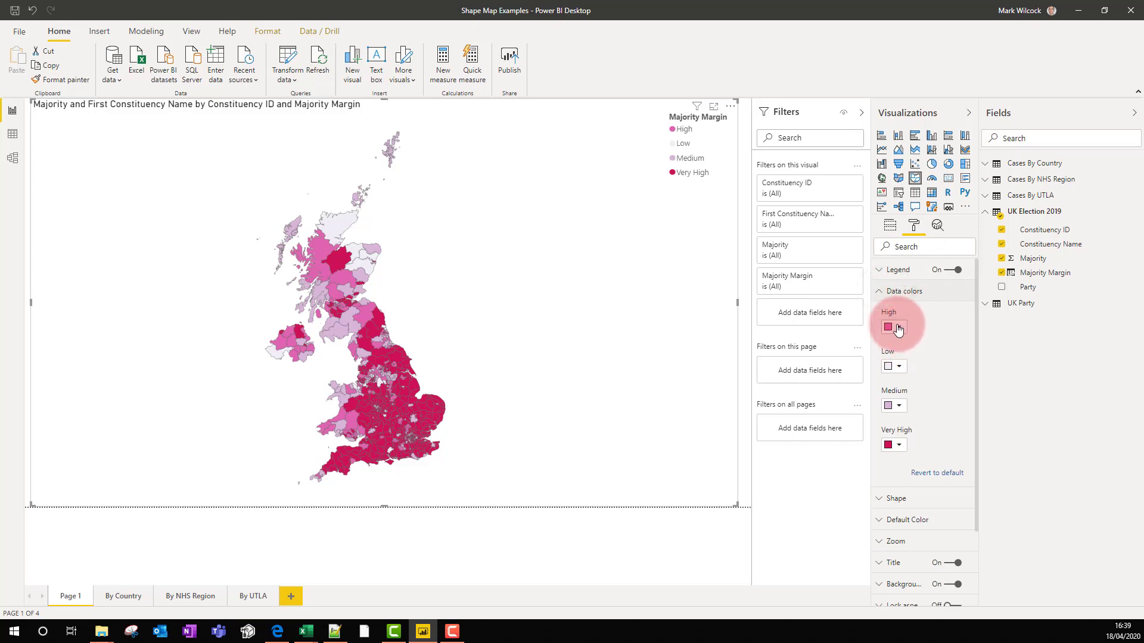
left_click(888, 326)
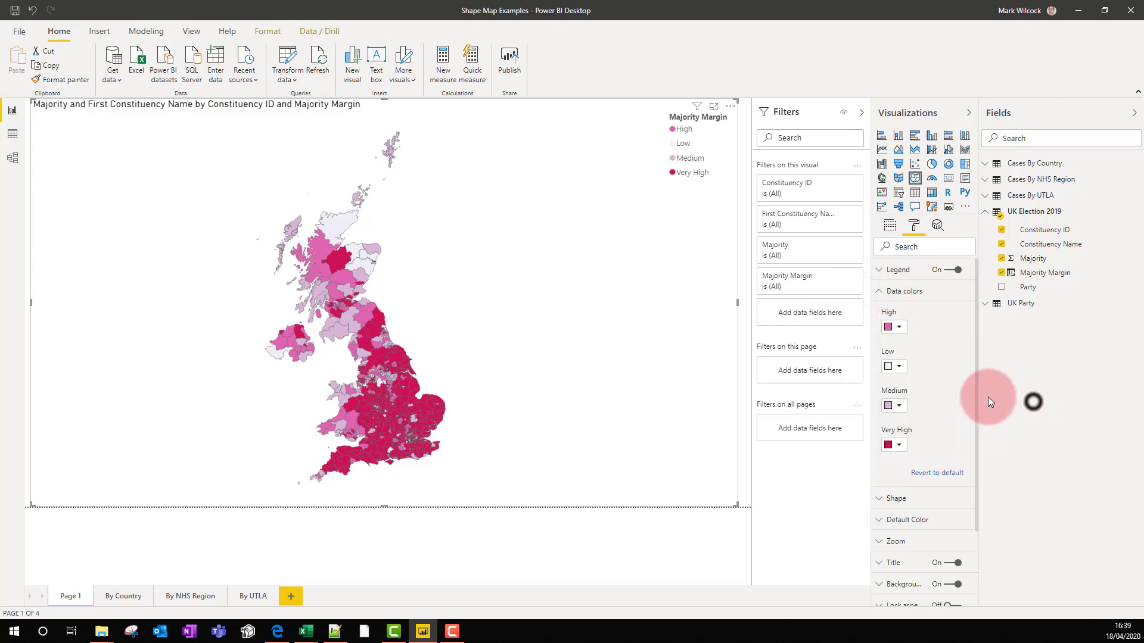
mouse_move(488, 193)
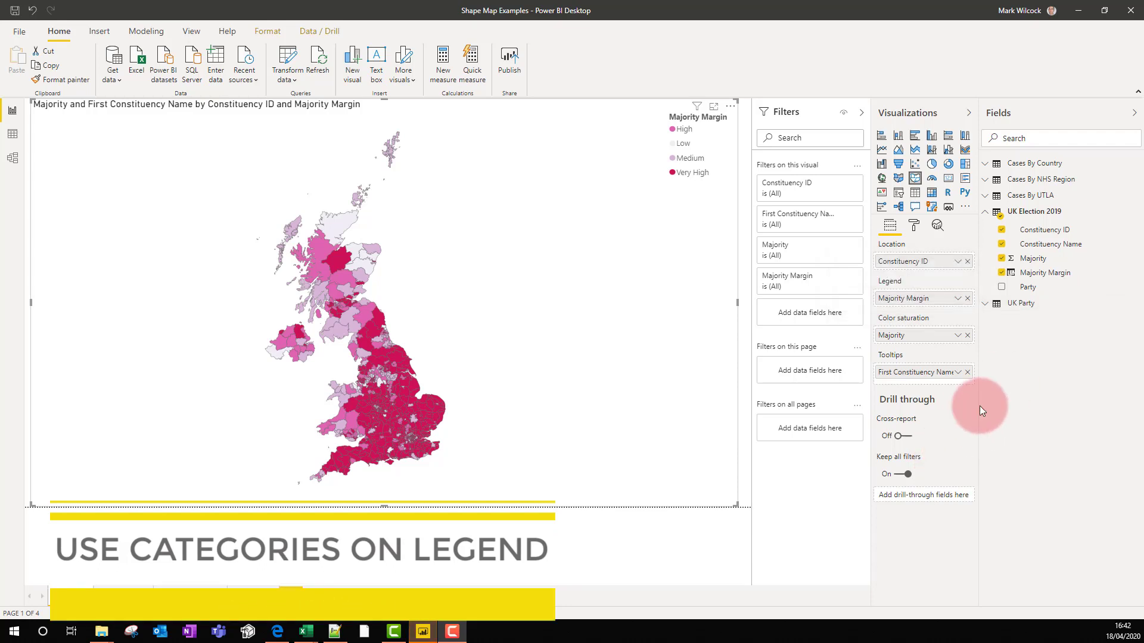
mouse_move(1028, 285)
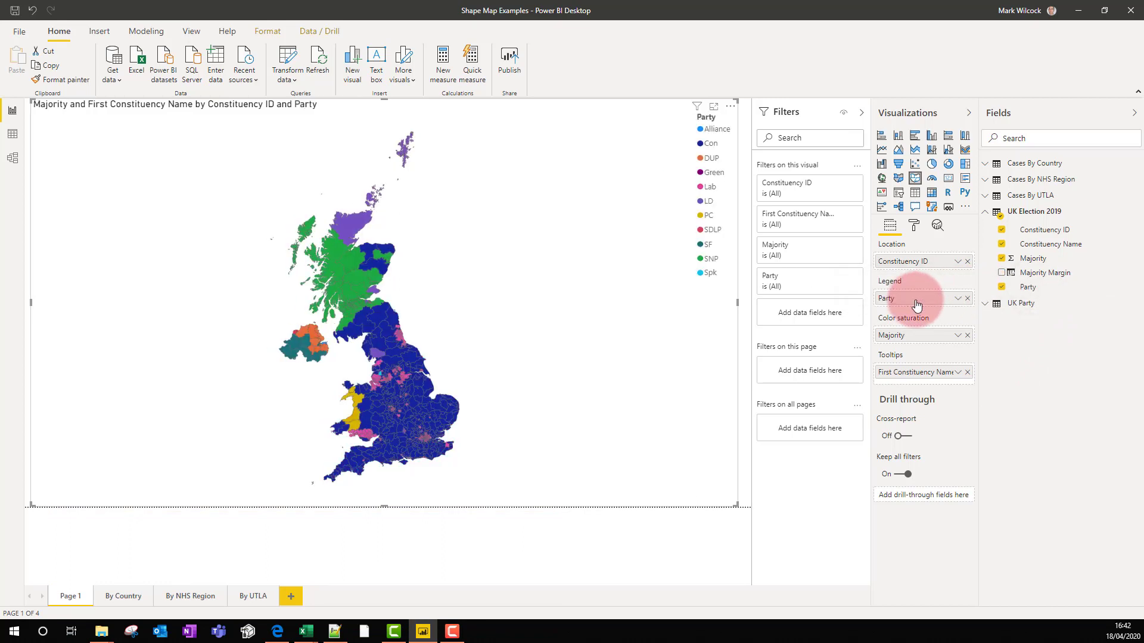
mouse_move(691, 121)
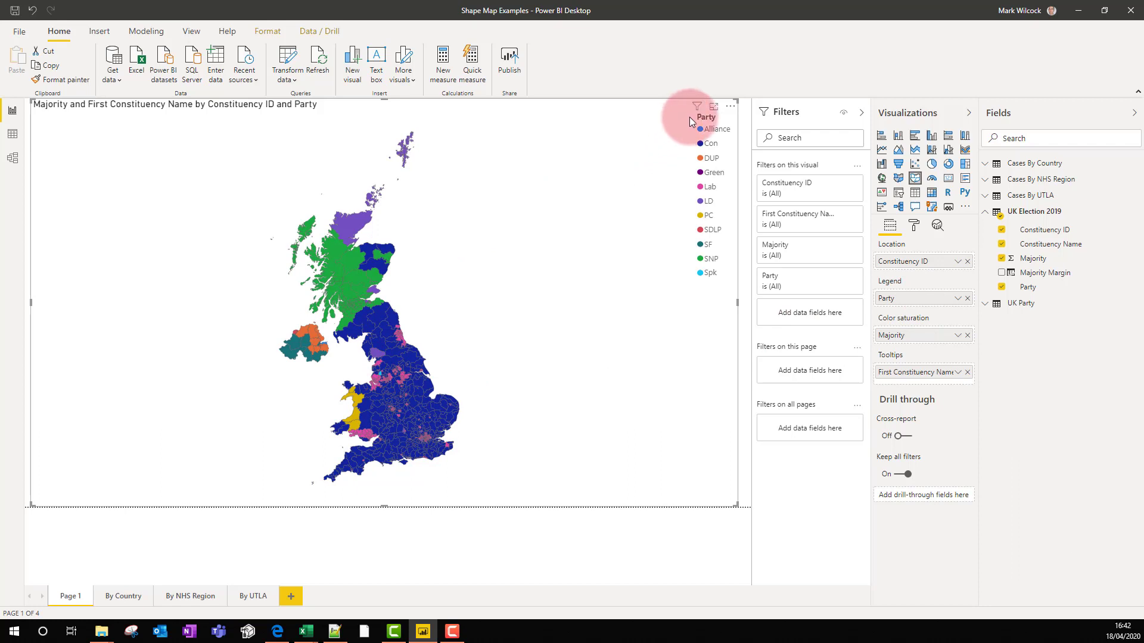
mouse_move(693, 284)
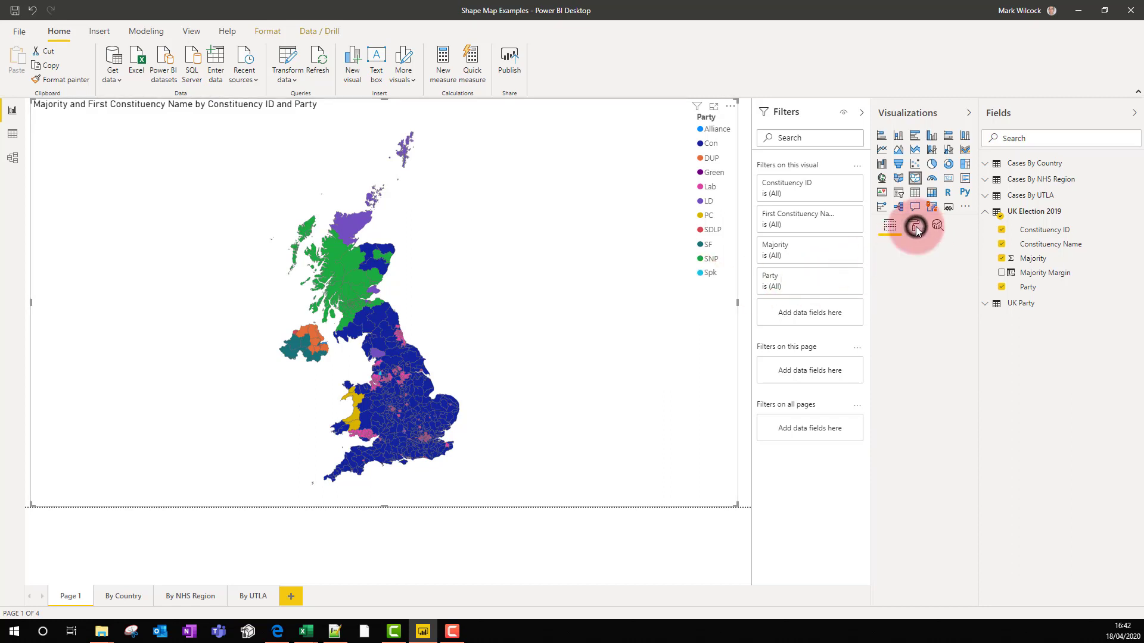
Bring up the Alliance party's colour choices in the map's Data colors settings
left_click(914, 225)
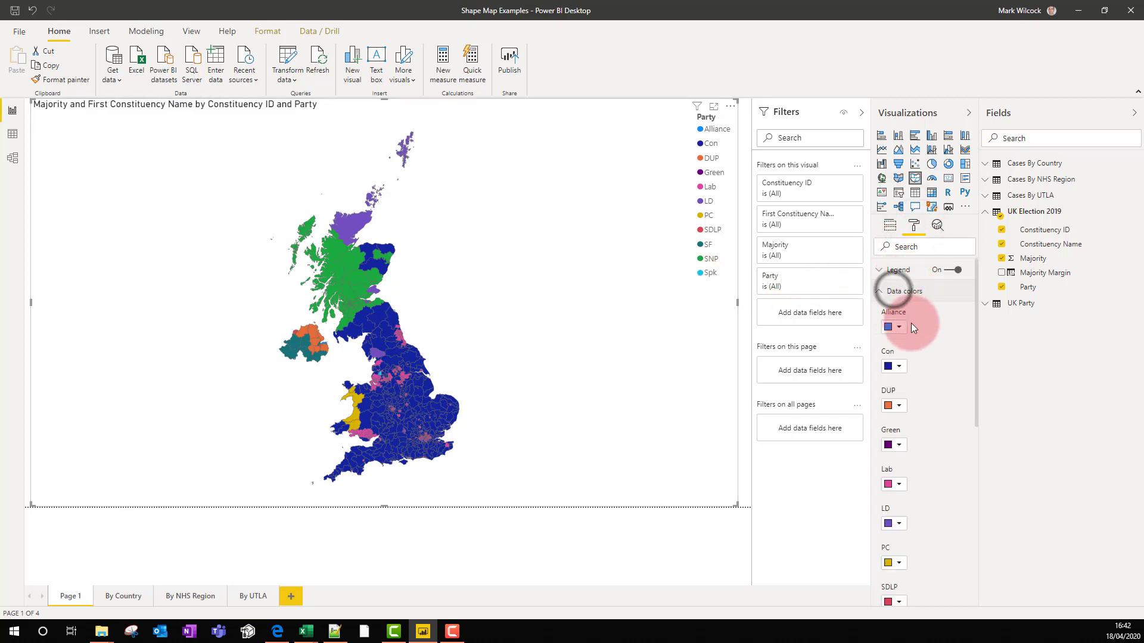
left_click(900, 326)
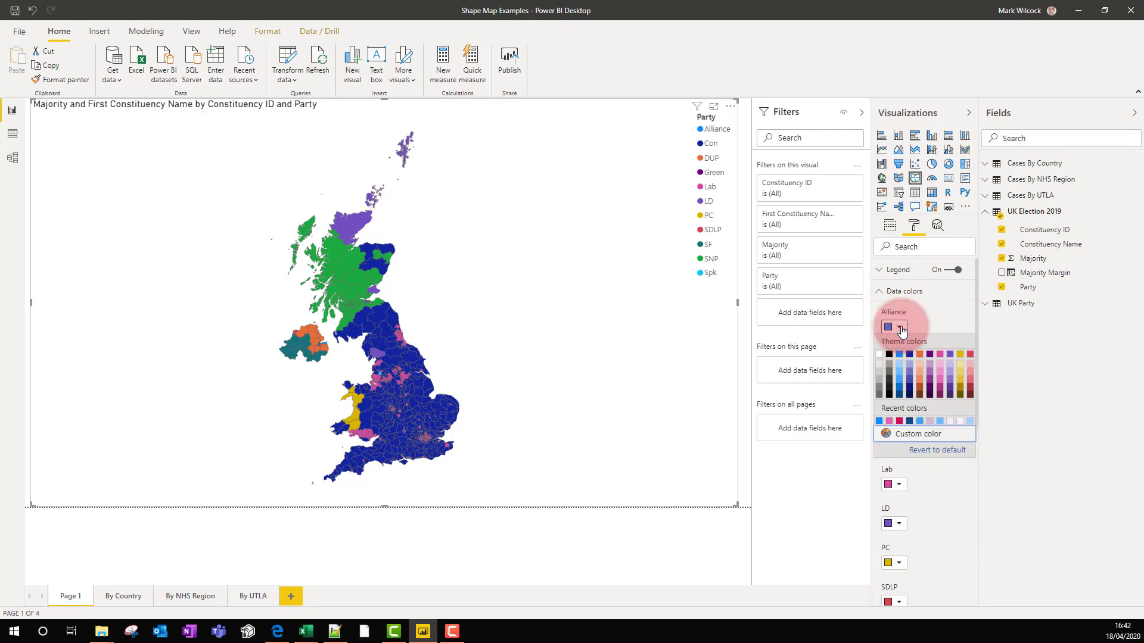